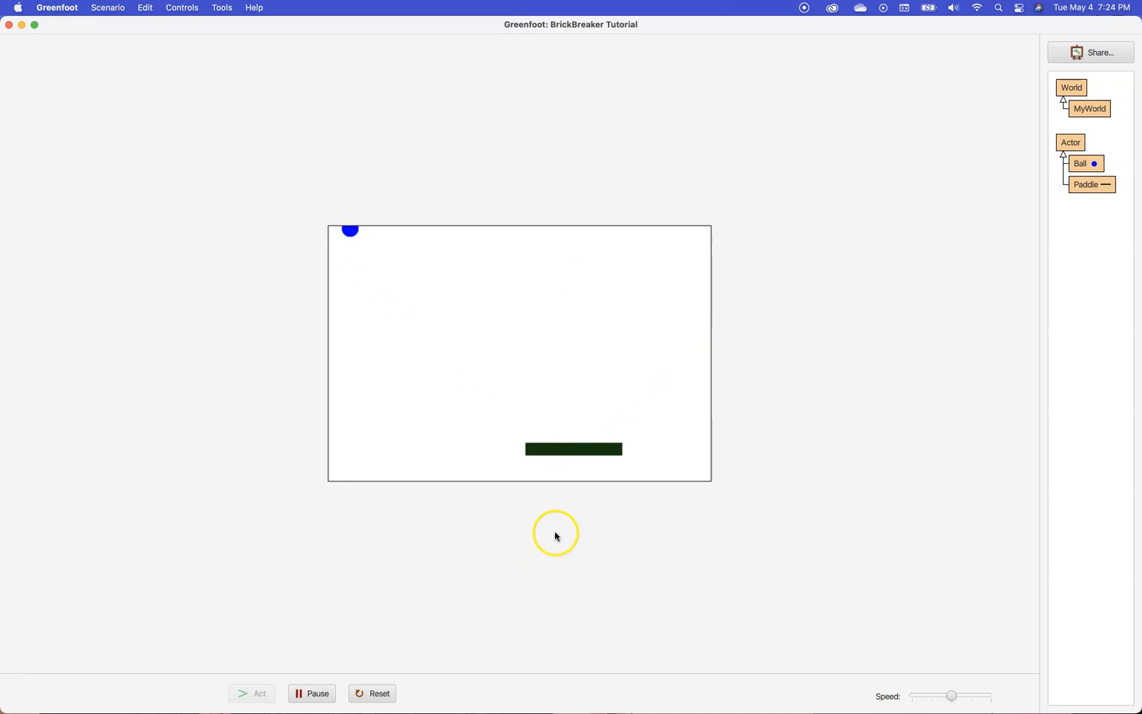
# Pause the running BrickBreaker scenario while the ball is just above the paddle.
pyautogui.click(371, 693)
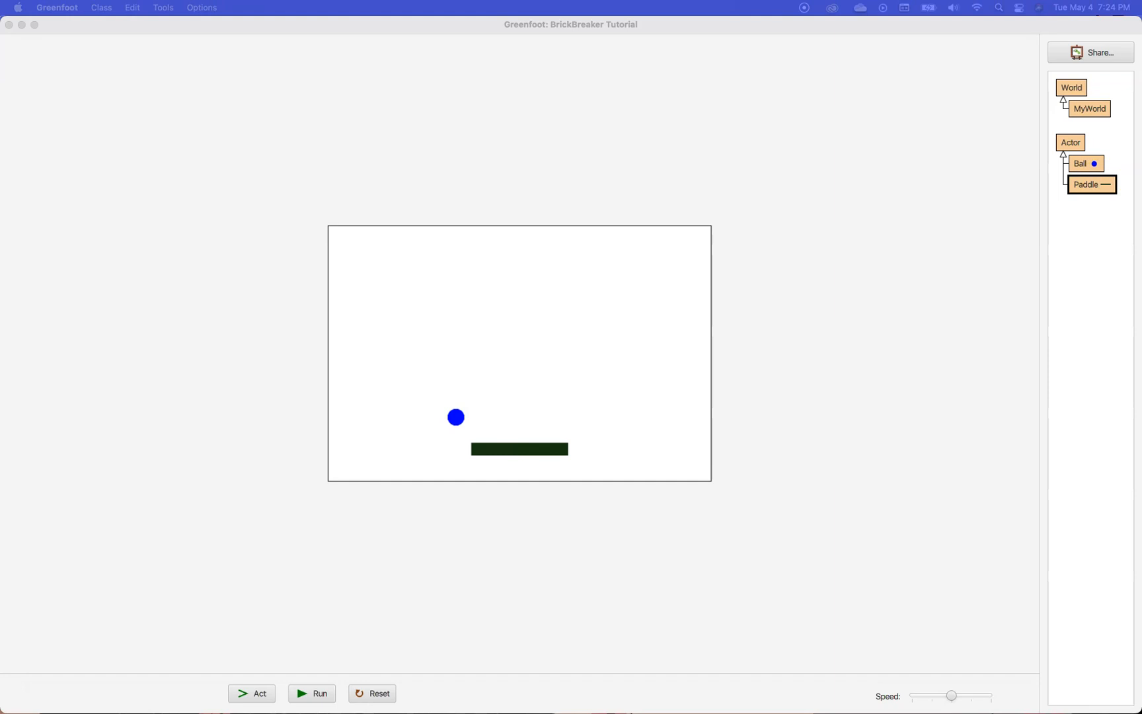
# Open the Paddle and Ball class editors, ending on the Ball source tab.
pyautogui.doubleClick(1090, 184)
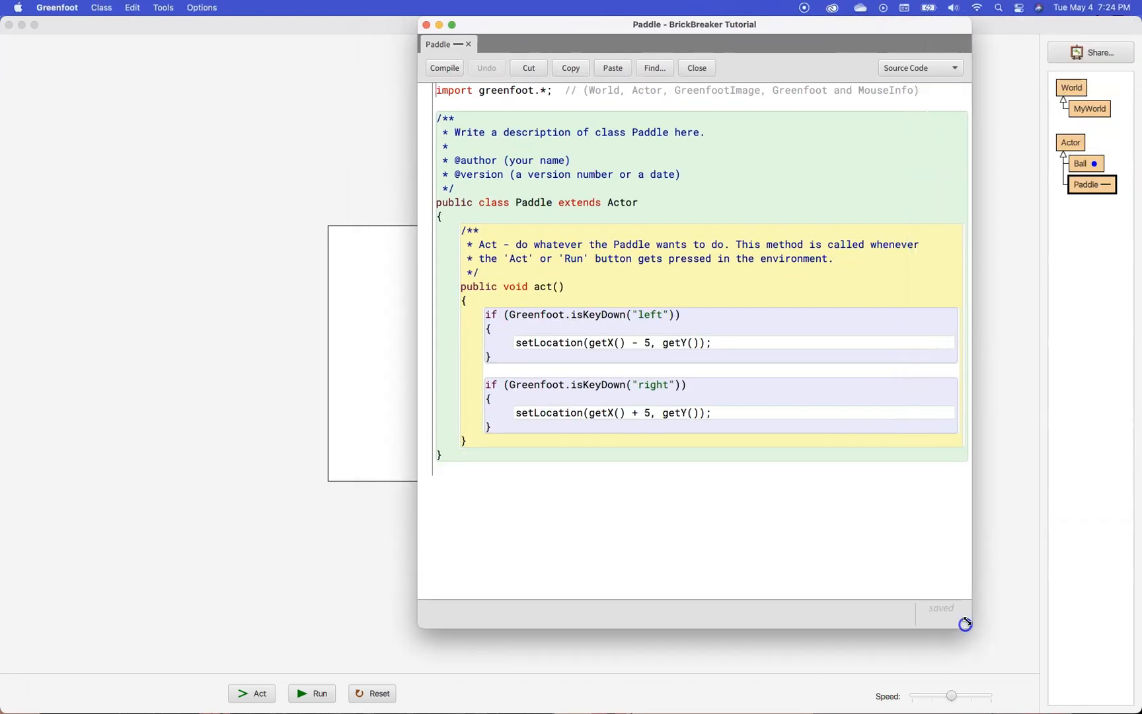
pyautogui.doubleClick(1083, 163)
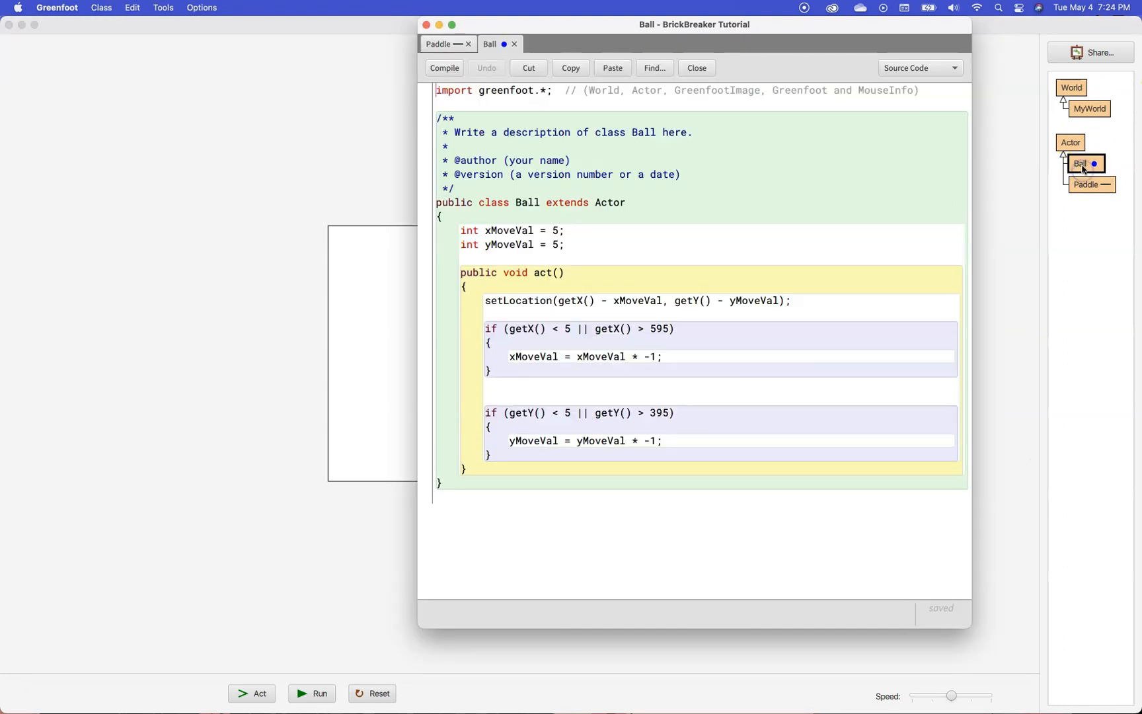
pyautogui.click(437, 44)
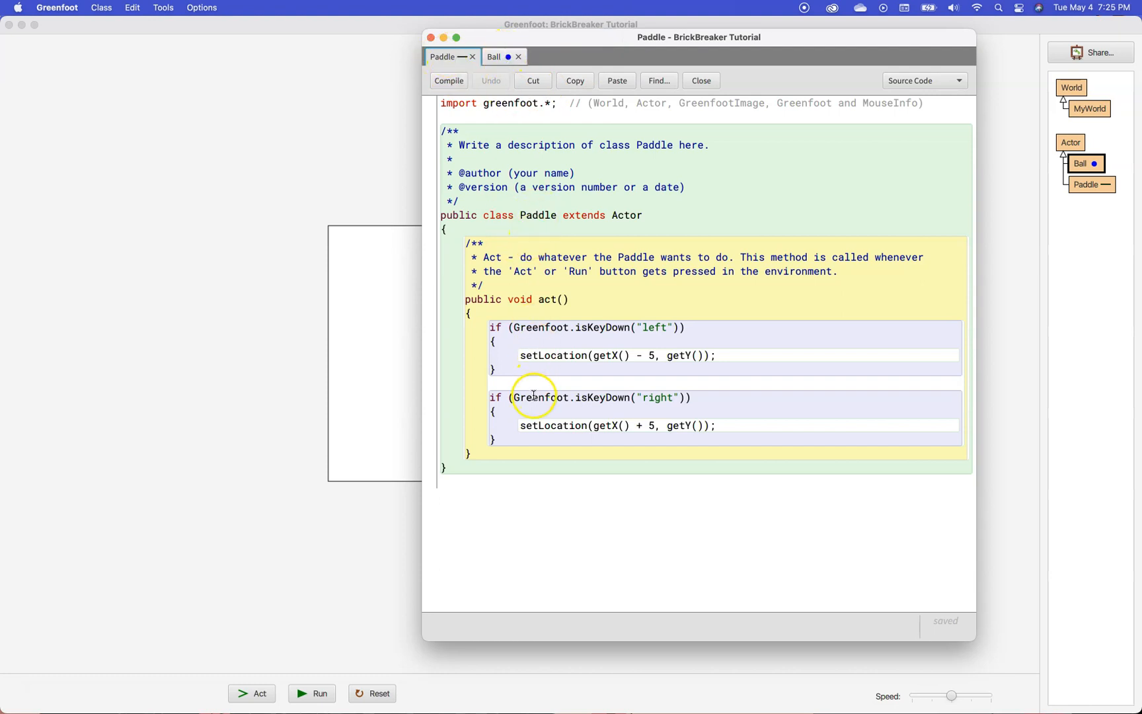
pyautogui.moveTo(550, 215)
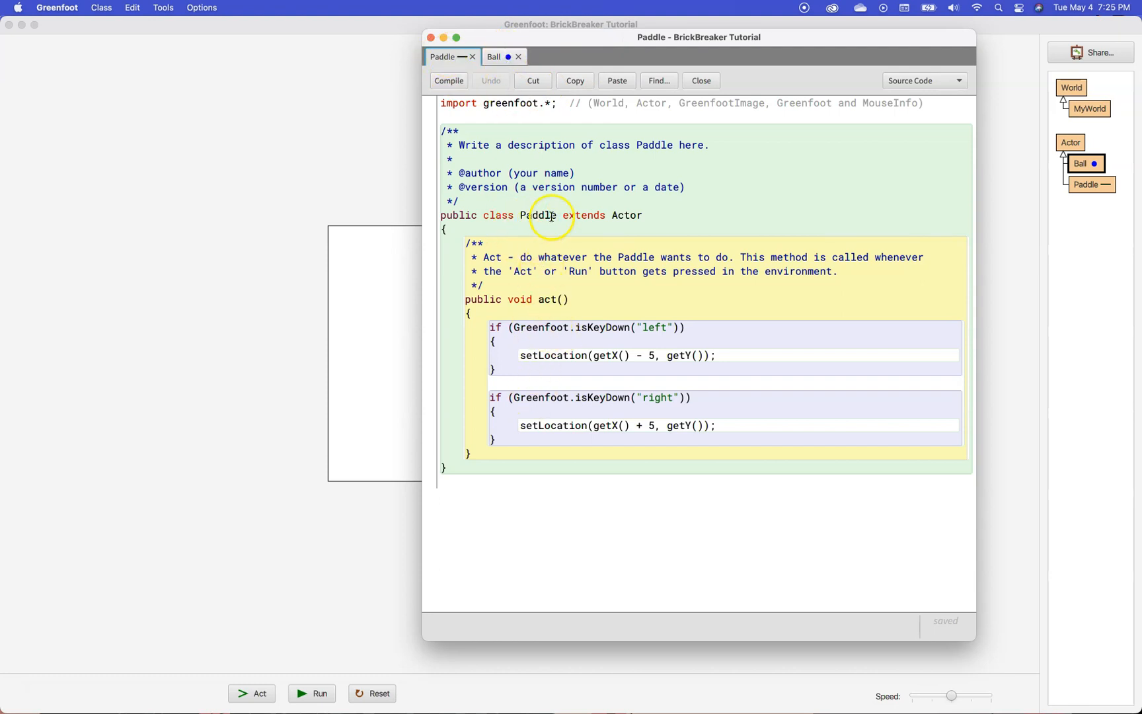
pyautogui.moveTo(542, 441)
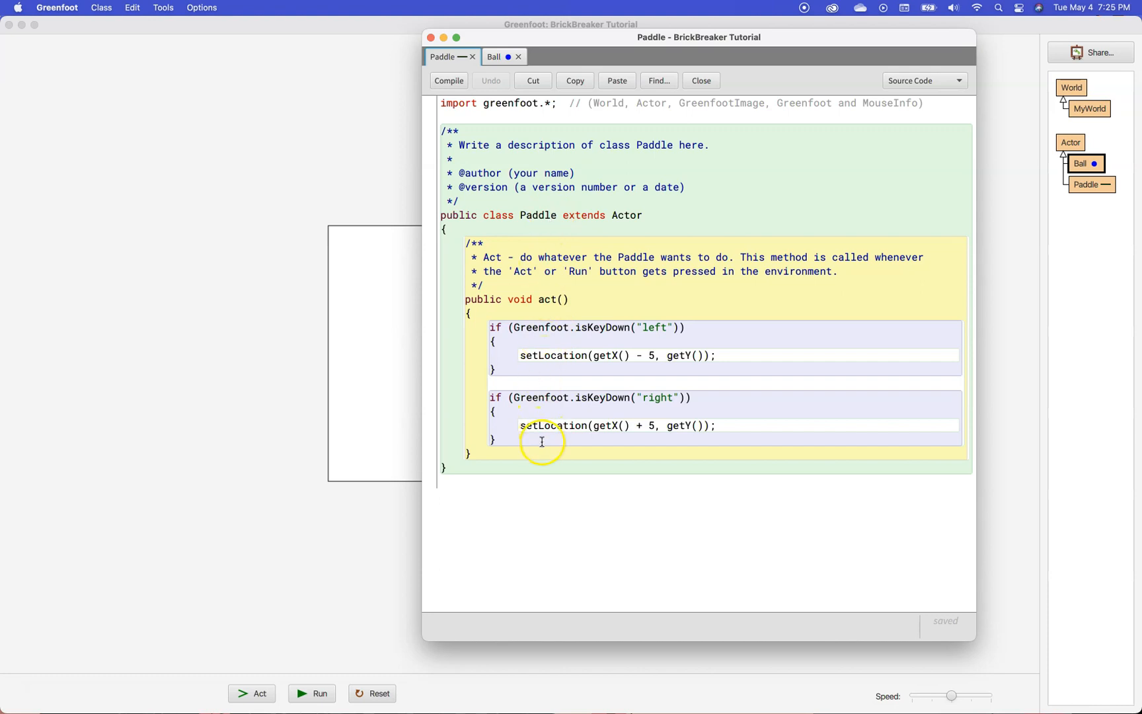
pyautogui.click(497, 57)
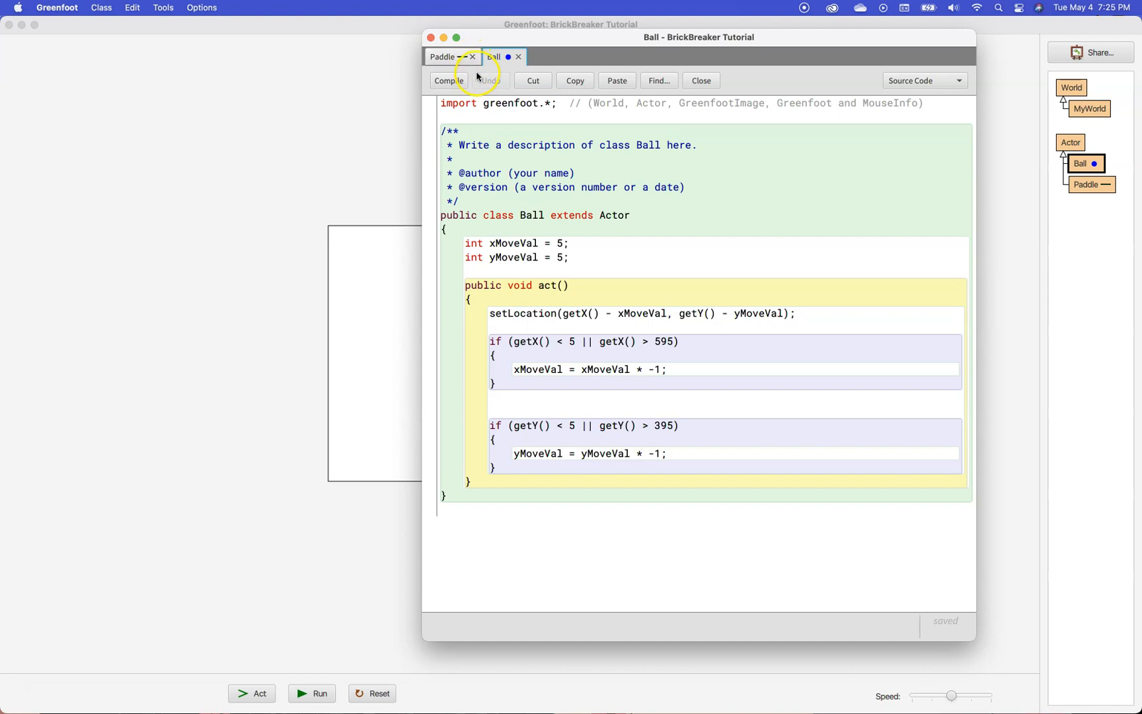
pyautogui.moveTo(577, 235)
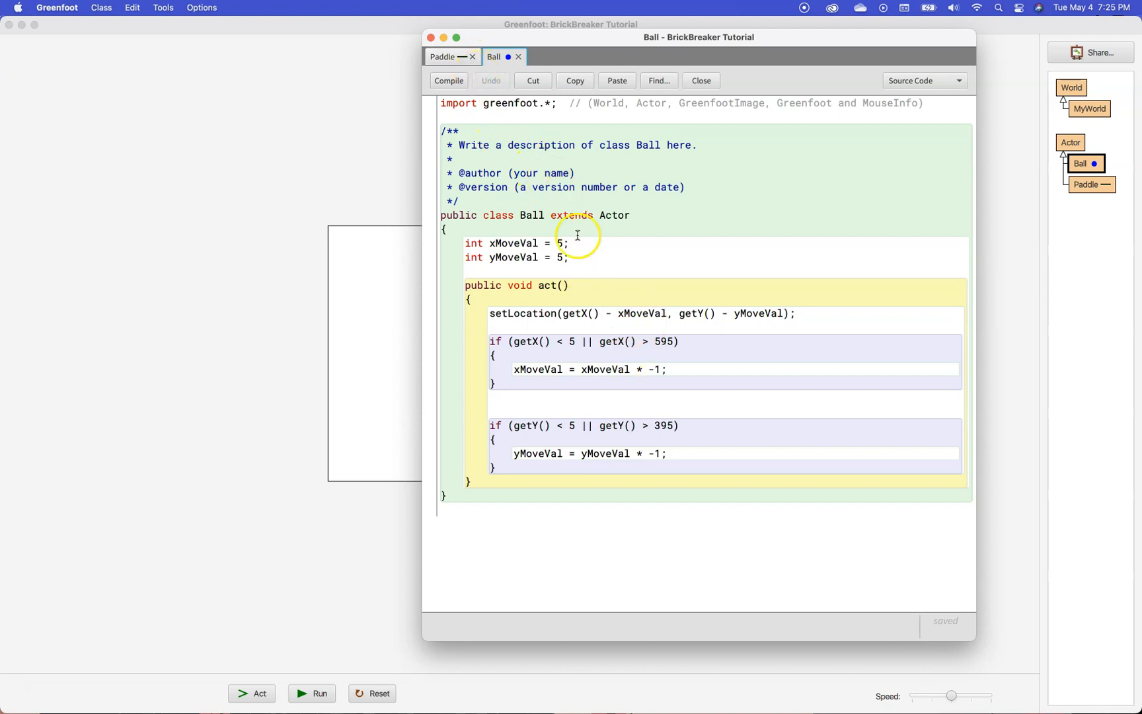
pyautogui.moveTo(572, 234)
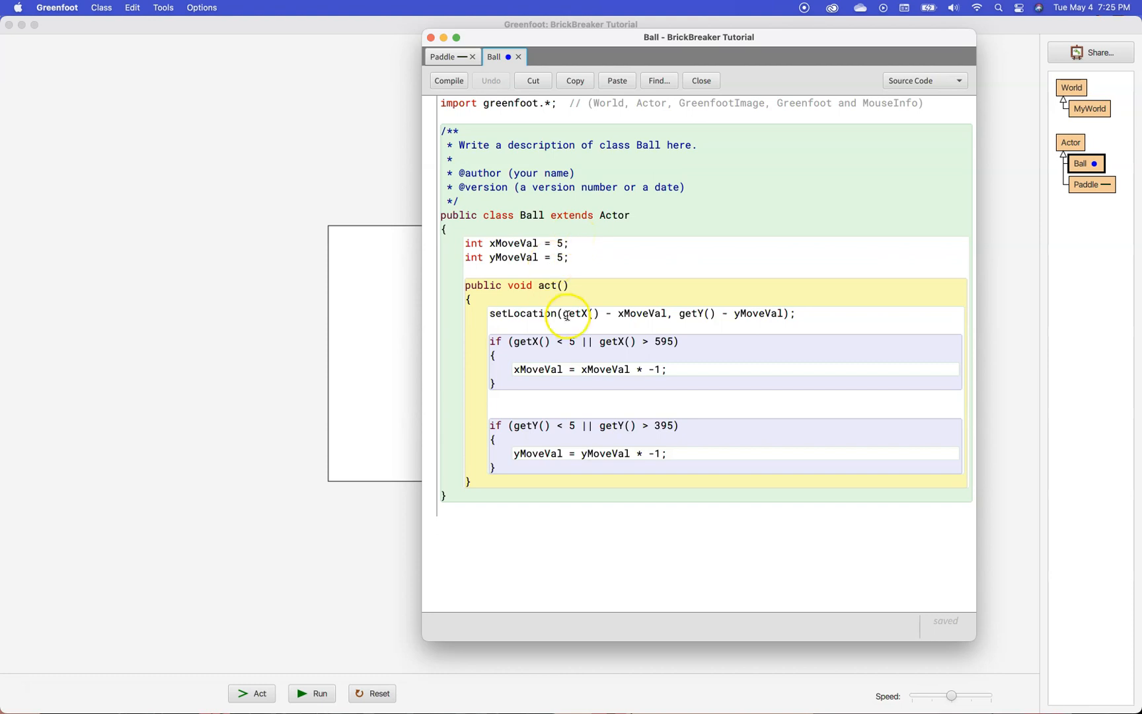
pyautogui.moveTo(541, 466)
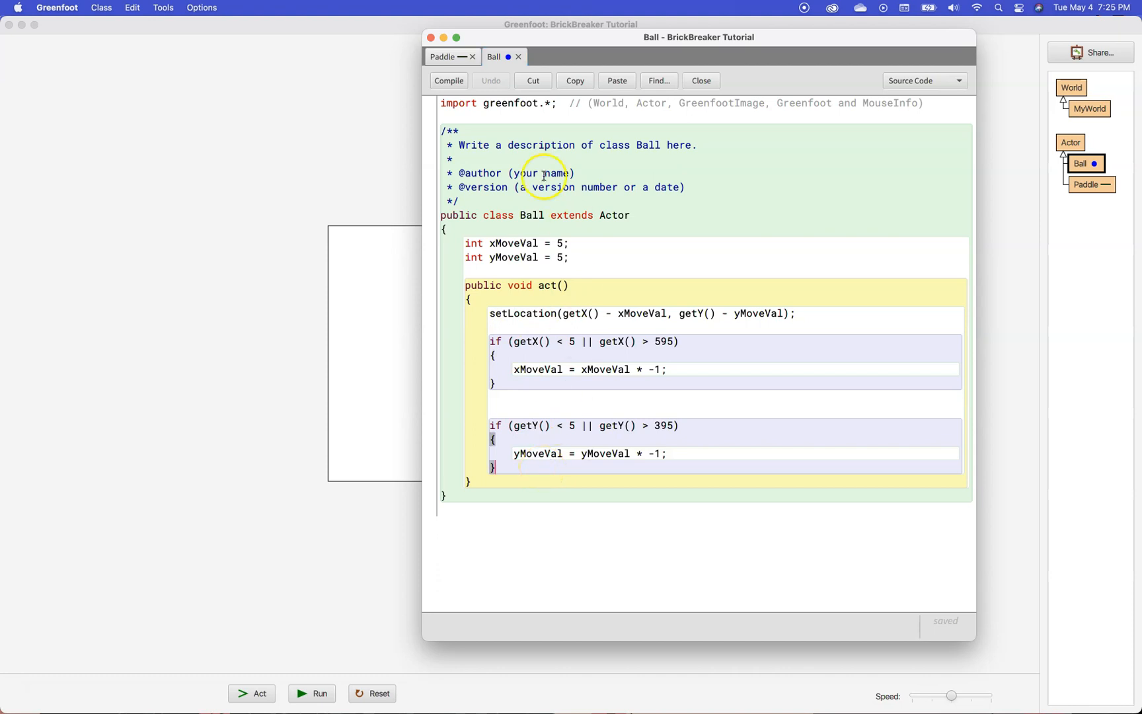
pyautogui.moveTo(561, 468)
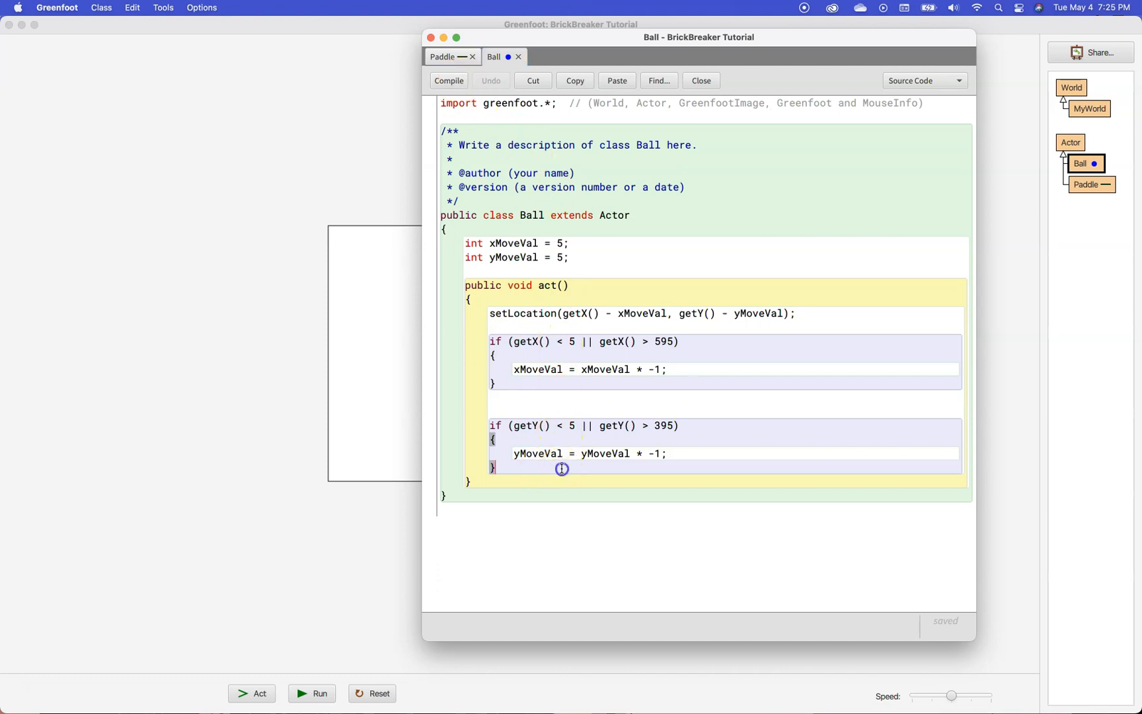
# Compile the Ball class and select the act method name.
pyautogui.click(448, 80)
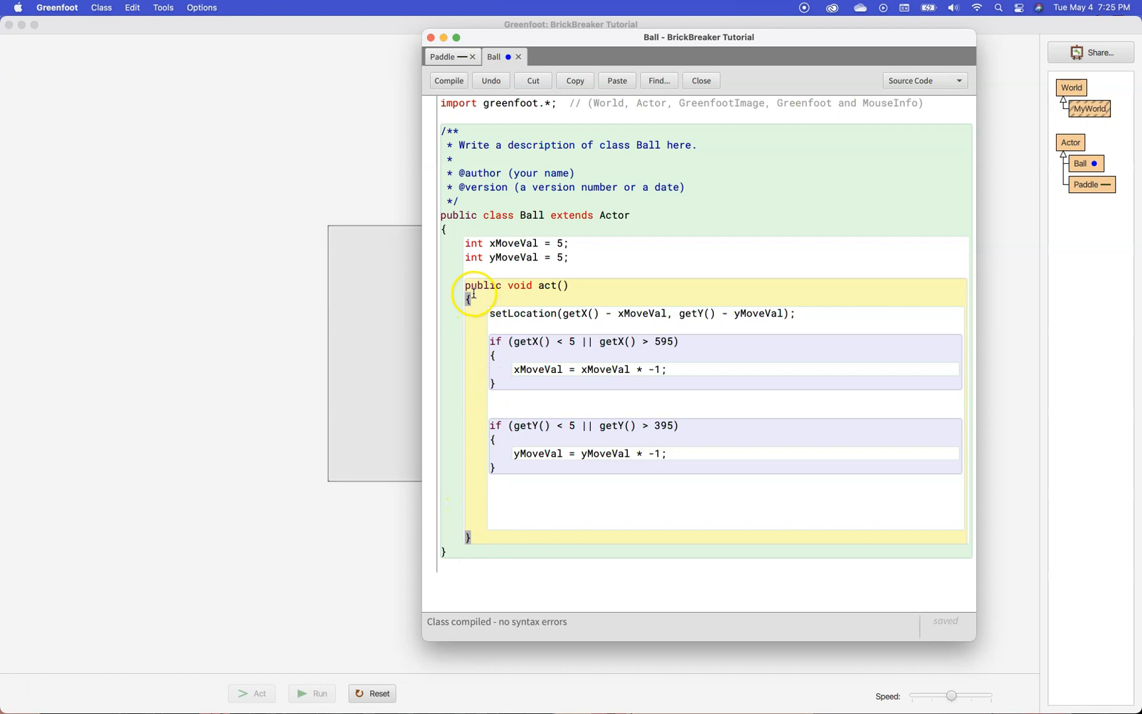
pyautogui.moveTo(544, 291)
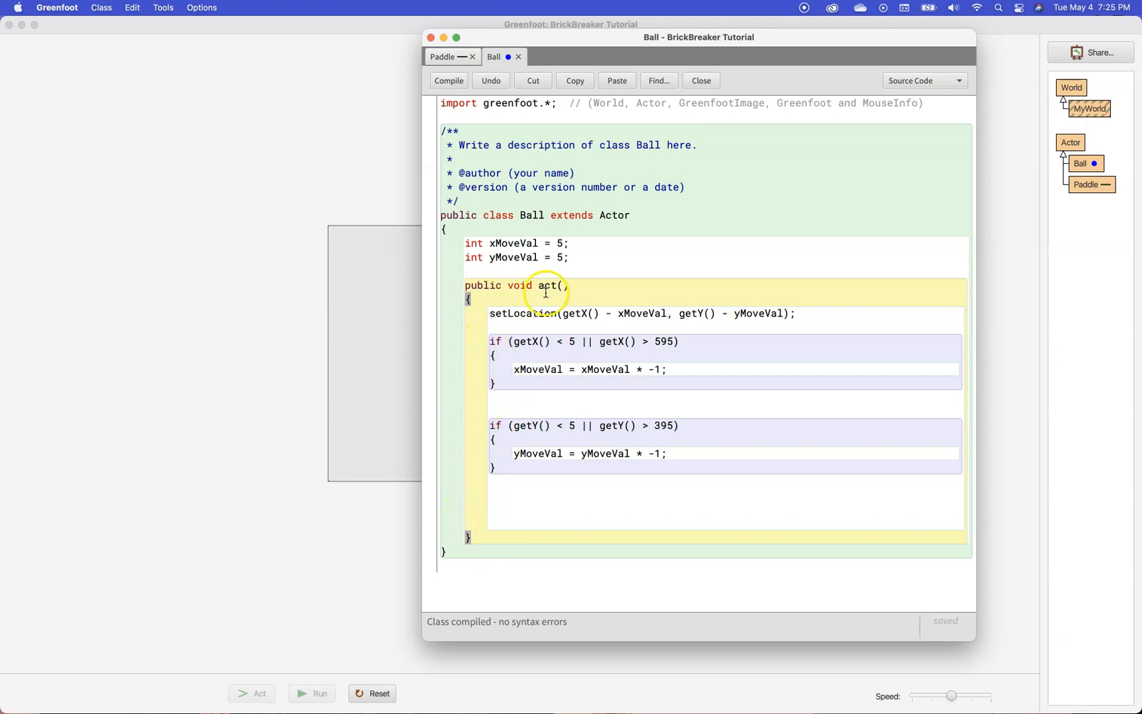
pyautogui.doubleClick(547, 284)
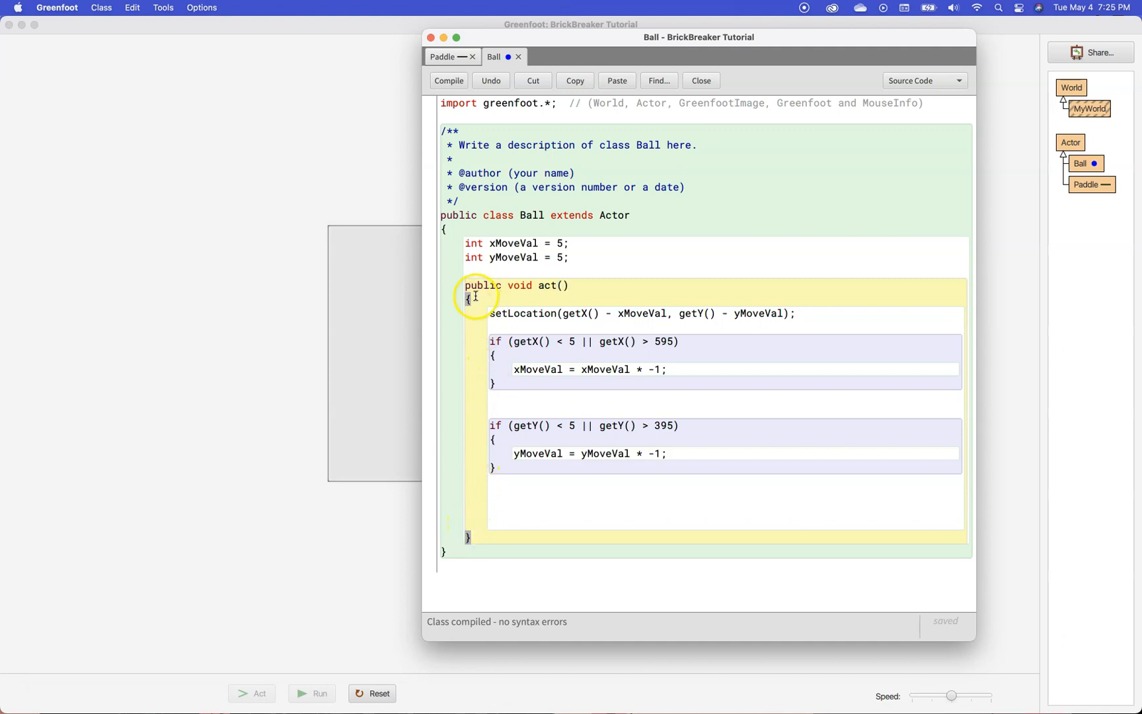
pyautogui.moveTo(502, 549)
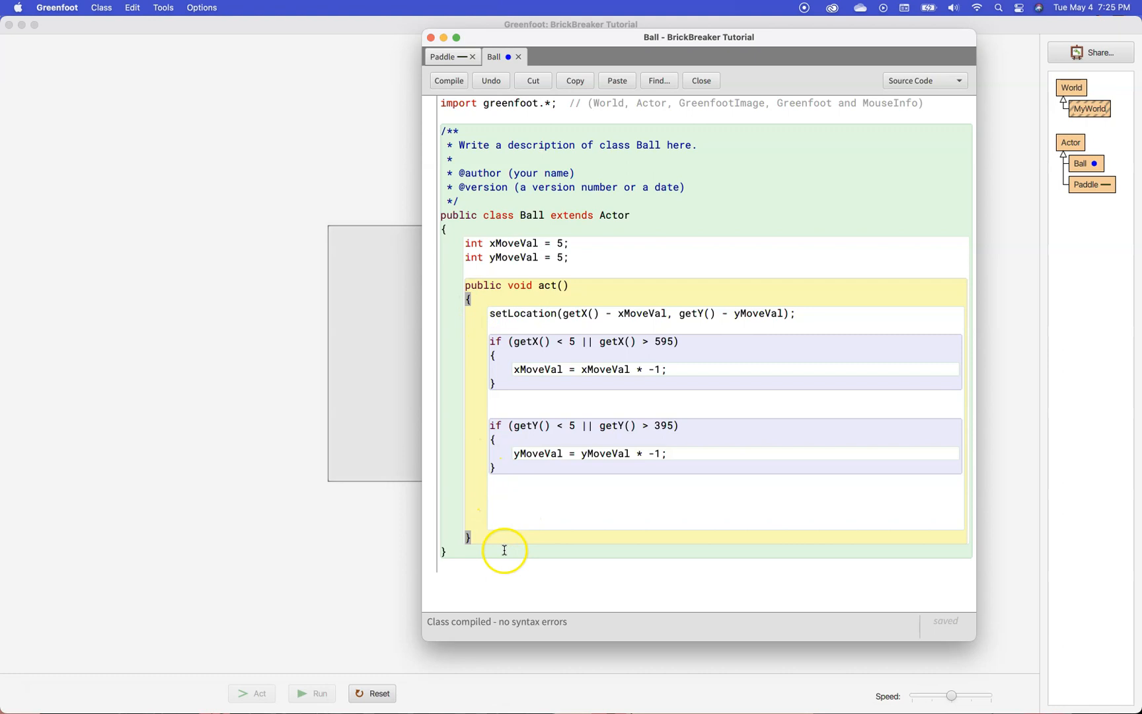
pyautogui.moveTo(405, 622)
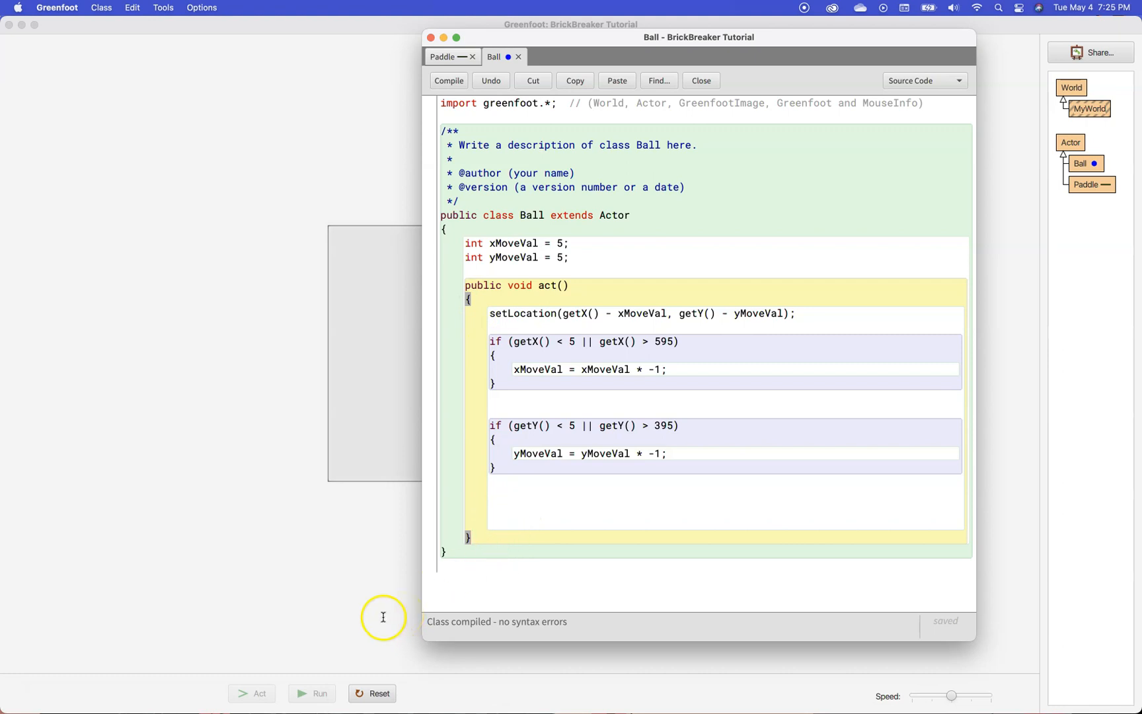
pyautogui.moveTo(443, 530)
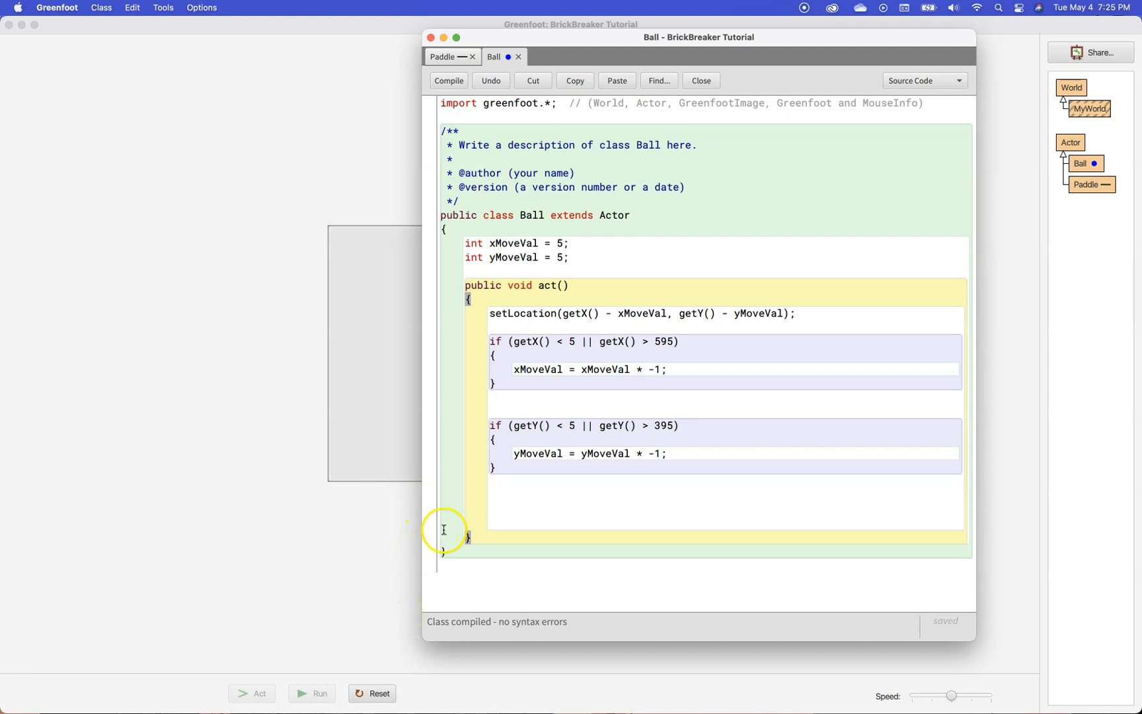
pyautogui.moveTo(529, 499)
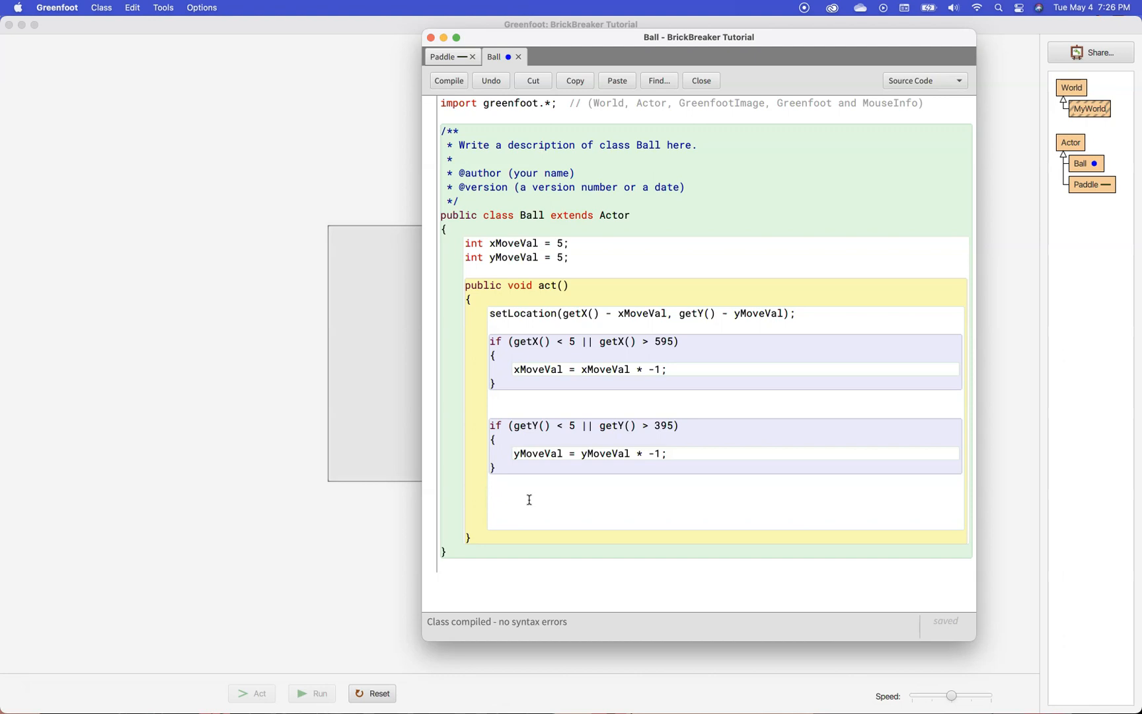
pyautogui.moveTo(561, 572)
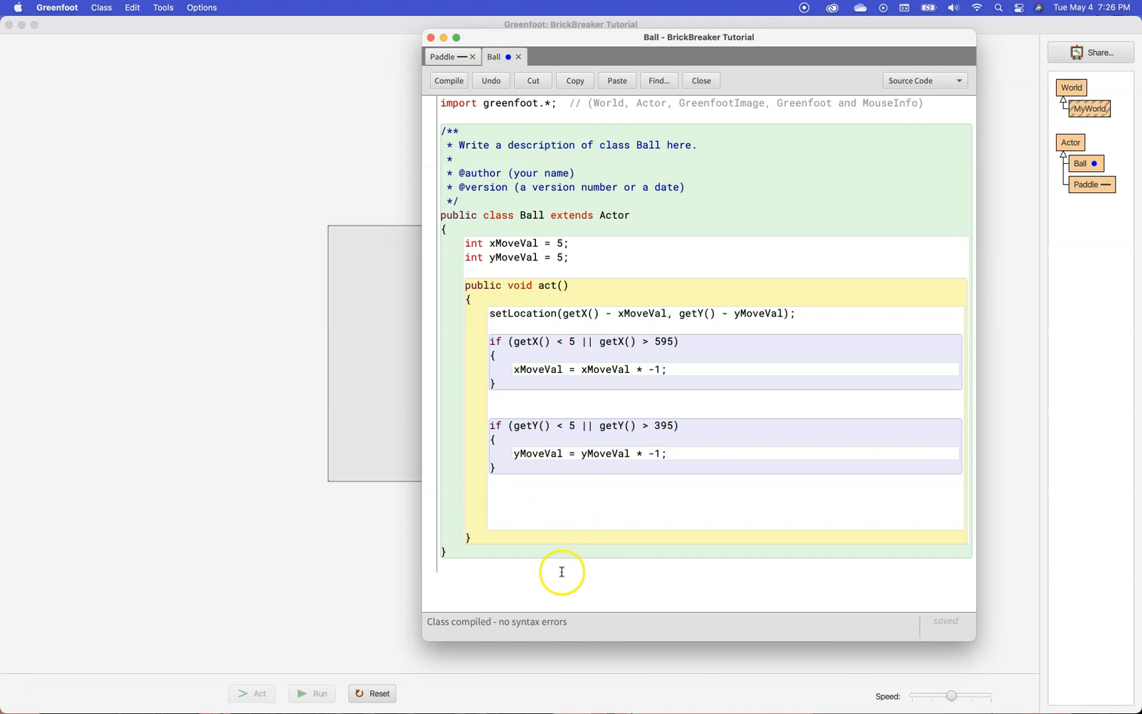
# Add 'Paddle p = (Paddle) getOneIntersectingObject(Paddle.class);' to act() and compile.
pyautogui.write('P')
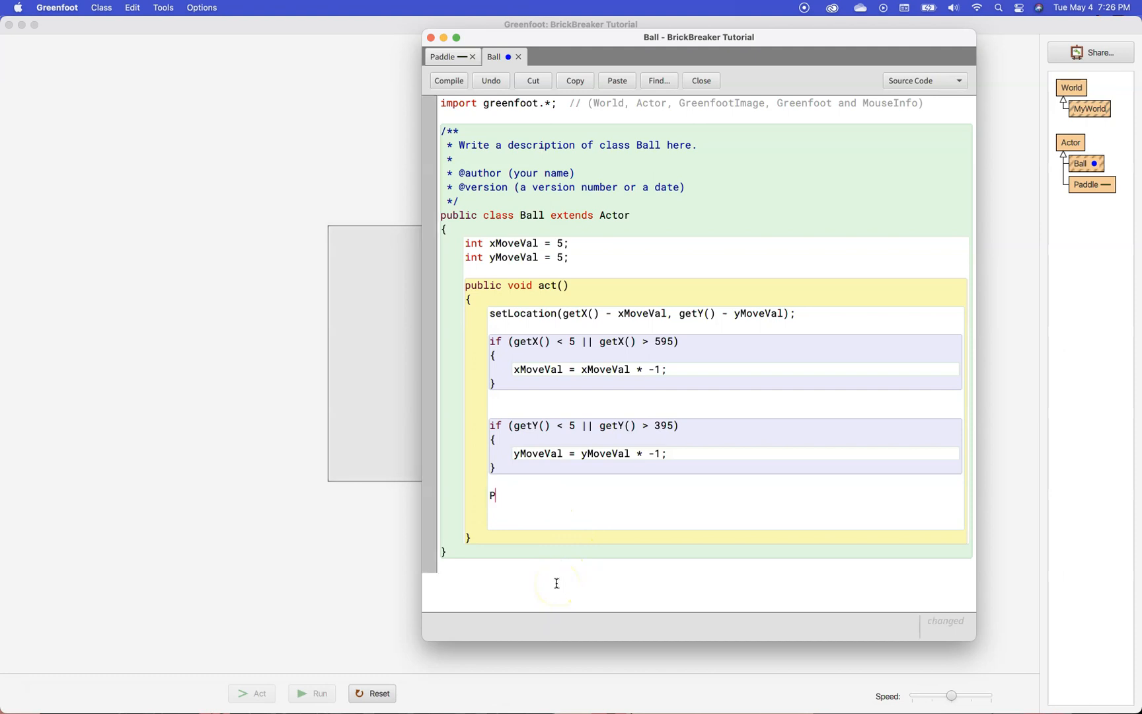
pyautogui.write('addle')
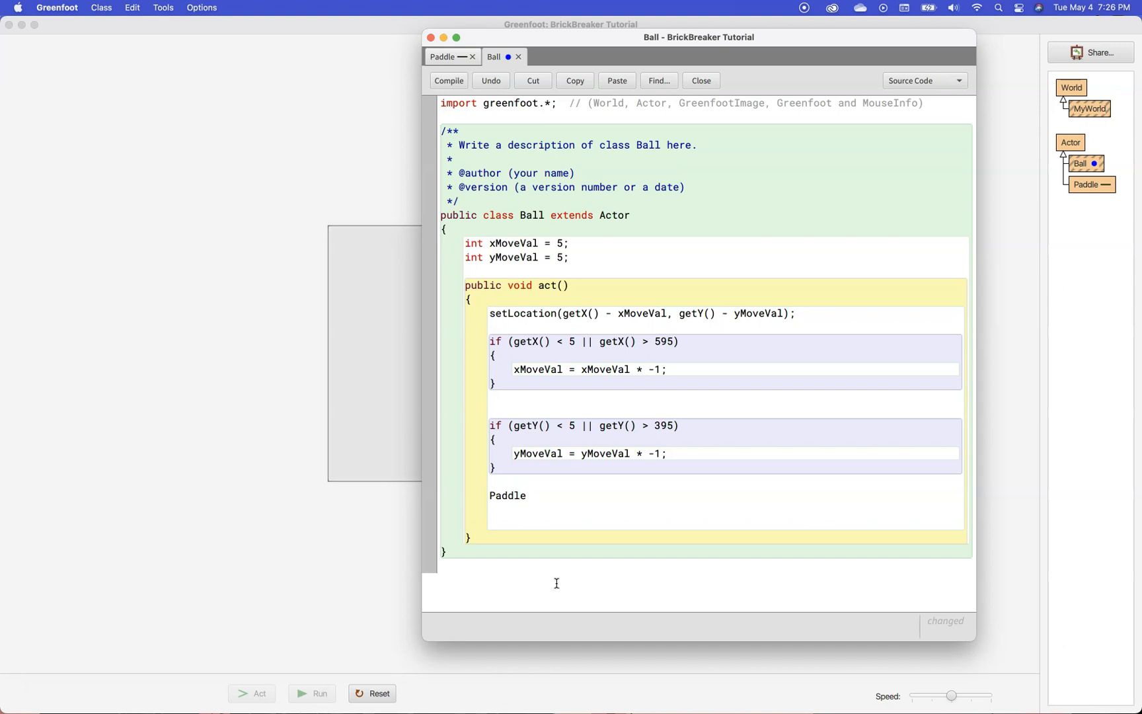
pyautogui.write('p =')
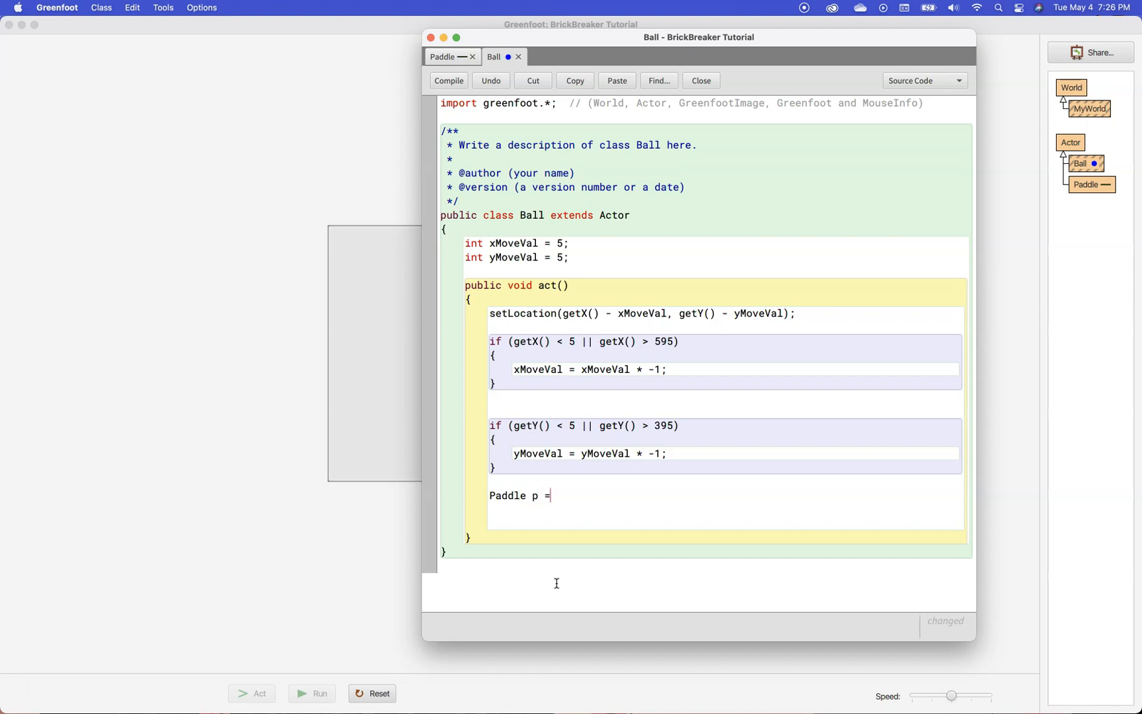
pyautogui.write('(Paddl')
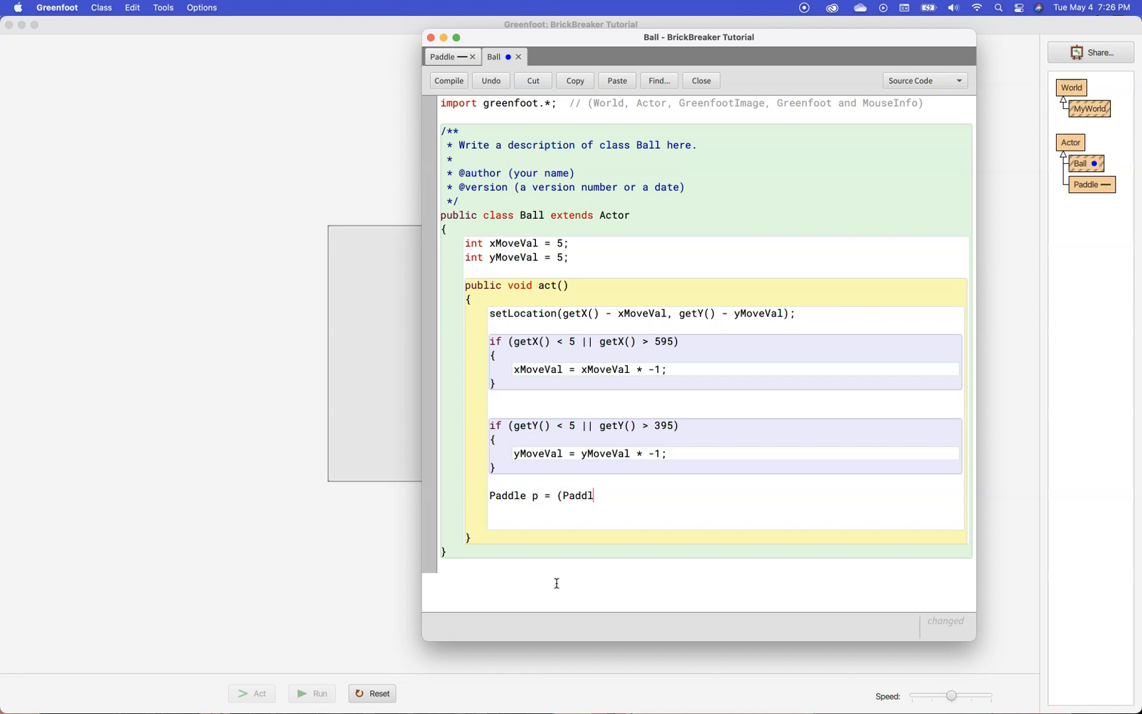
pyautogui.write('e)')
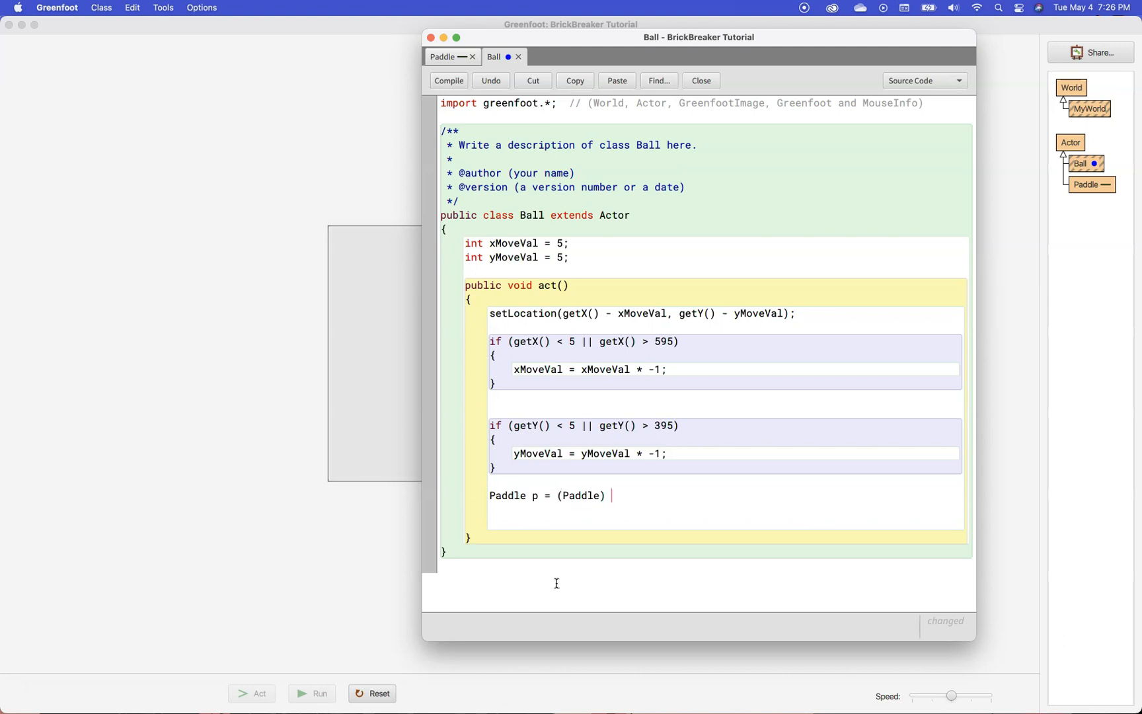
pyautogui.write('get')
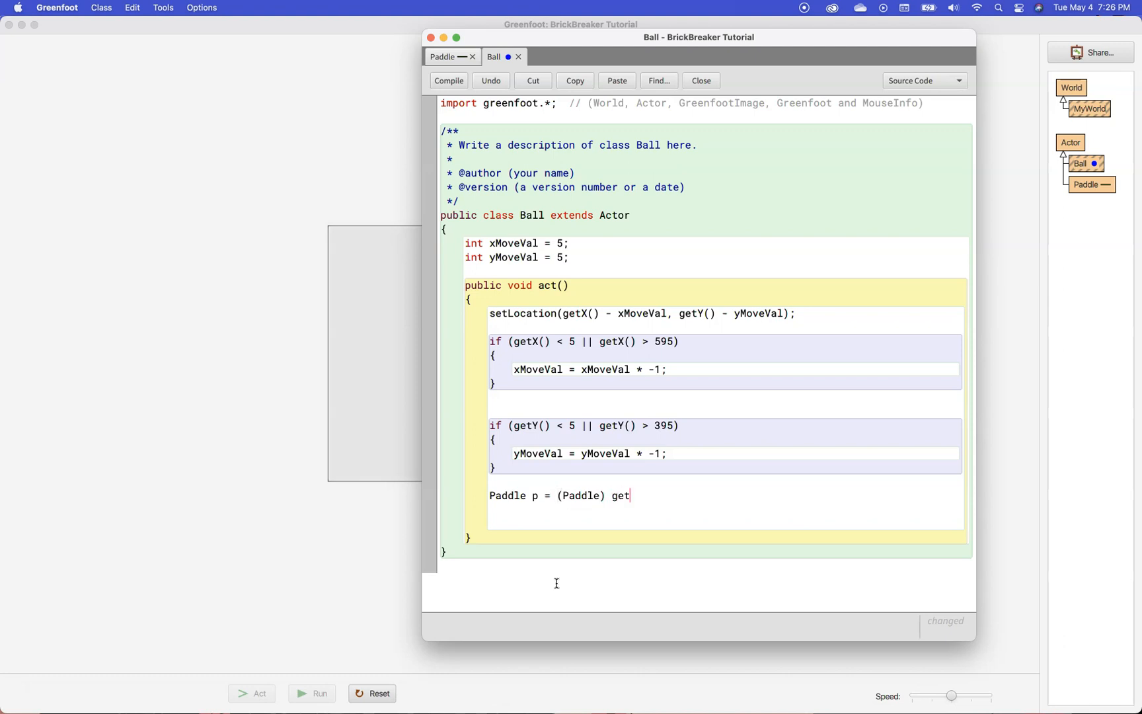
pyautogui.write('OneIn')
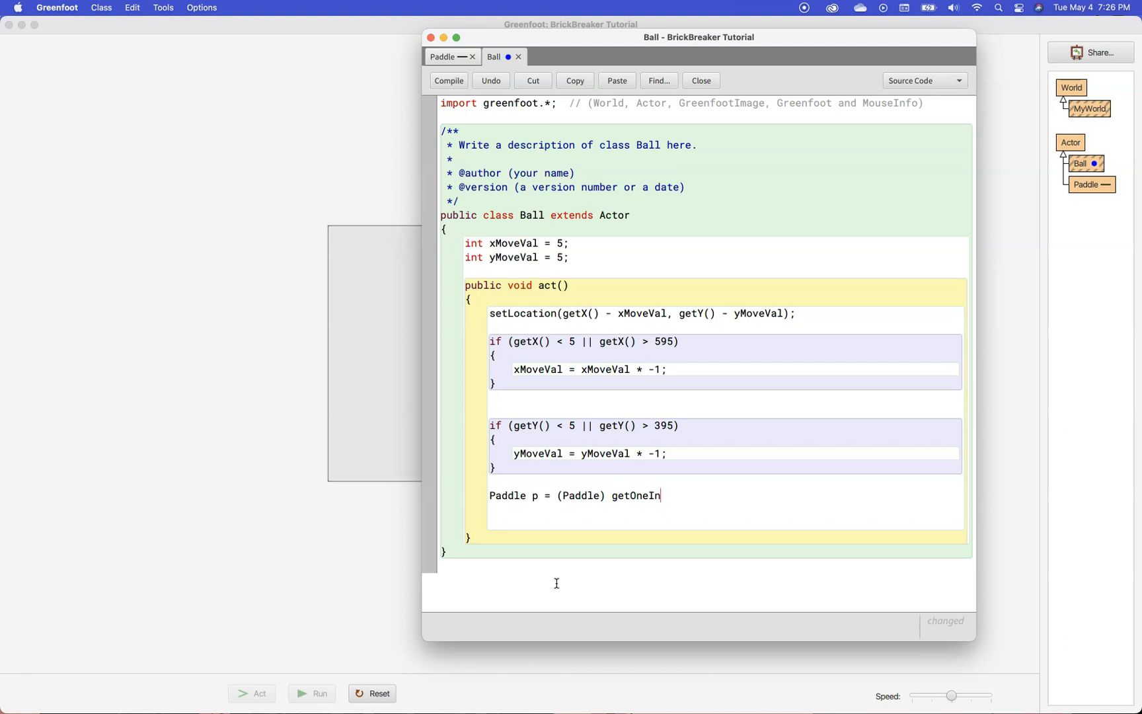
pyautogui.write('tersection')
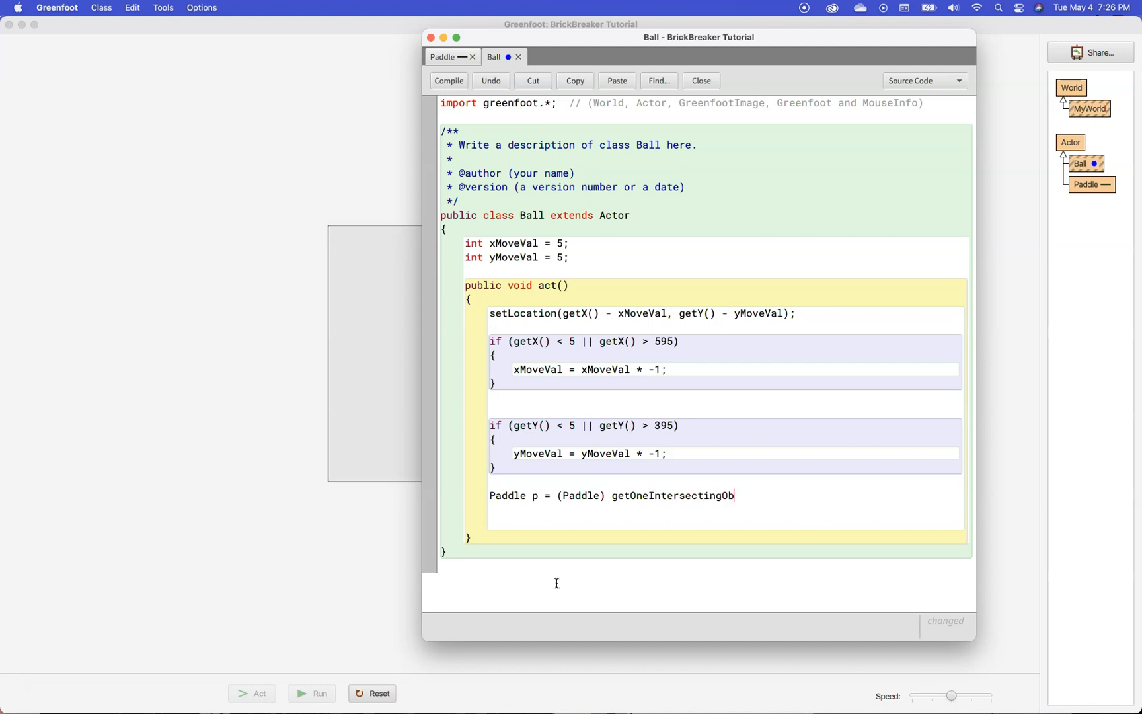
pyautogui.write('ject')
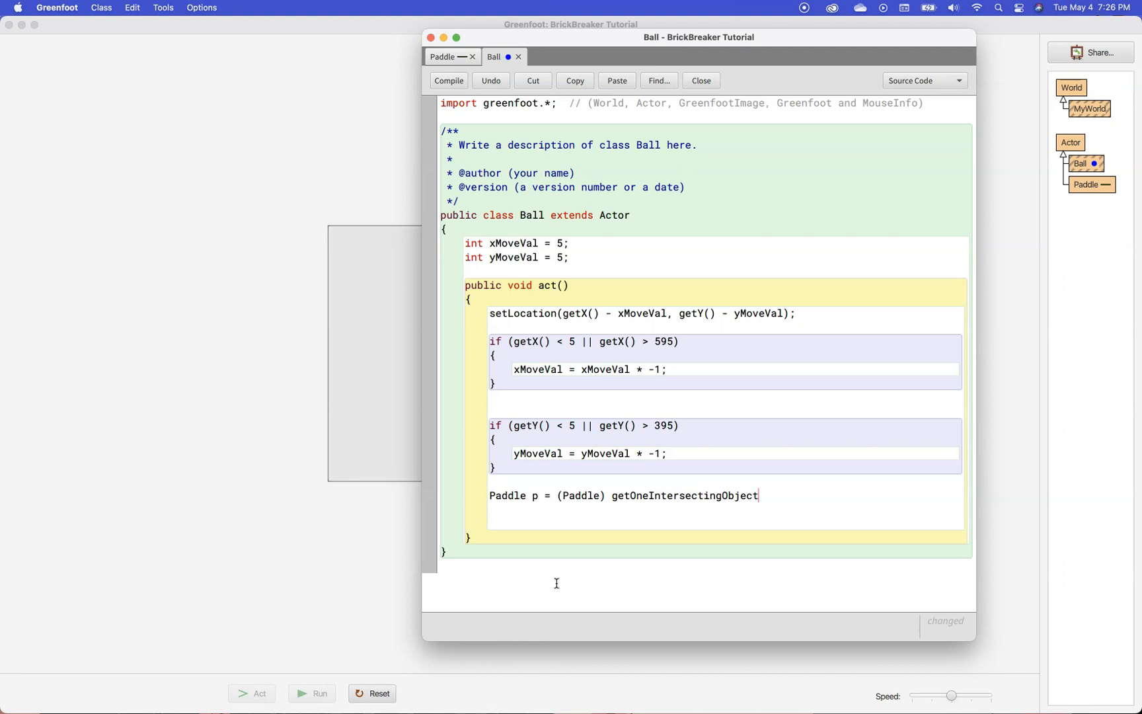
pyautogui.write('(')
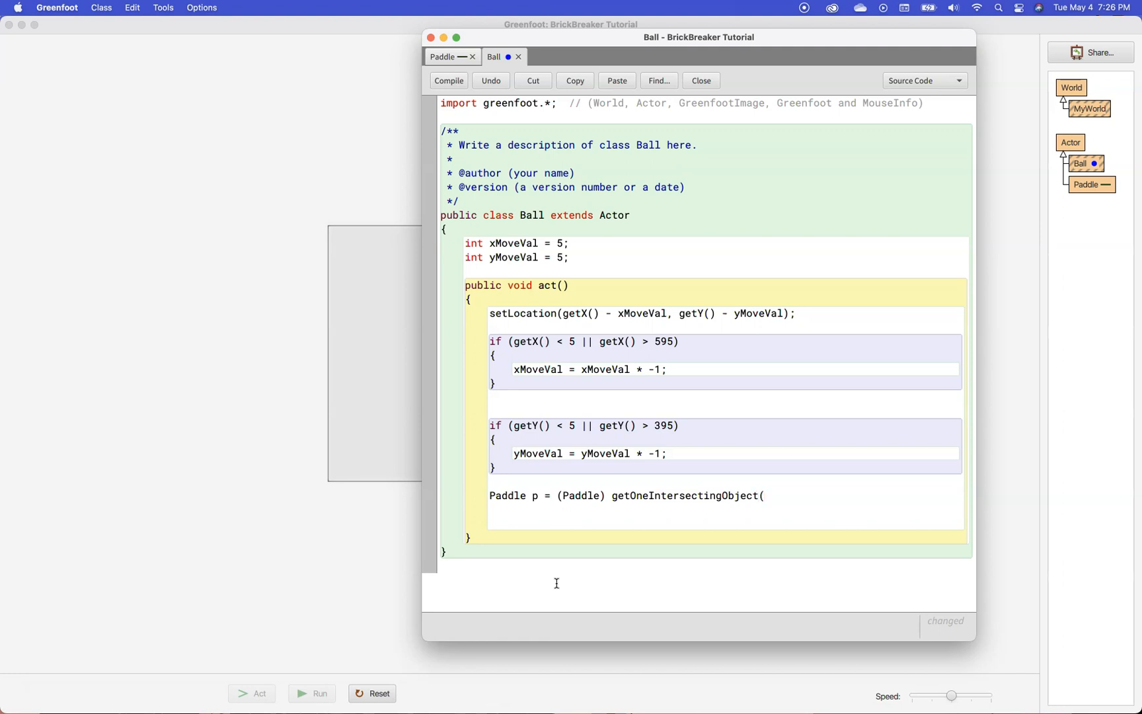
pyautogui.write('Paddle.c')
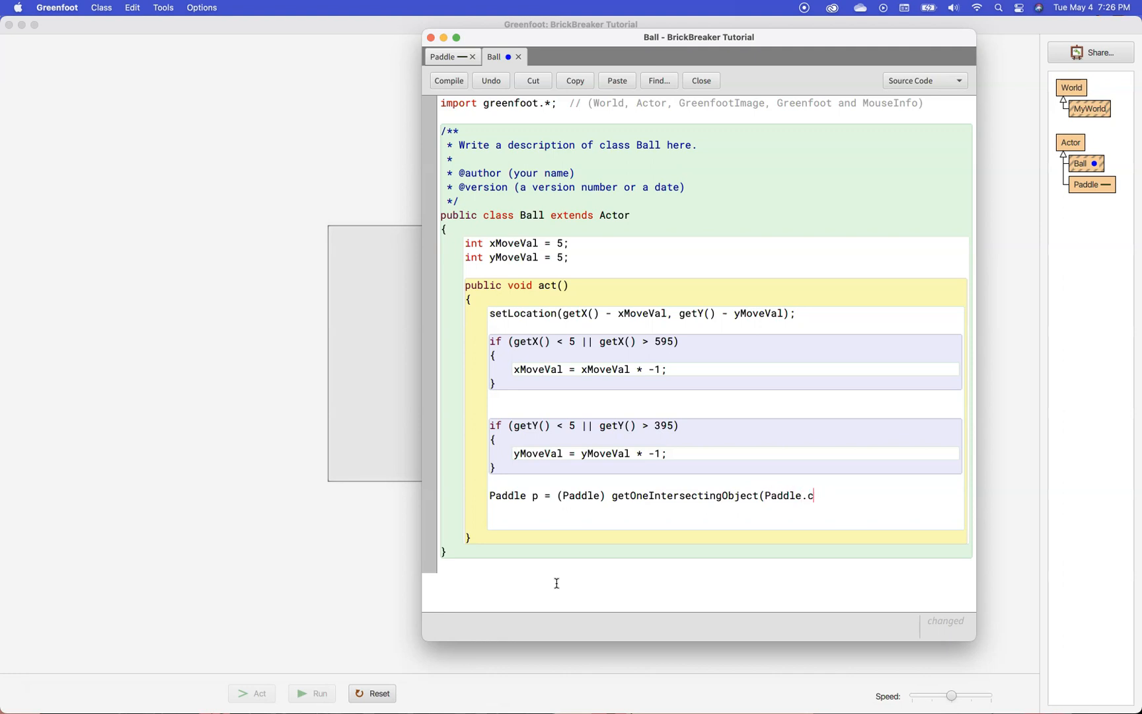
pyautogui.write('lass)')
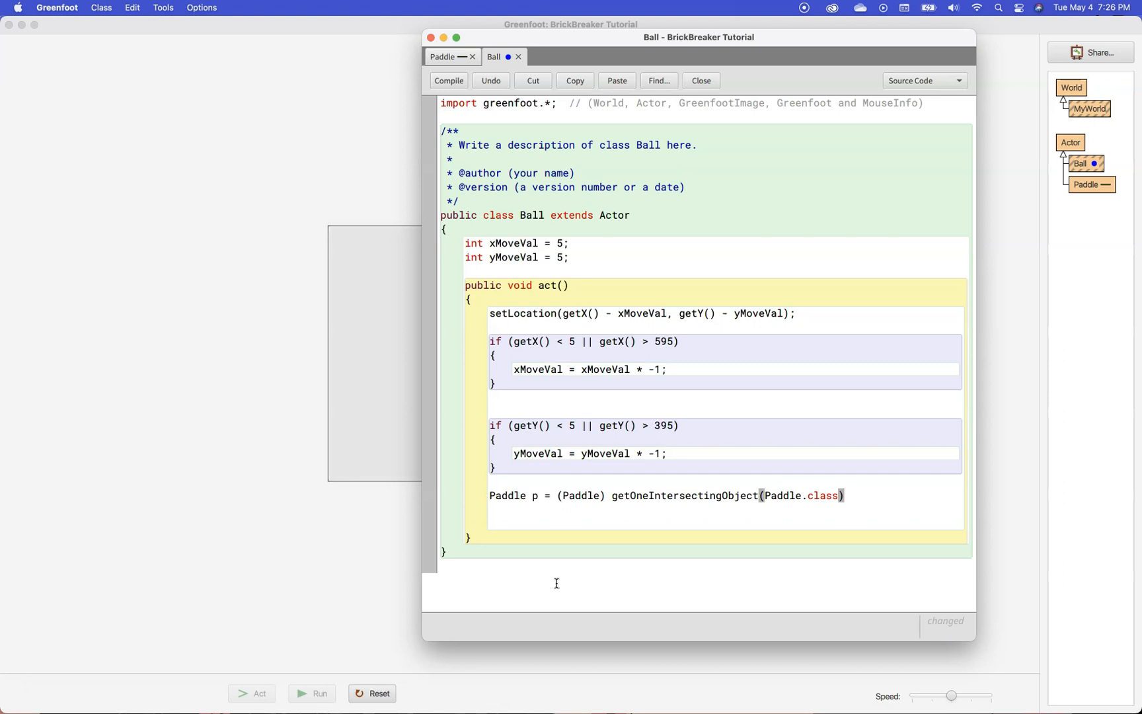
pyautogui.write(';')
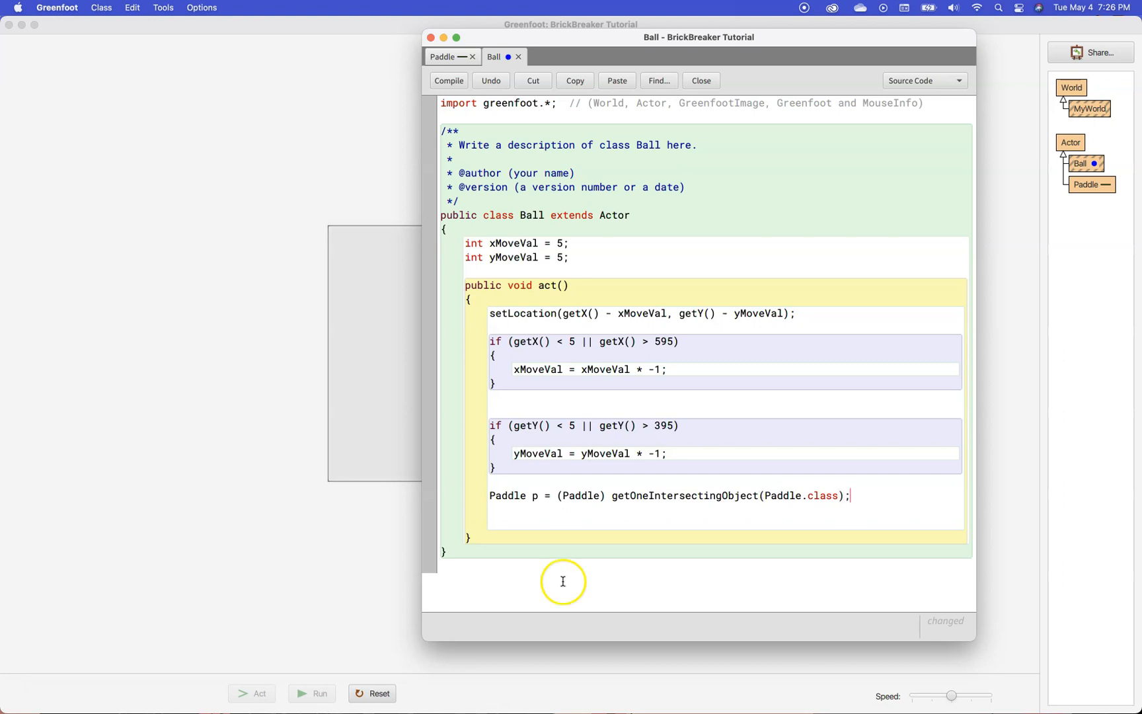
pyautogui.click(448, 80)
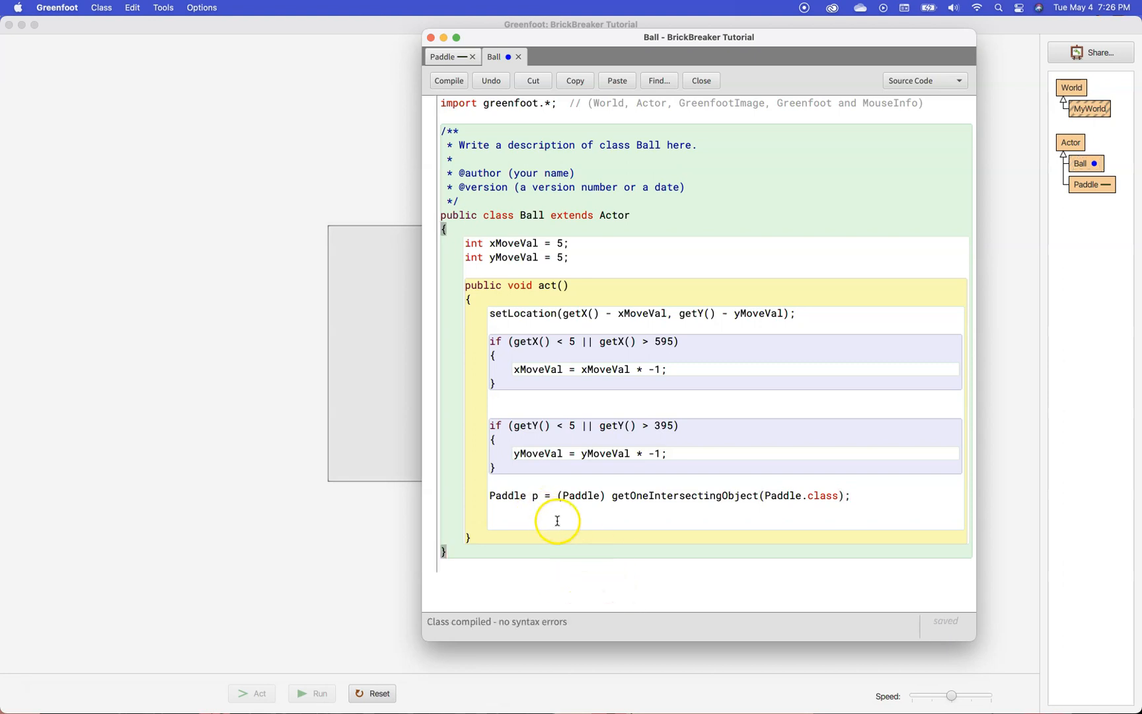
pyautogui.moveTo(596, 503)
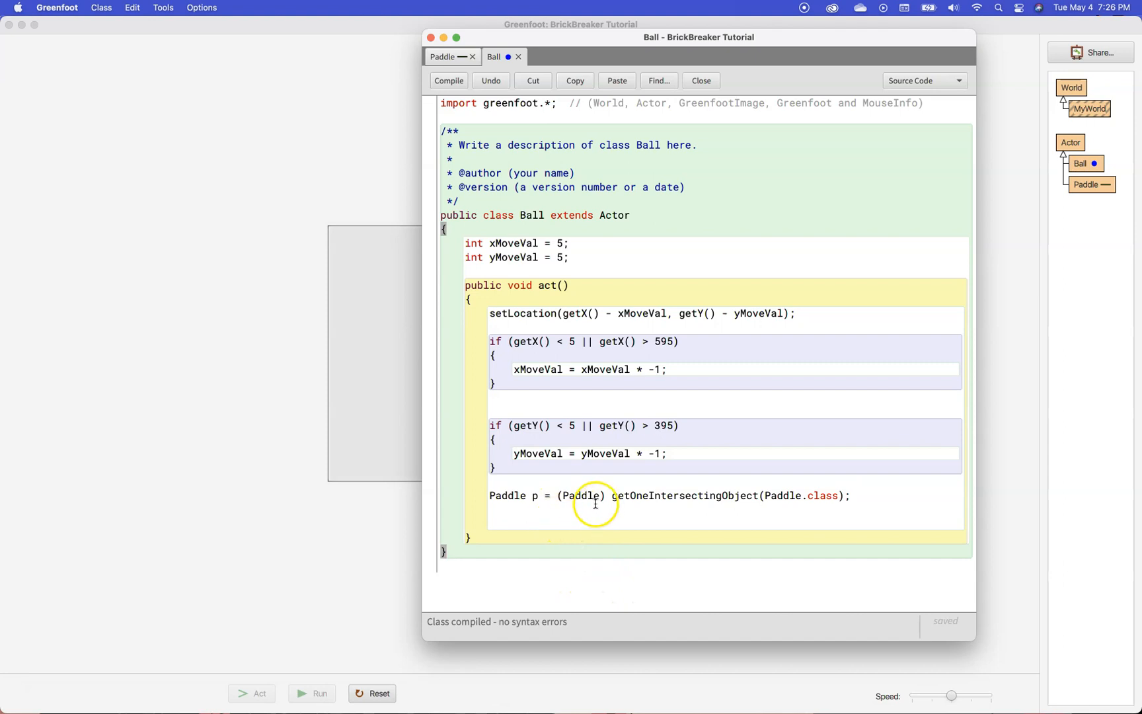
pyautogui.moveTo(637, 509)
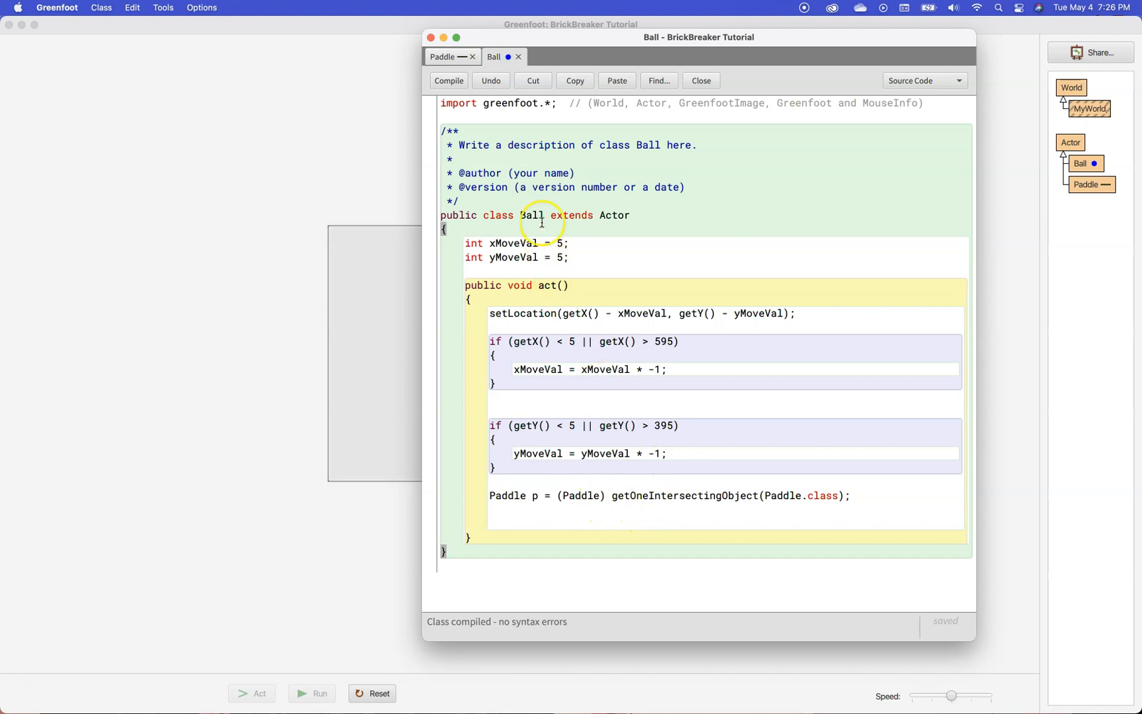
pyautogui.doubleClick(531, 215)
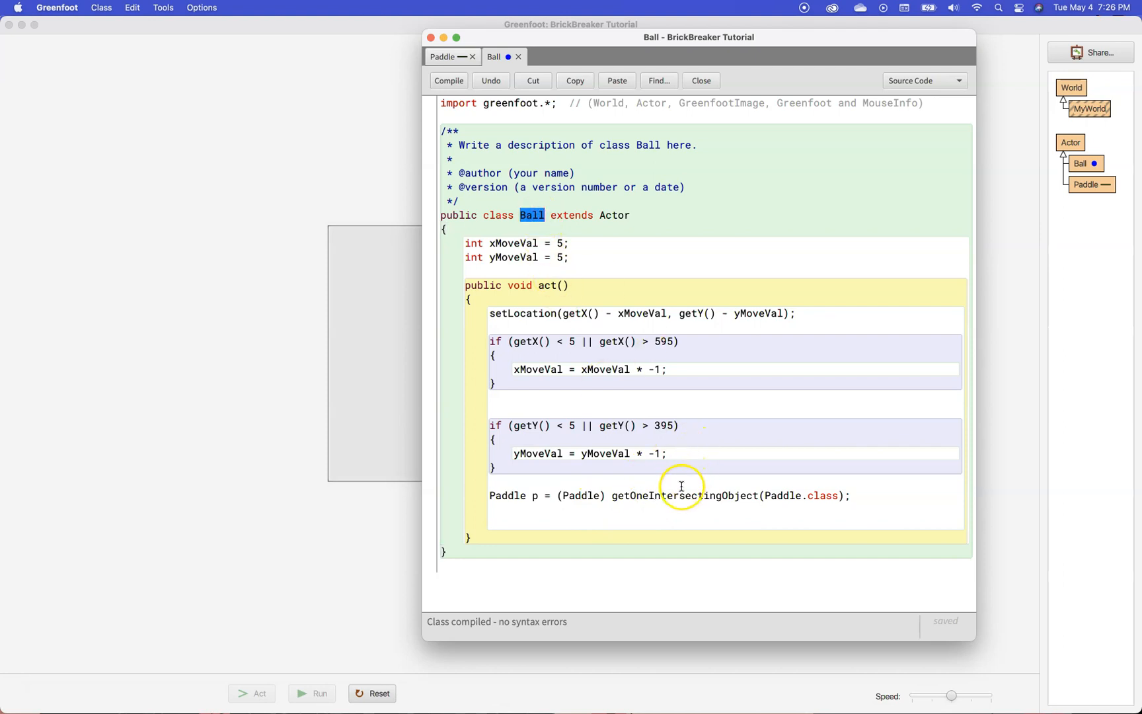
pyautogui.moveTo(681, 495)
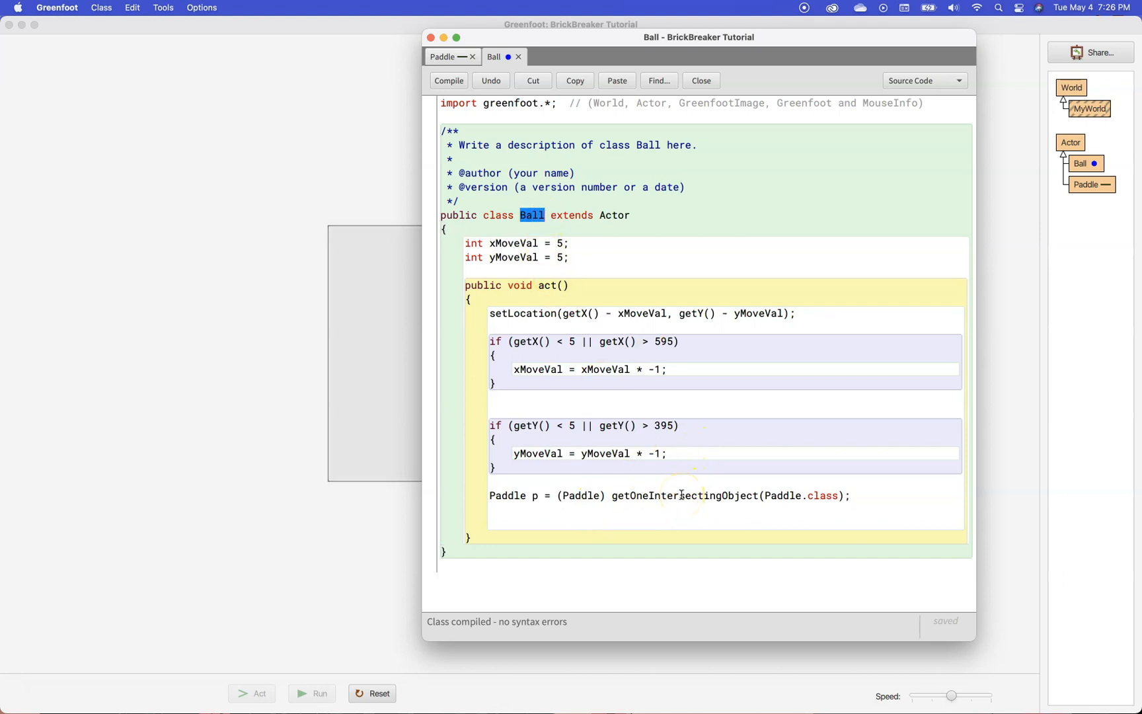
pyautogui.doubleClick(683, 496)
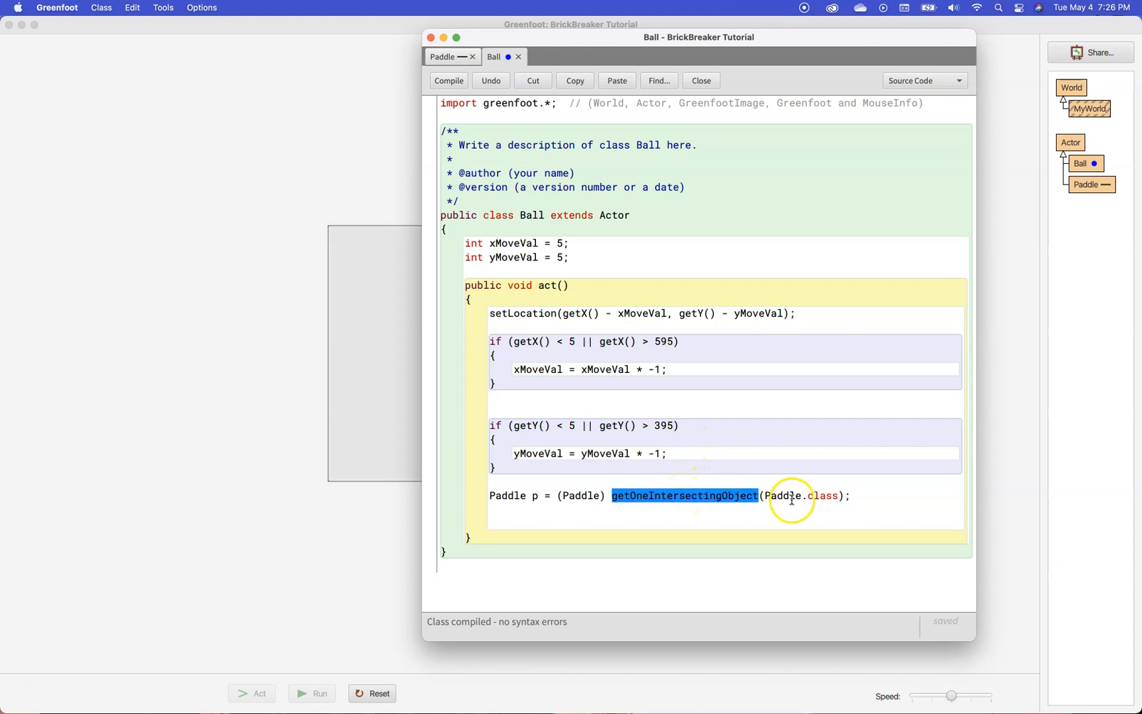
pyautogui.doubleClick(785, 495)
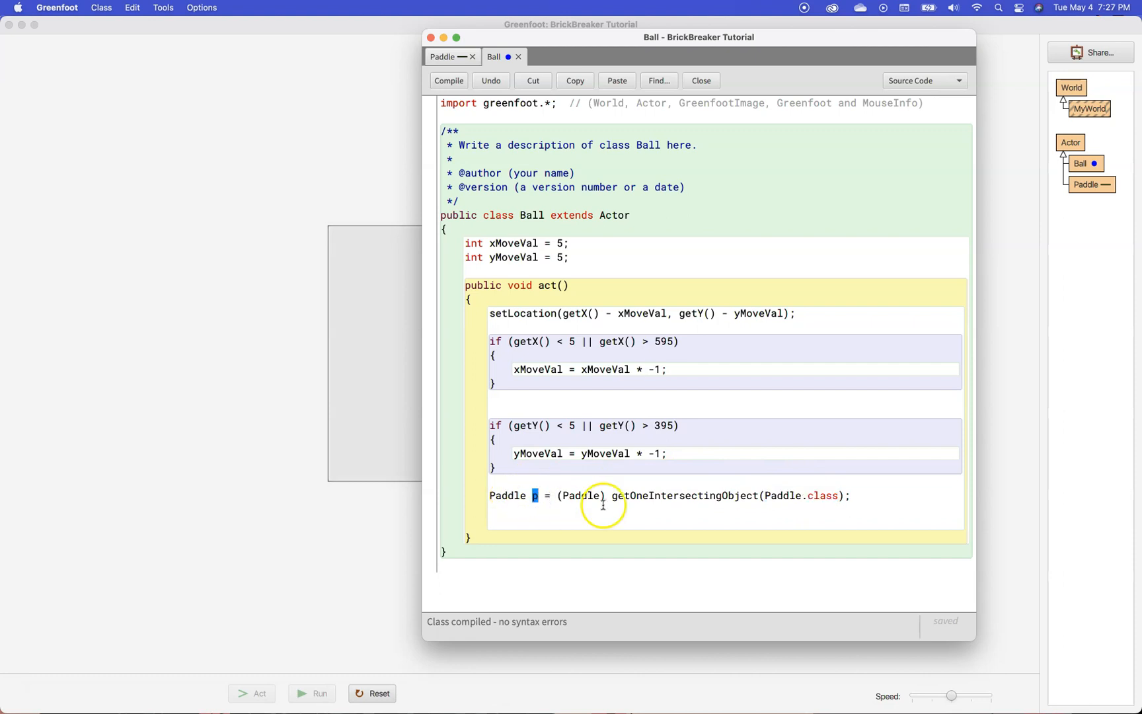
pyautogui.moveTo(578, 495)
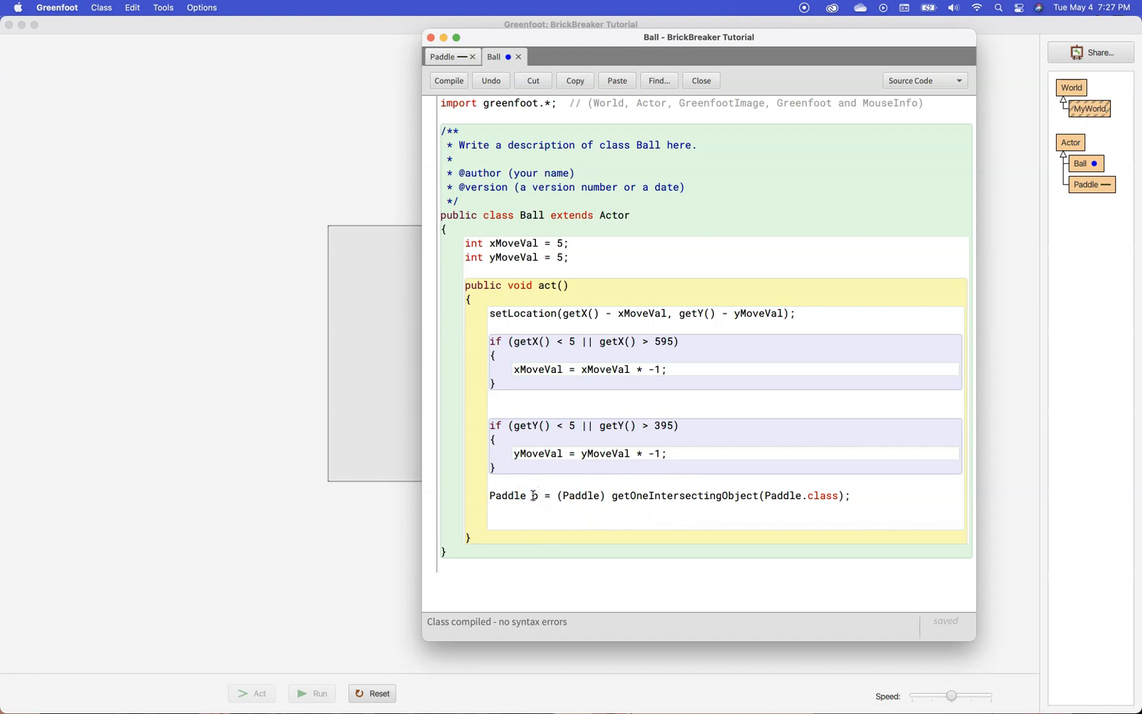
# Type null on a new line below the Paddle p statement.
pyautogui.write('nu')
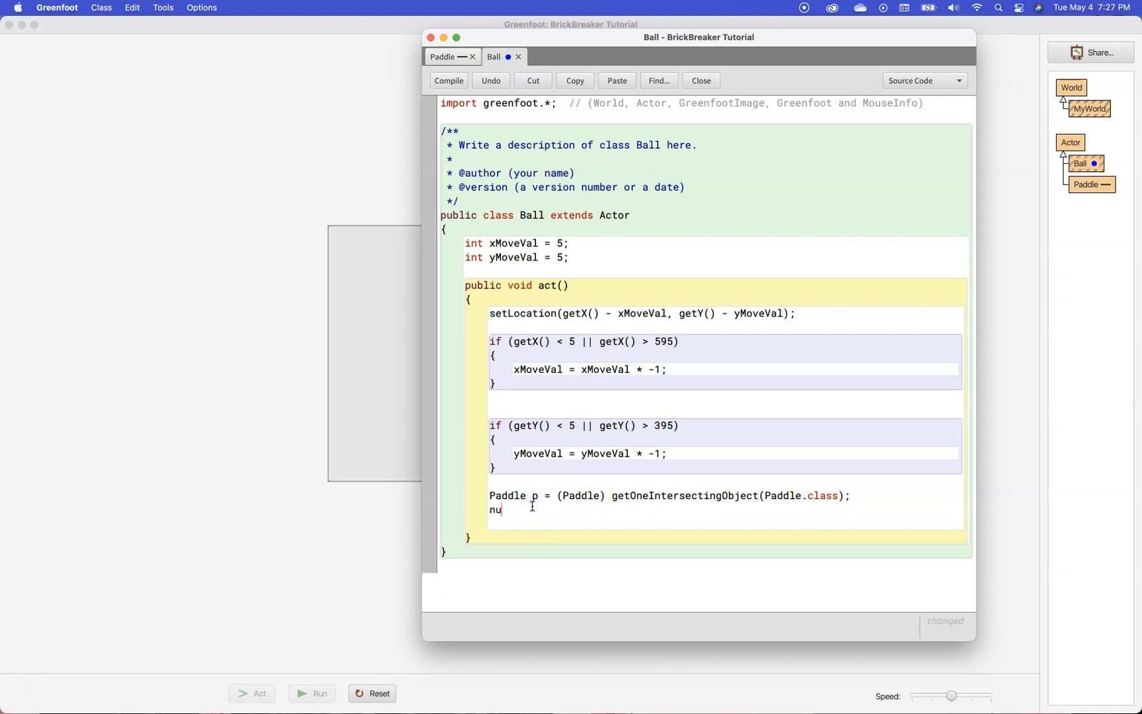
pyautogui.write('ll')
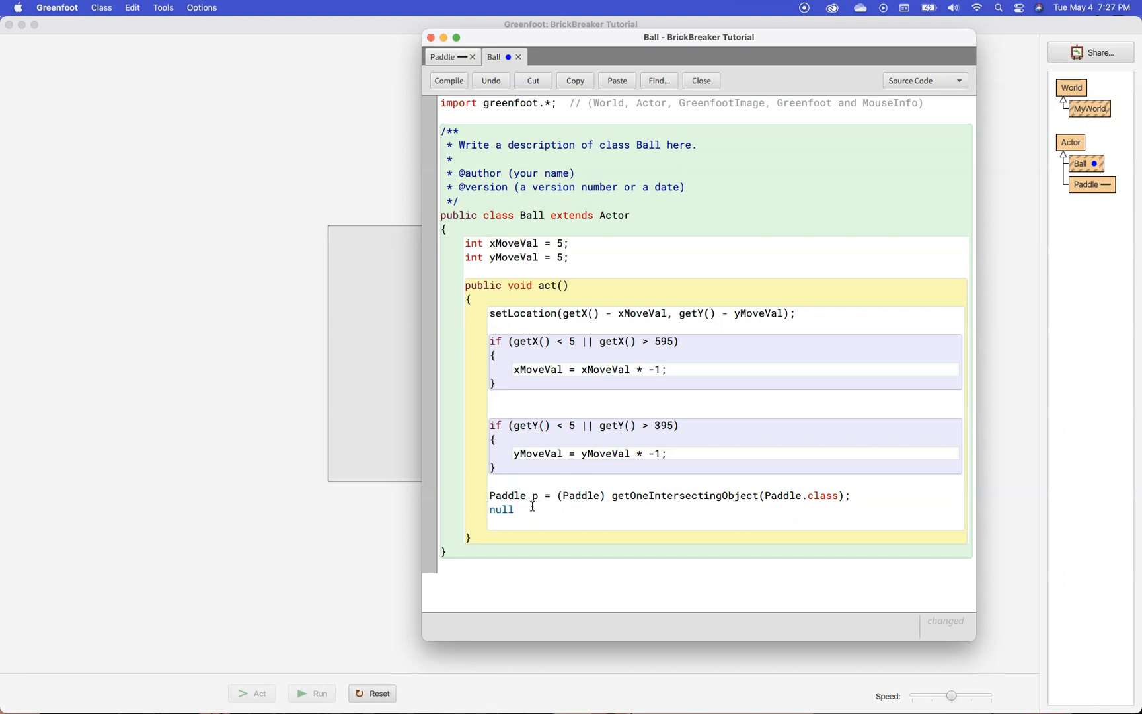
pyautogui.moveTo(532, 502)
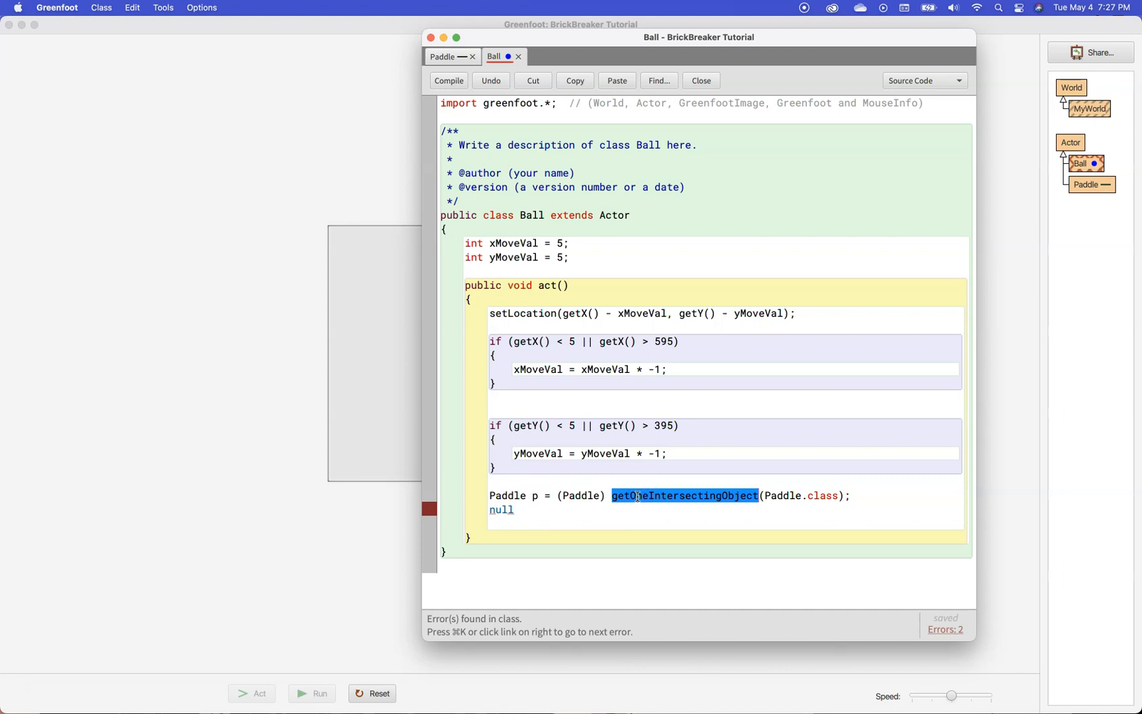
pyautogui.moveTo(537, 500)
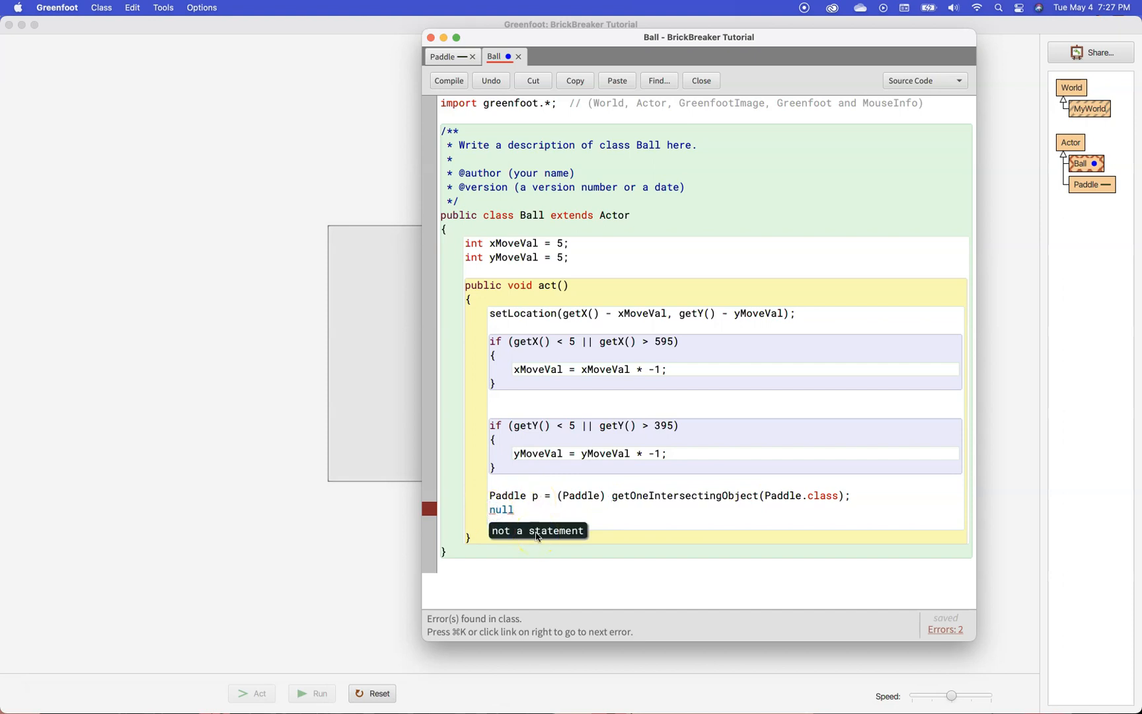
# Turn the null line into 'if (p != null)' and compile.
pyautogui.write('if (')
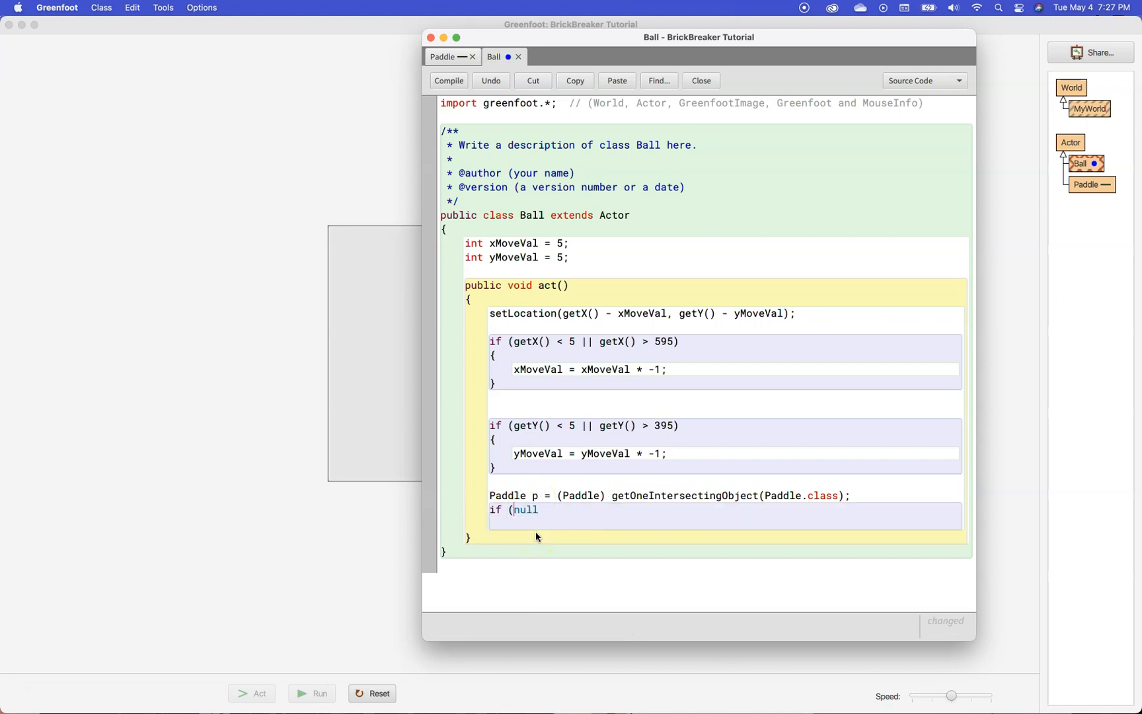
pyautogui.write('p')
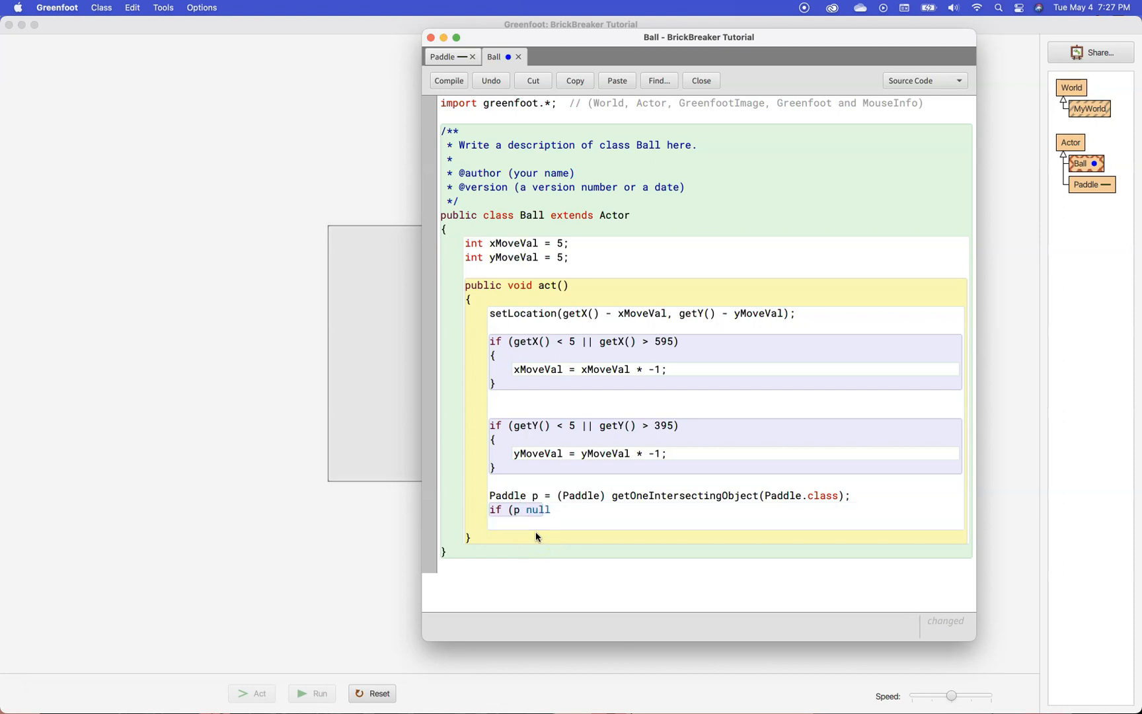
pyautogui.write('!=')
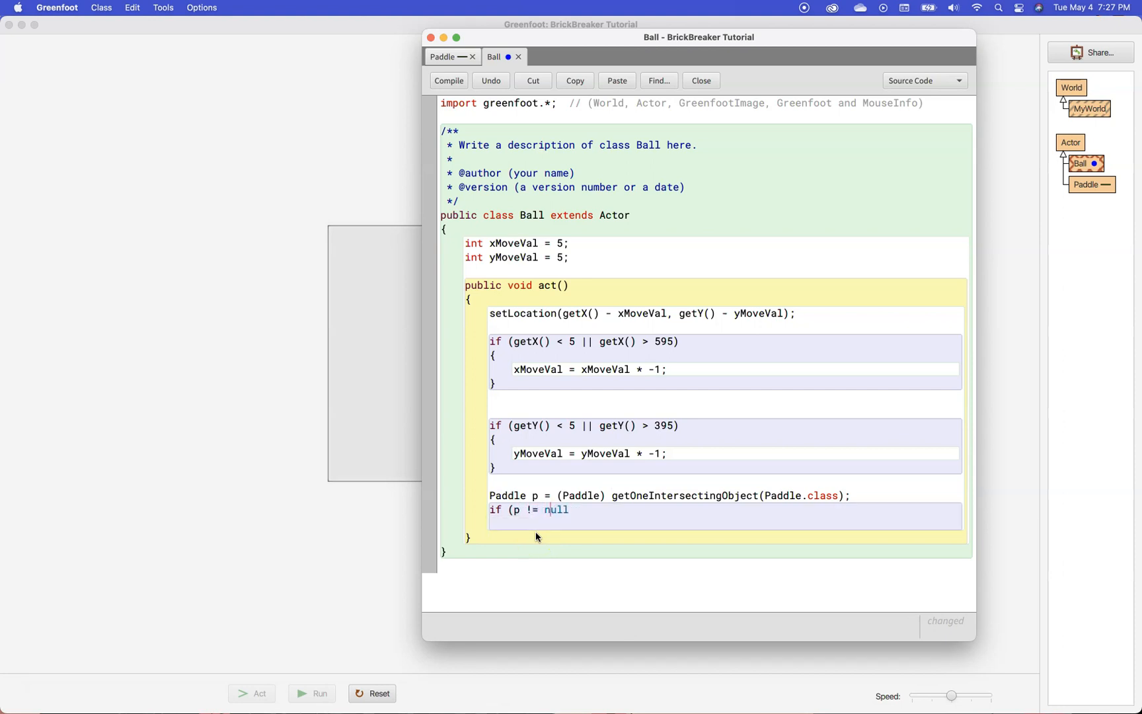
pyautogui.write(')')
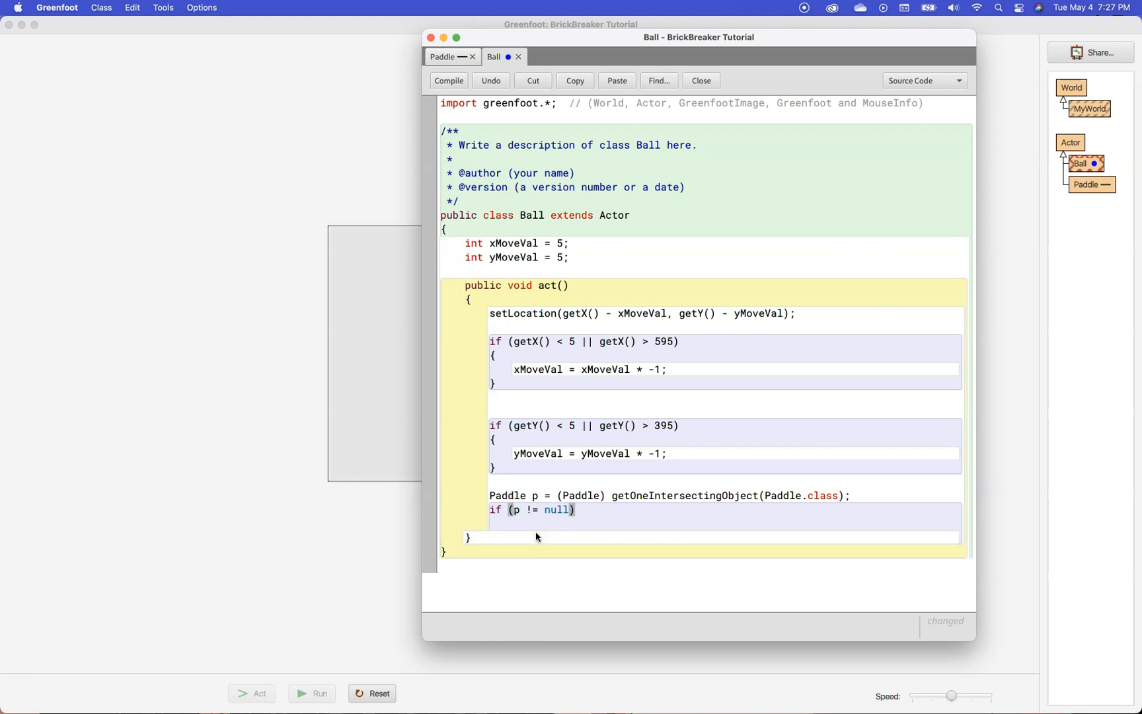
pyautogui.click(448, 80)
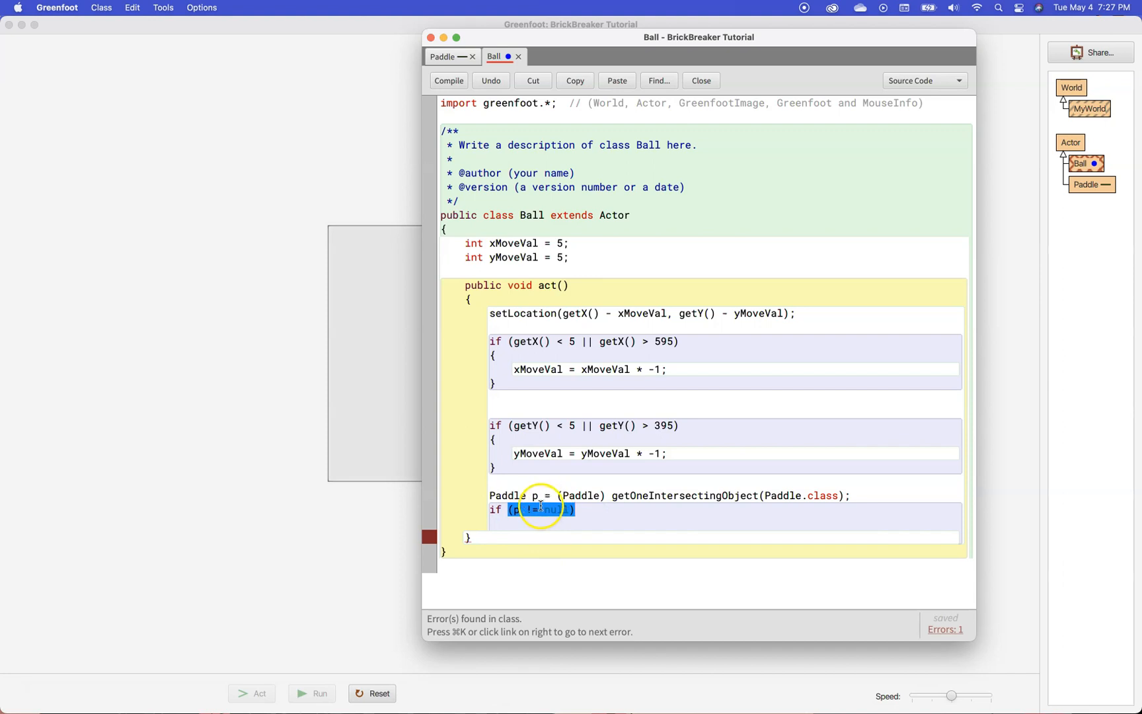
pyautogui.moveTo(568, 523)
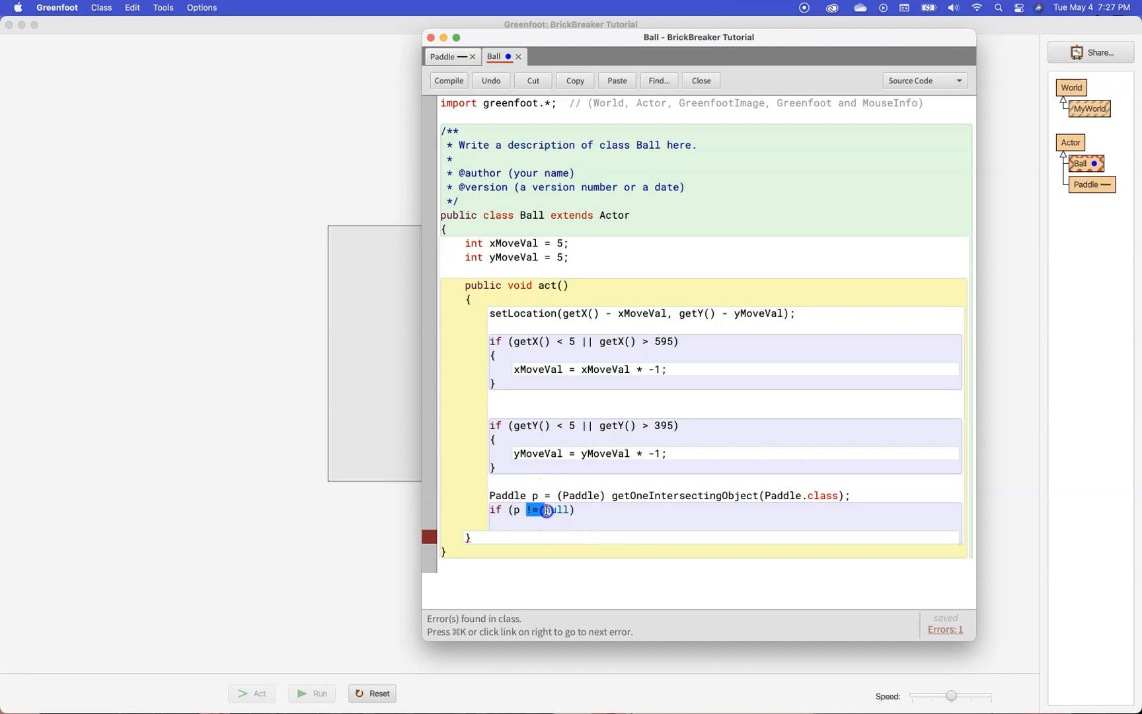
# Select the != operator, the variable p and the whole if line, then recompile.
pyautogui.click(514, 510)
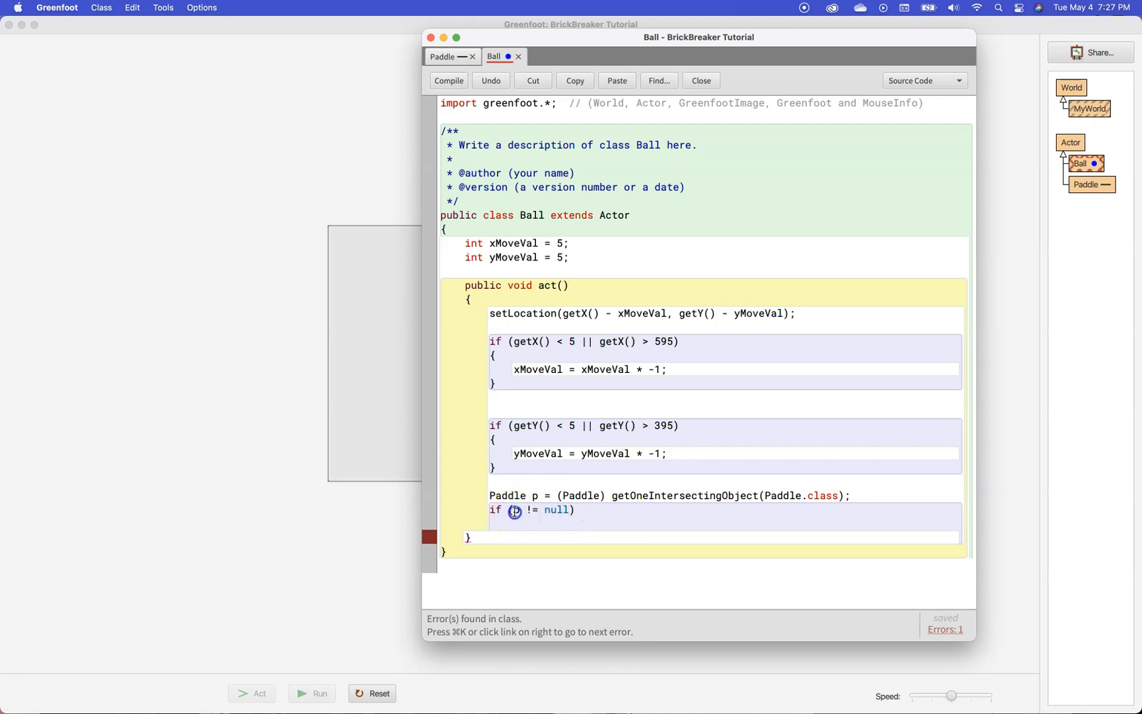
pyautogui.doubleClick(534, 509)
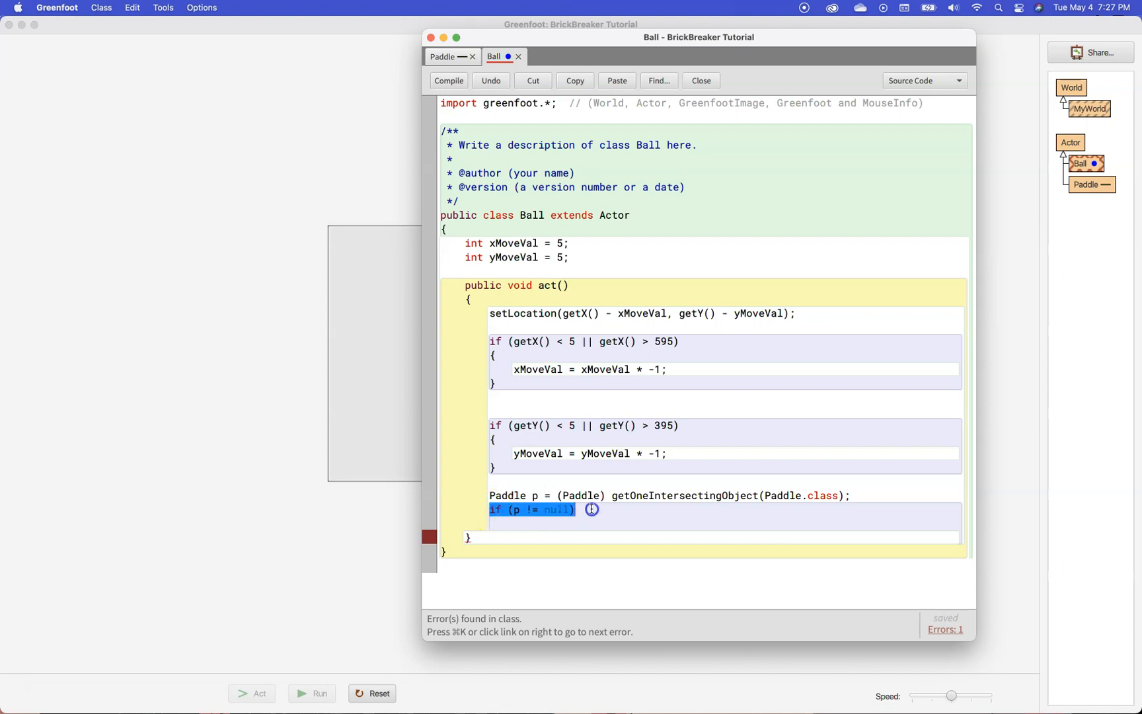
pyautogui.click(590, 510)
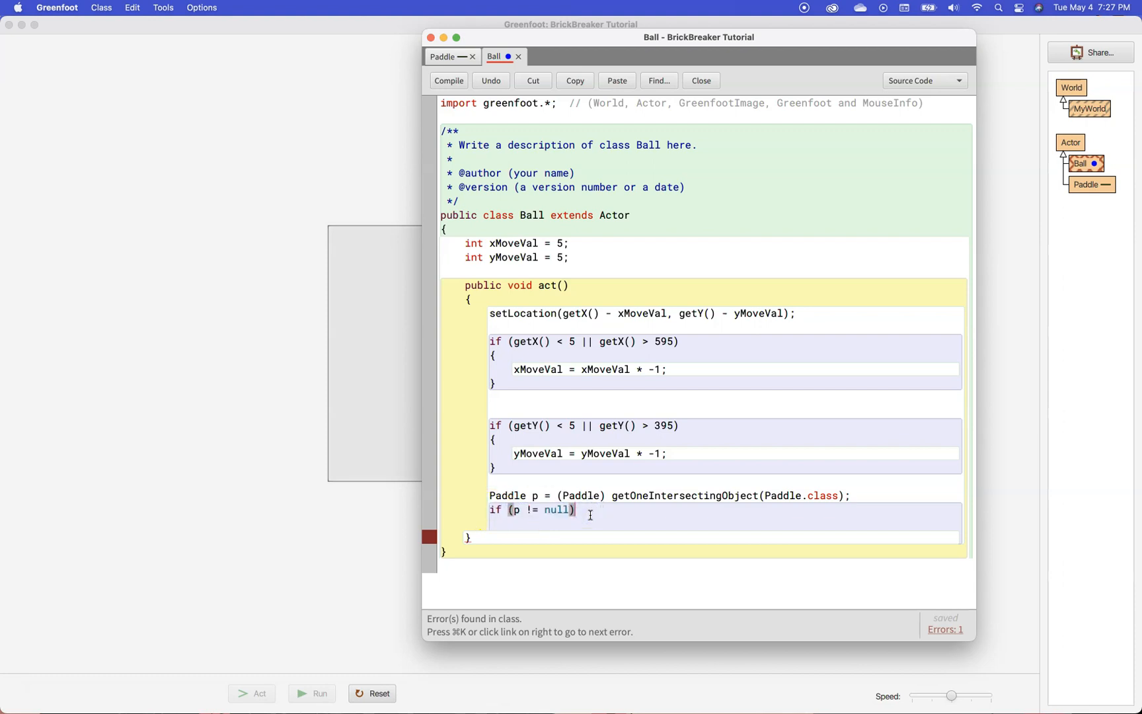
pyautogui.click(448, 81)
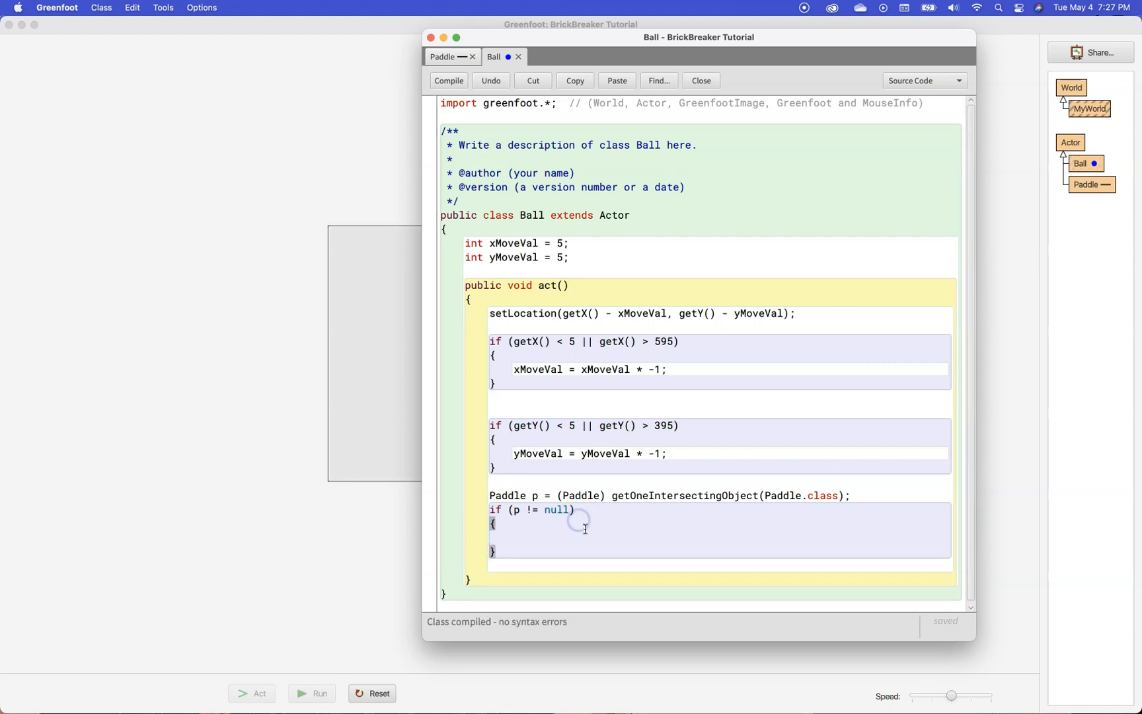
pyautogui.doubleClick(554, 508)
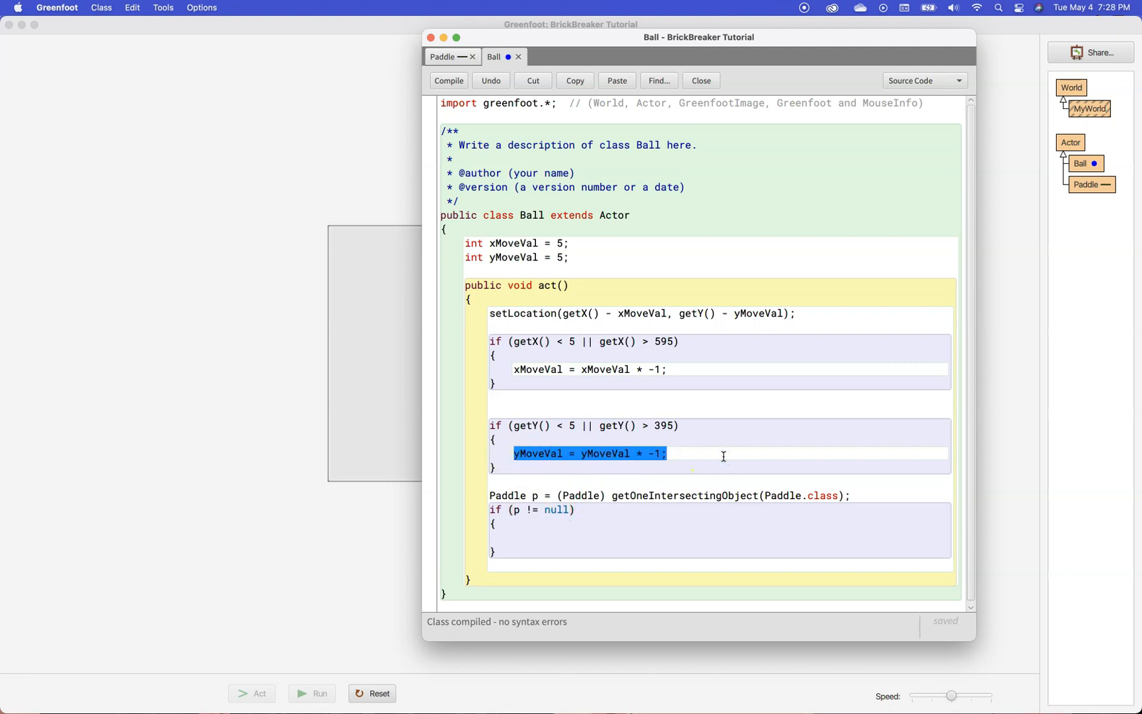
pyautogui.click(551, 537)
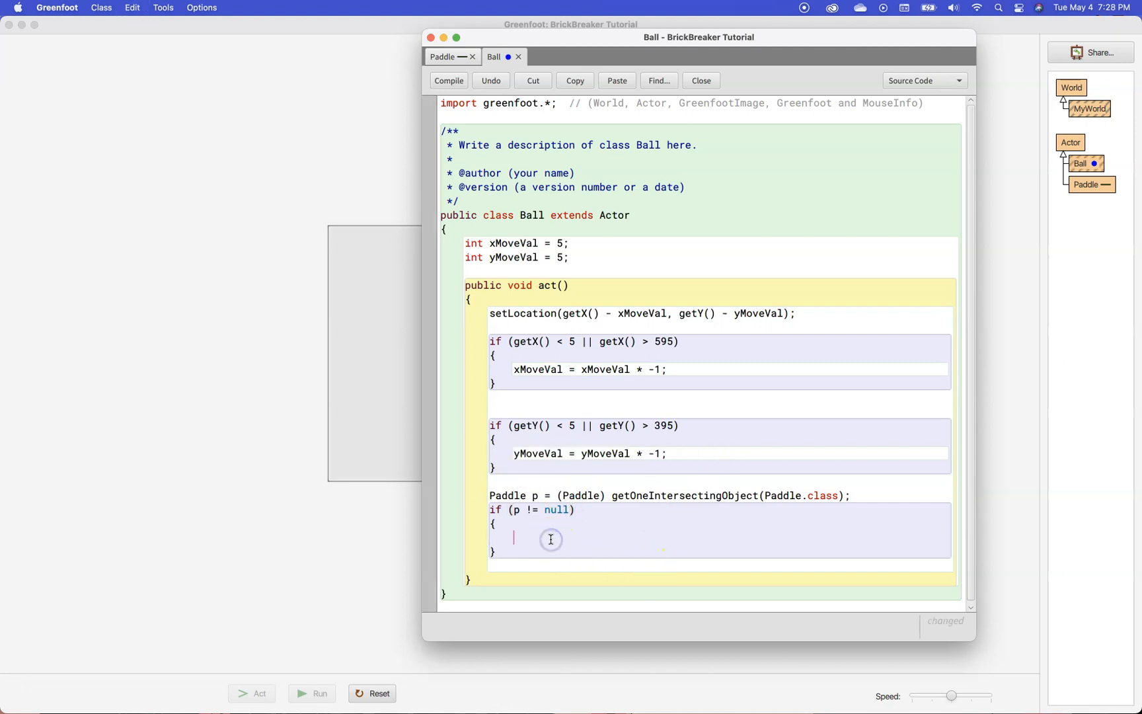
pyautogui.write('yMoveVal = yMoveVal * -1;')
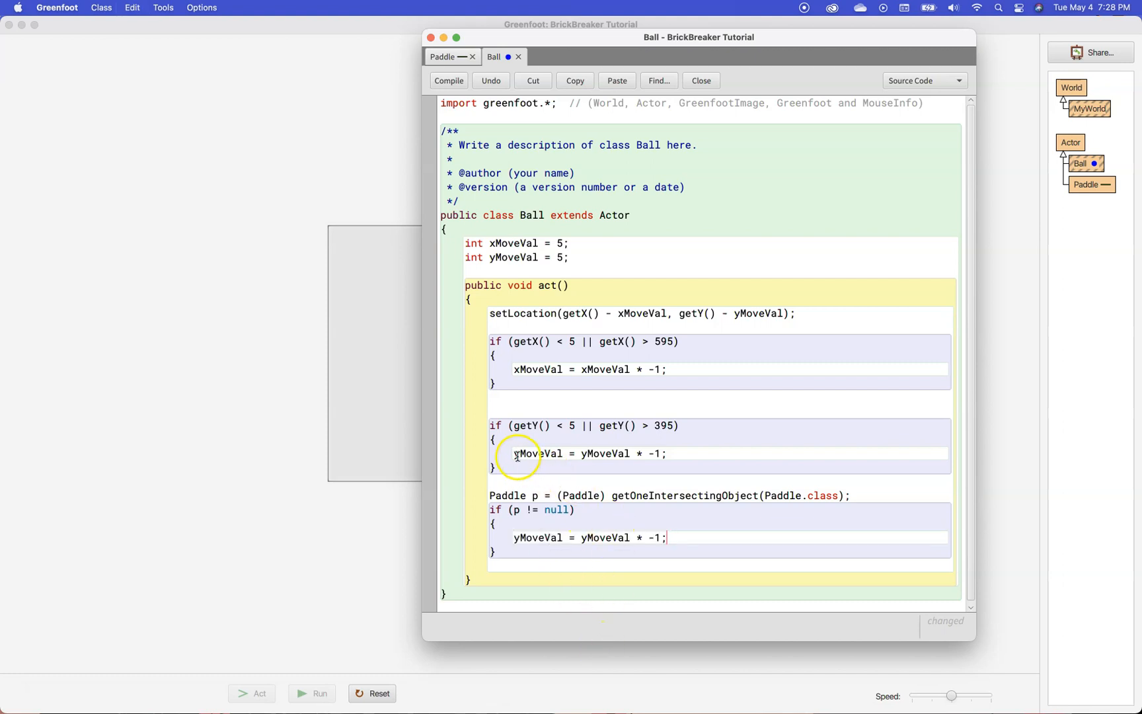
pyautogui.click(448, 81)
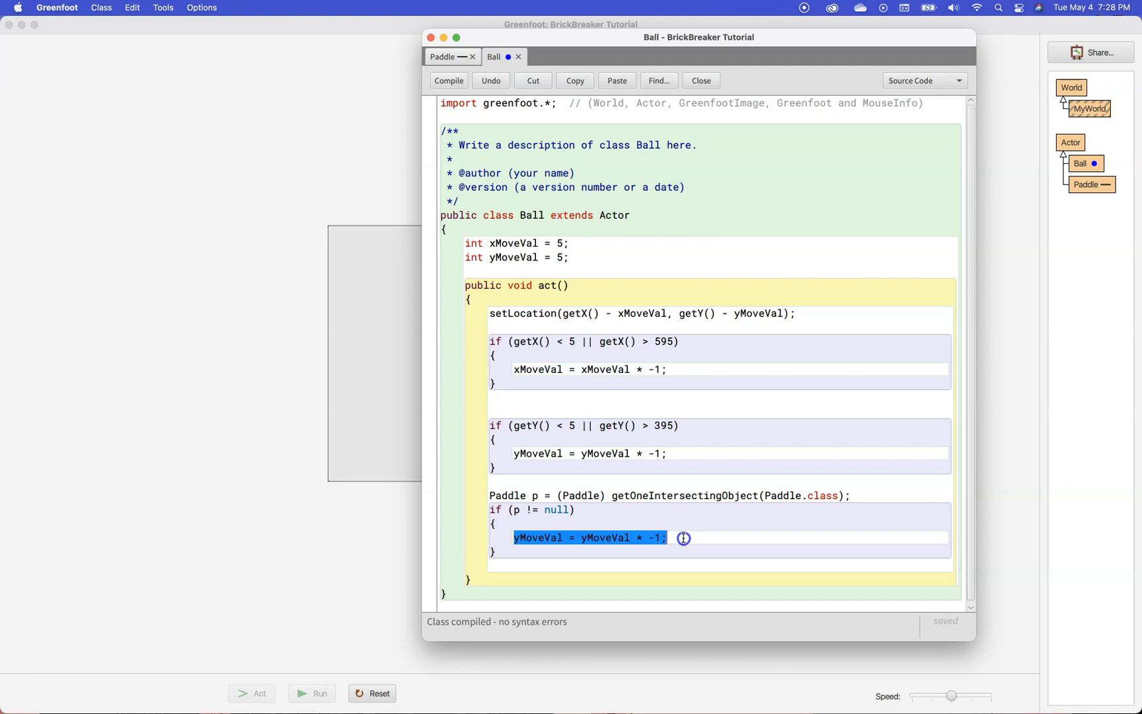
pyautogui.click(685, 537)
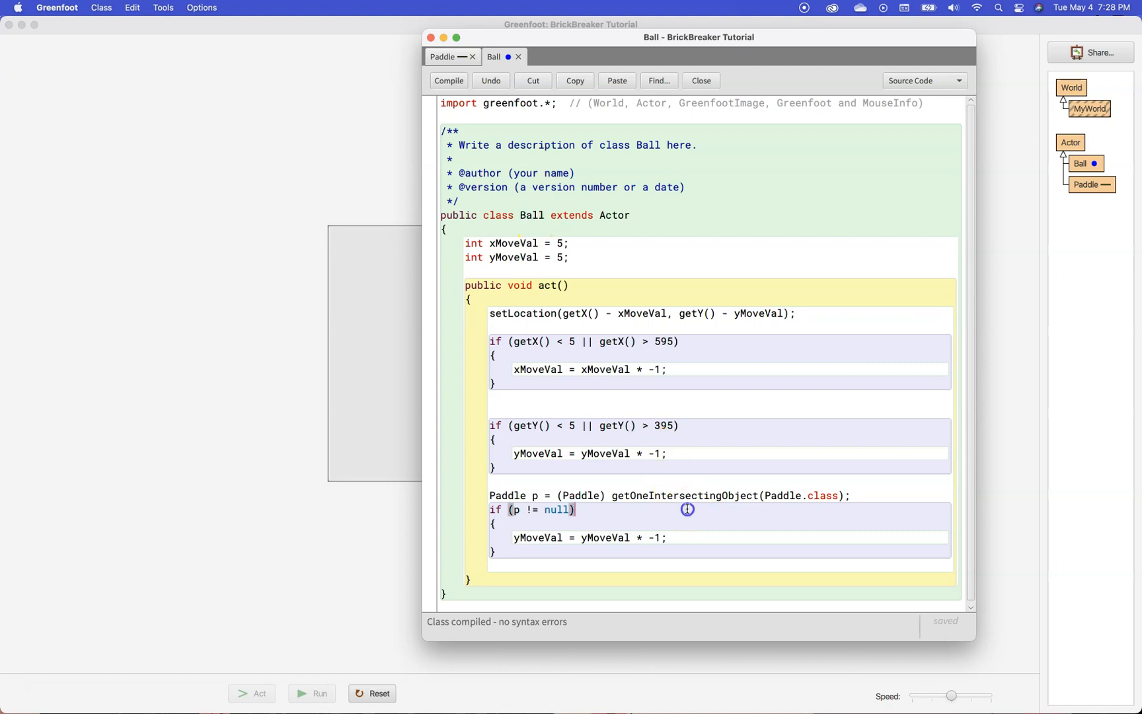
pyautogui.doubleClick(683, 495)
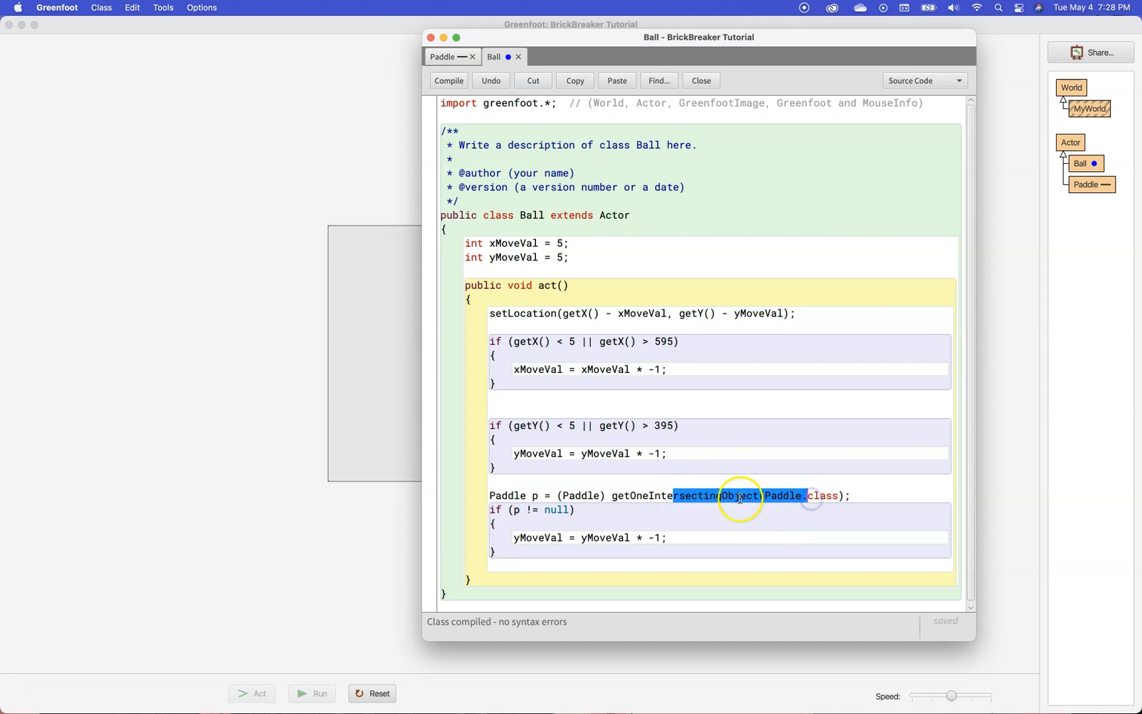
pyautogui.click(532, 495)
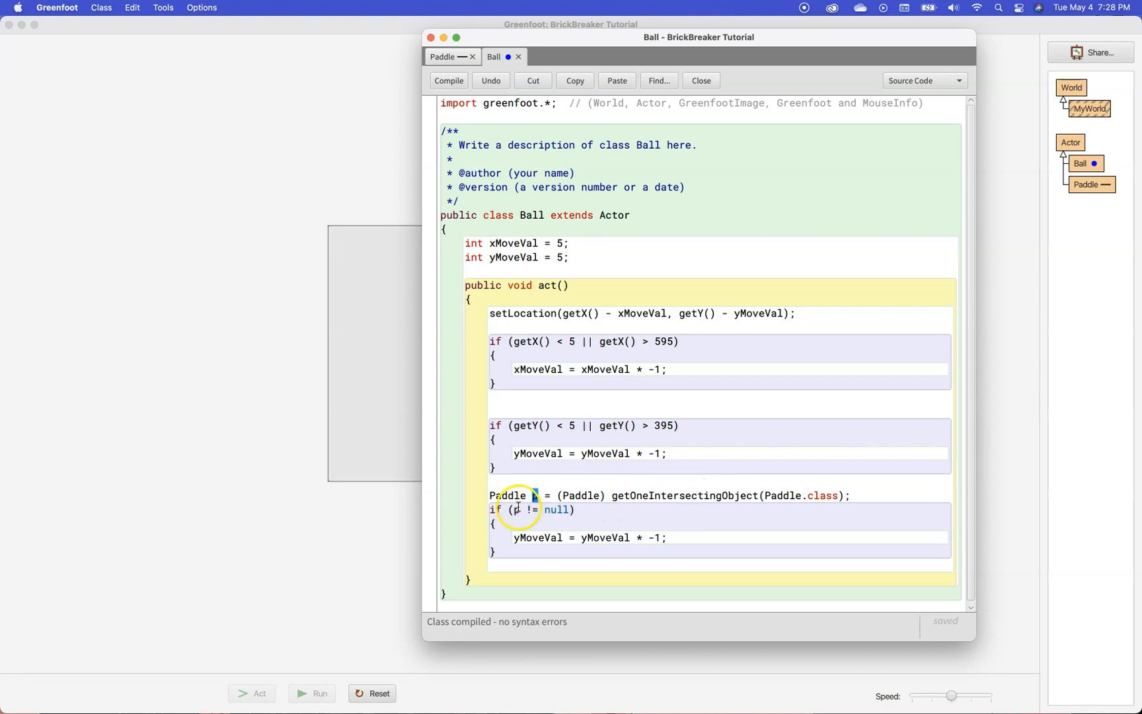
pyautogui.doubleClick(555, 509)
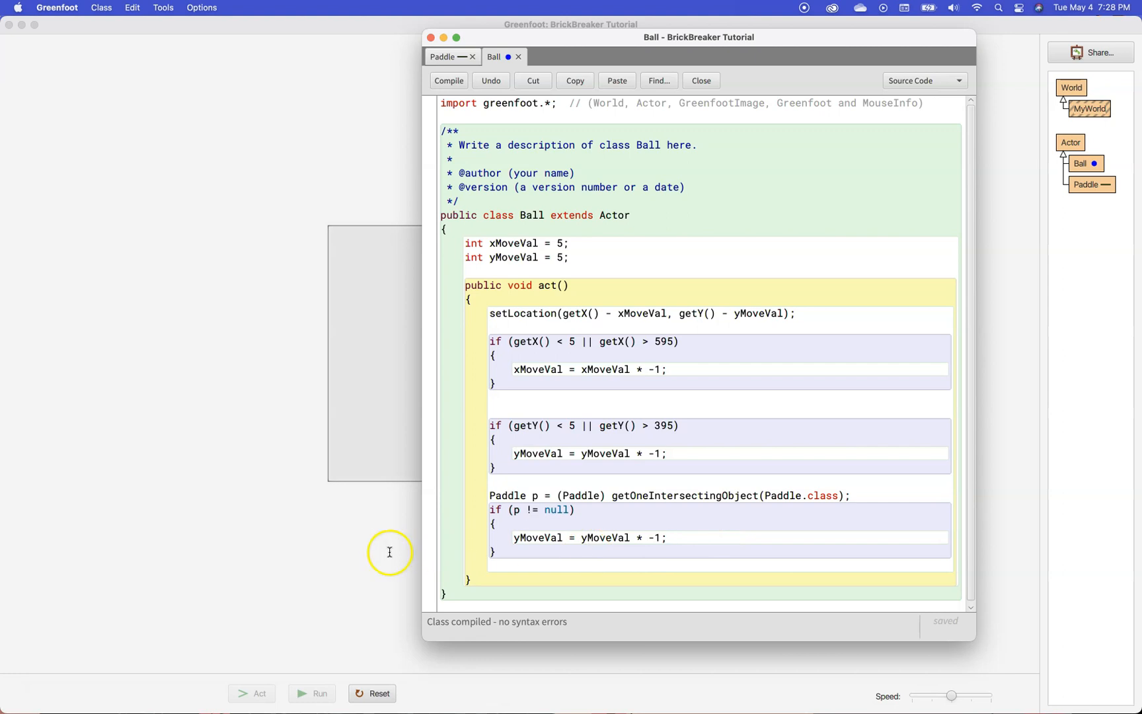
# Run BrickBreaker again and pause it with the ball near the paddle.
pyautogui.click(312, 692)
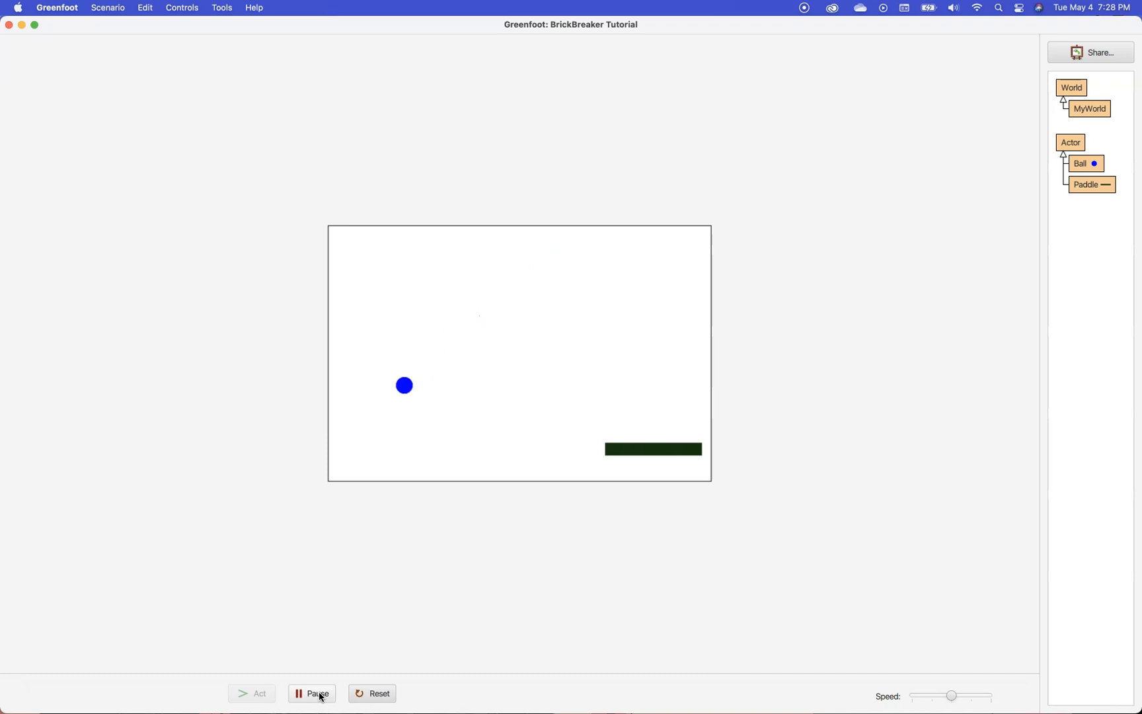
pyautogui.click(311, 692)
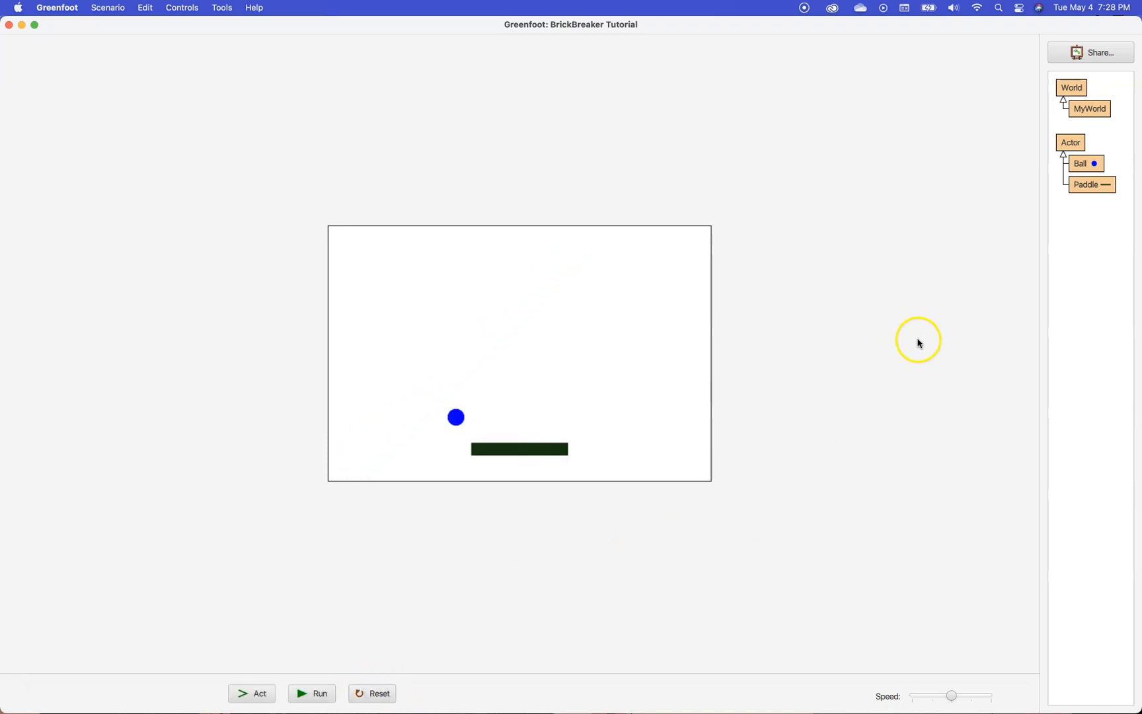
pyautogui.moveTo(1095, 228)
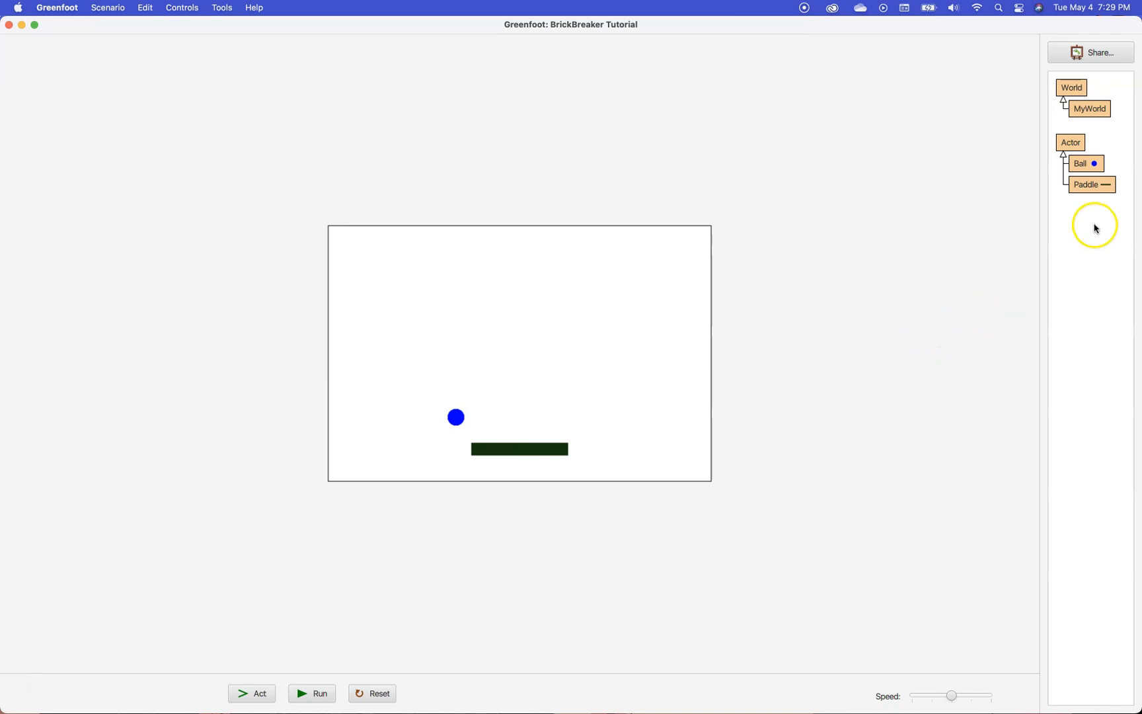
pyautogui.moveTo(1089, 185)
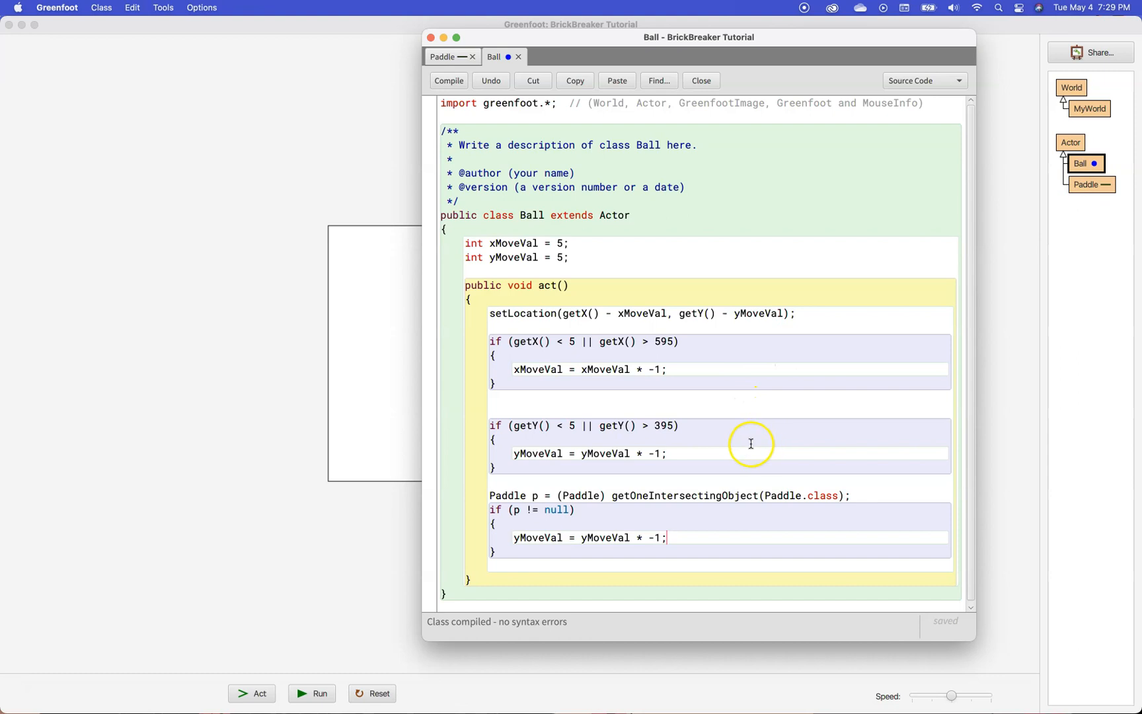
pyautogui.moveTo(409, 487)
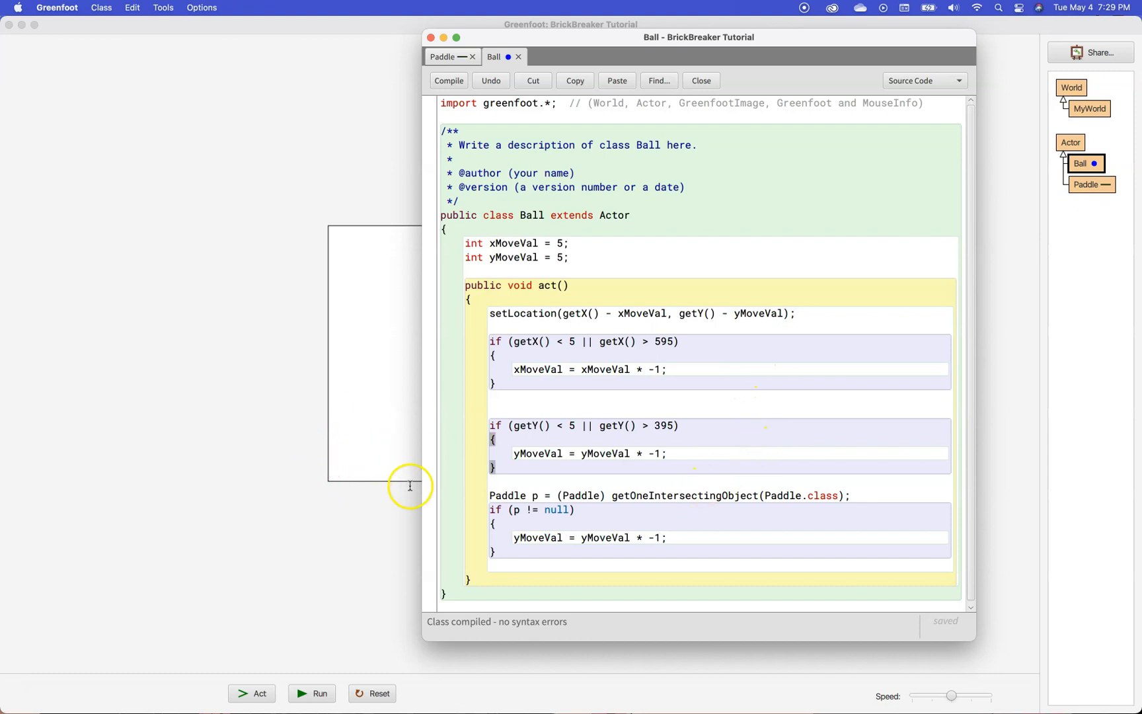
pyautogui.moveTo(568, 472)
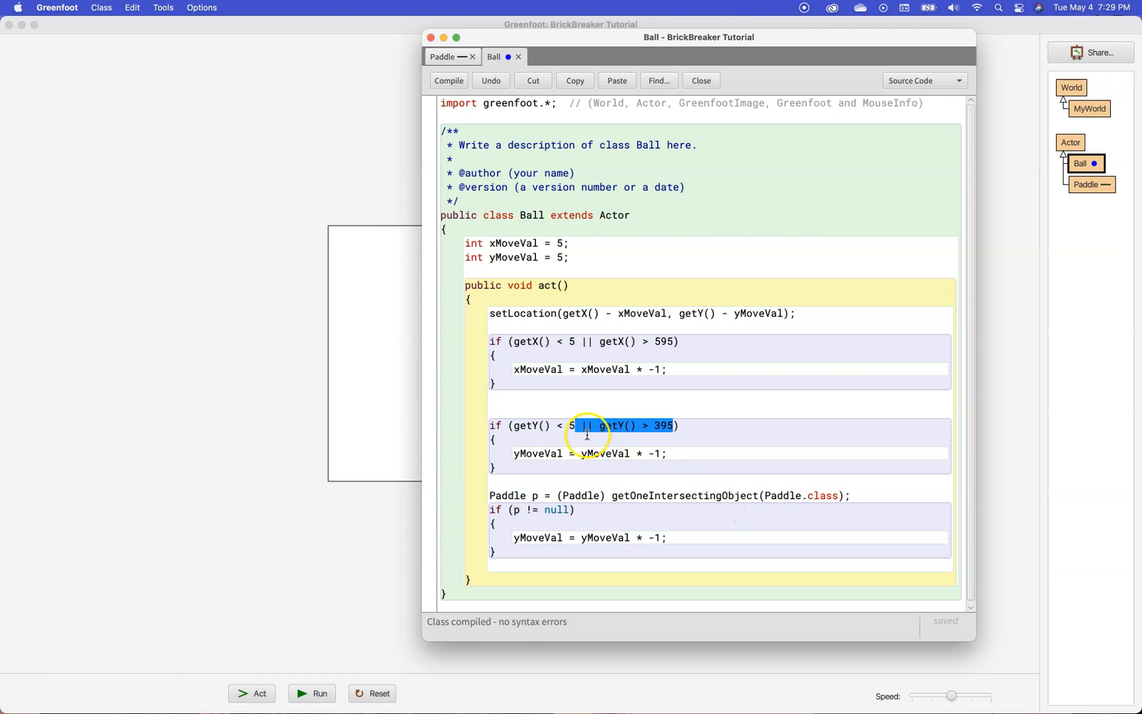
pyautogui.moveTo(398, 259)
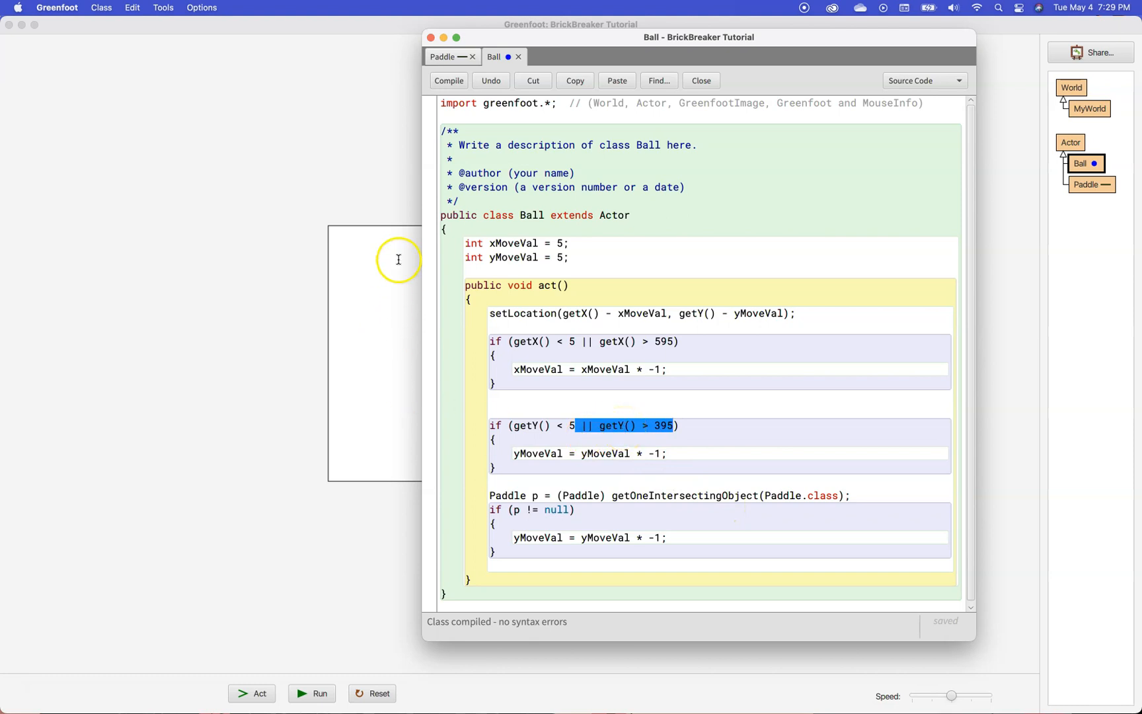
pyautogui.moveTo(649, 484)
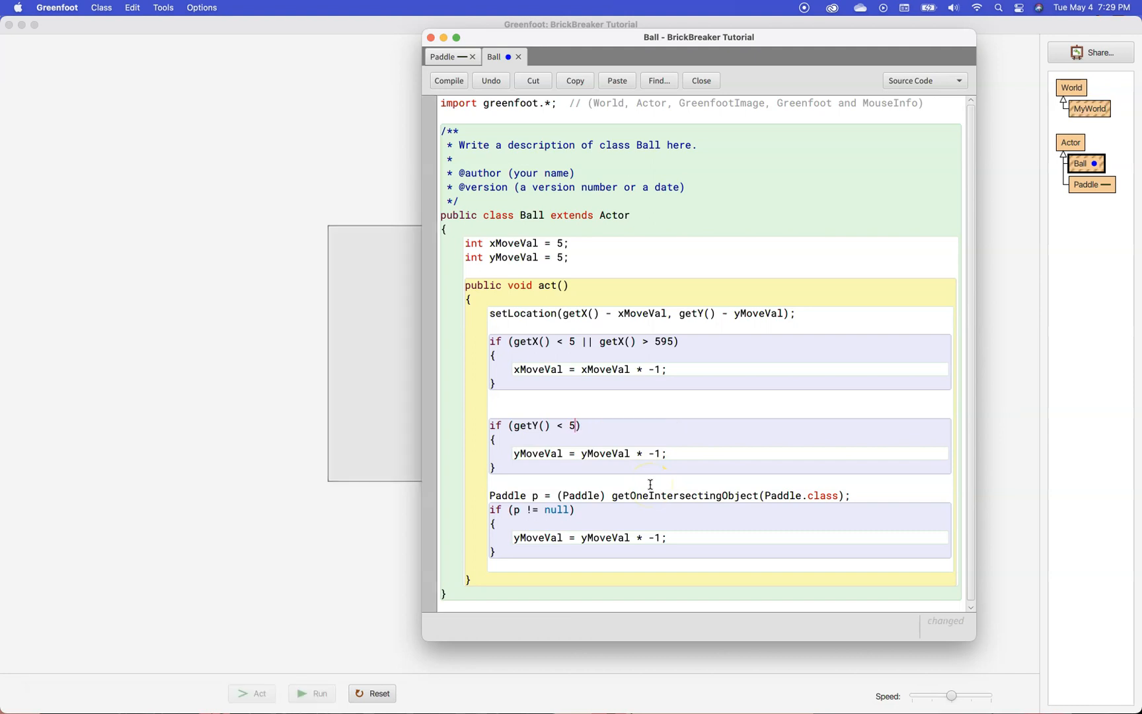
# Compile Ball with the bounce check reduced to getY() < 5.
pyautogui.click(449, 80)
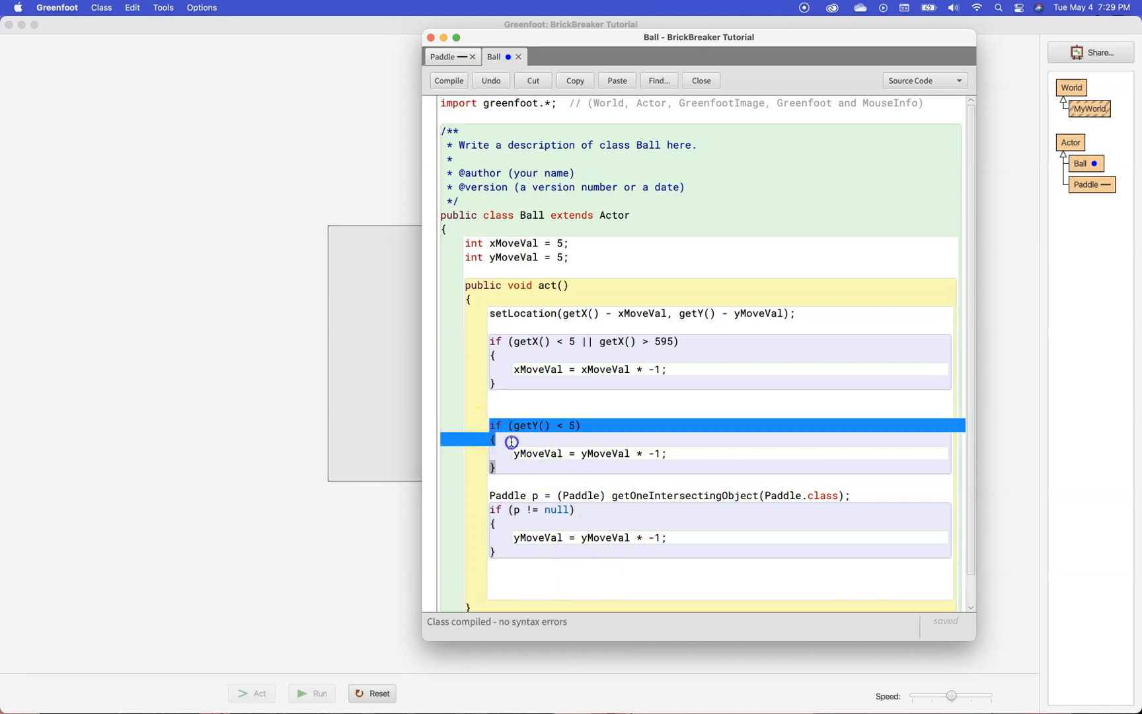
# Add a new 'if (getY() > 395)' block after the paddle collision block and compile.
pyautogui.click(516, 570)
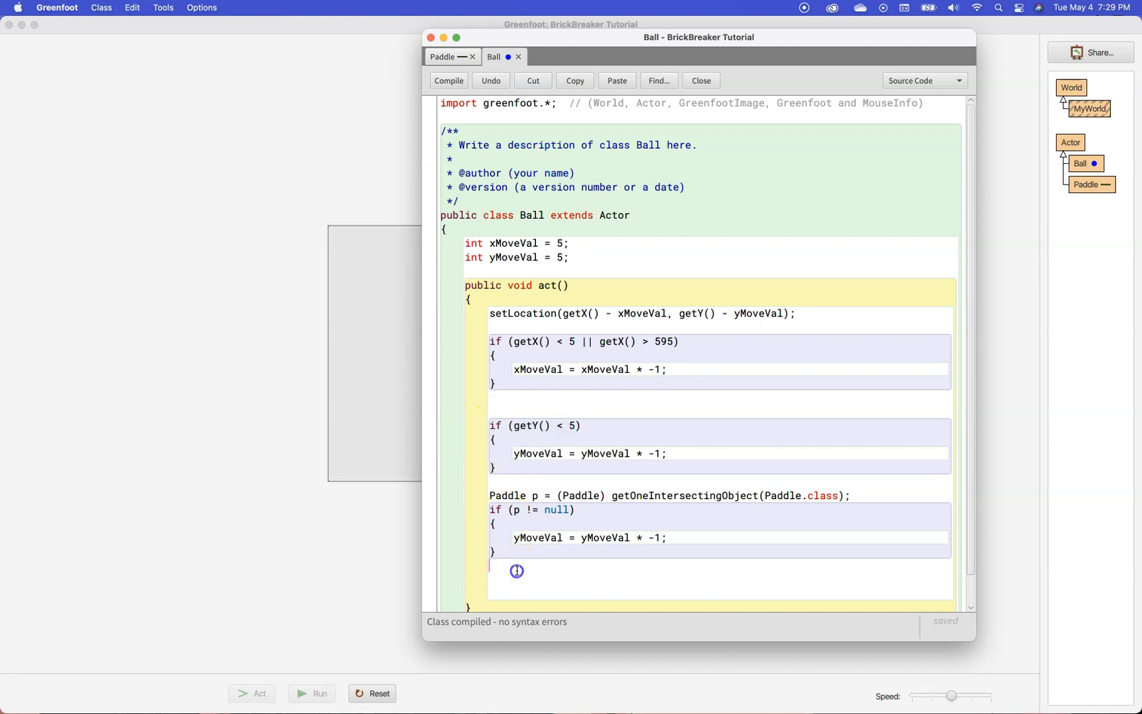
pyautogui.write('if (getY() <5)')
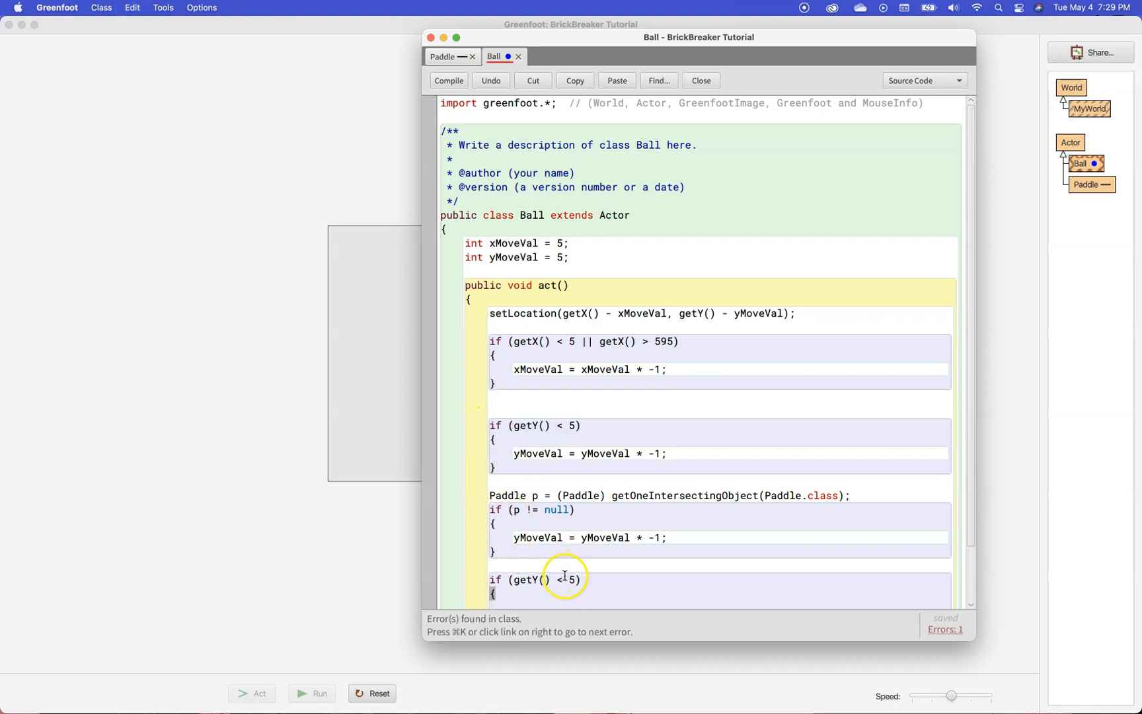
pyautogui.doubleClick(564, 579)
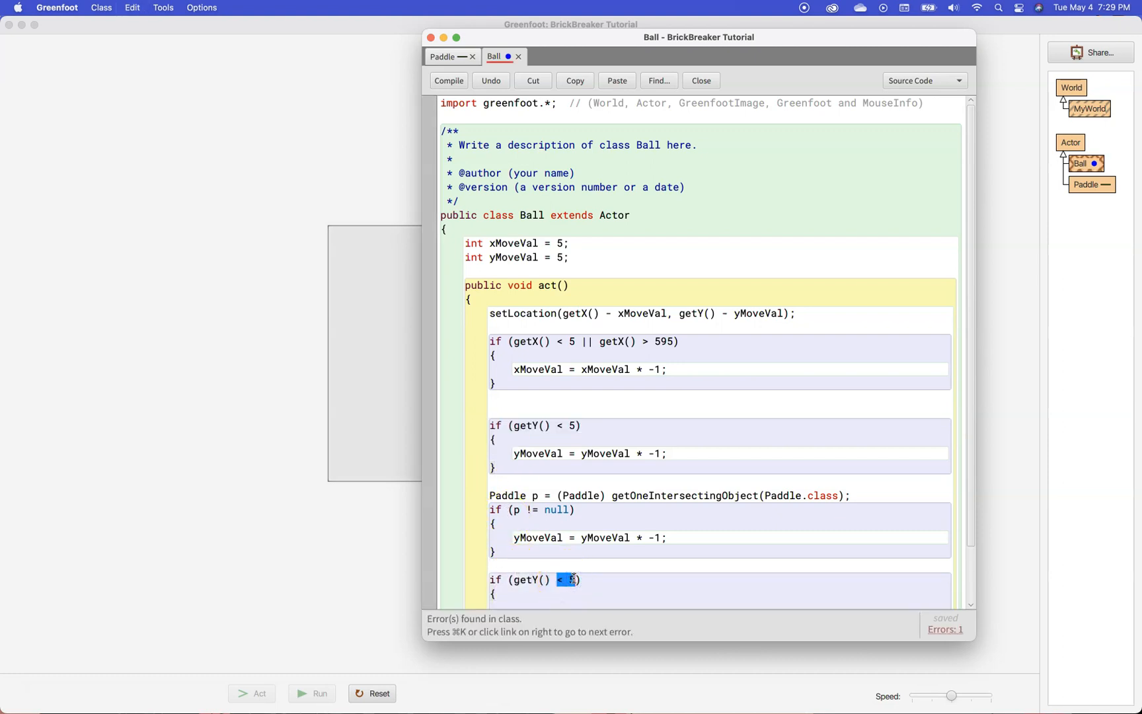
pyautogui.write('> 39')
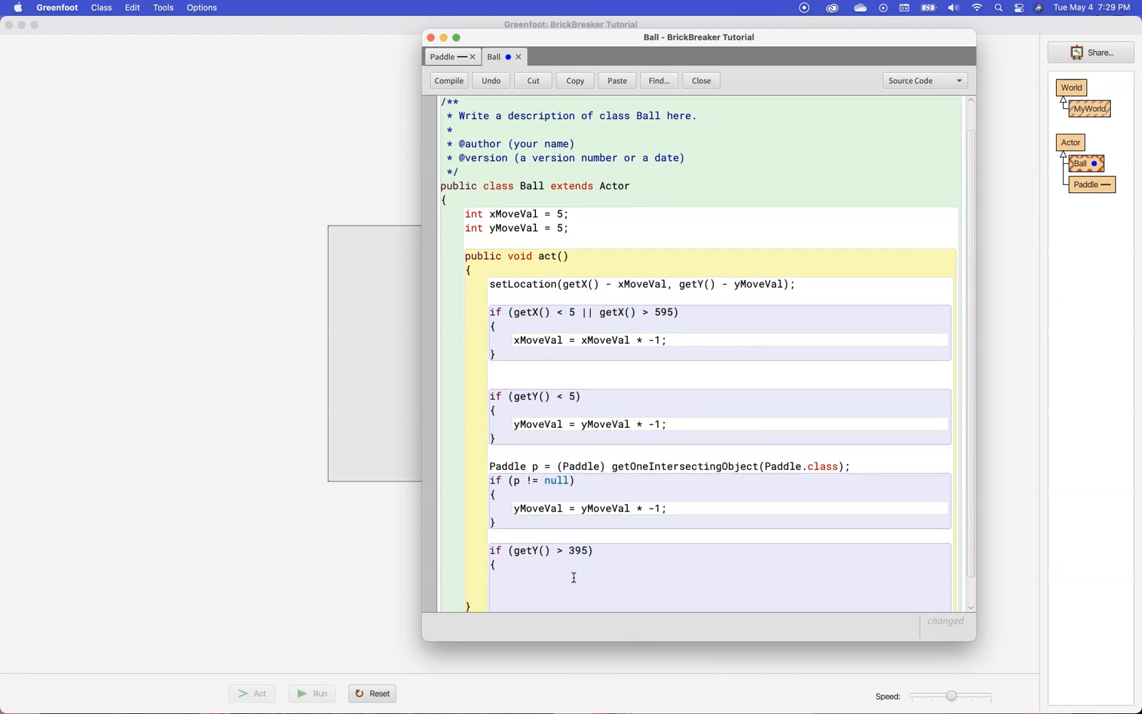
pyautogui.click(449, 81)
pyautogui.write('}')
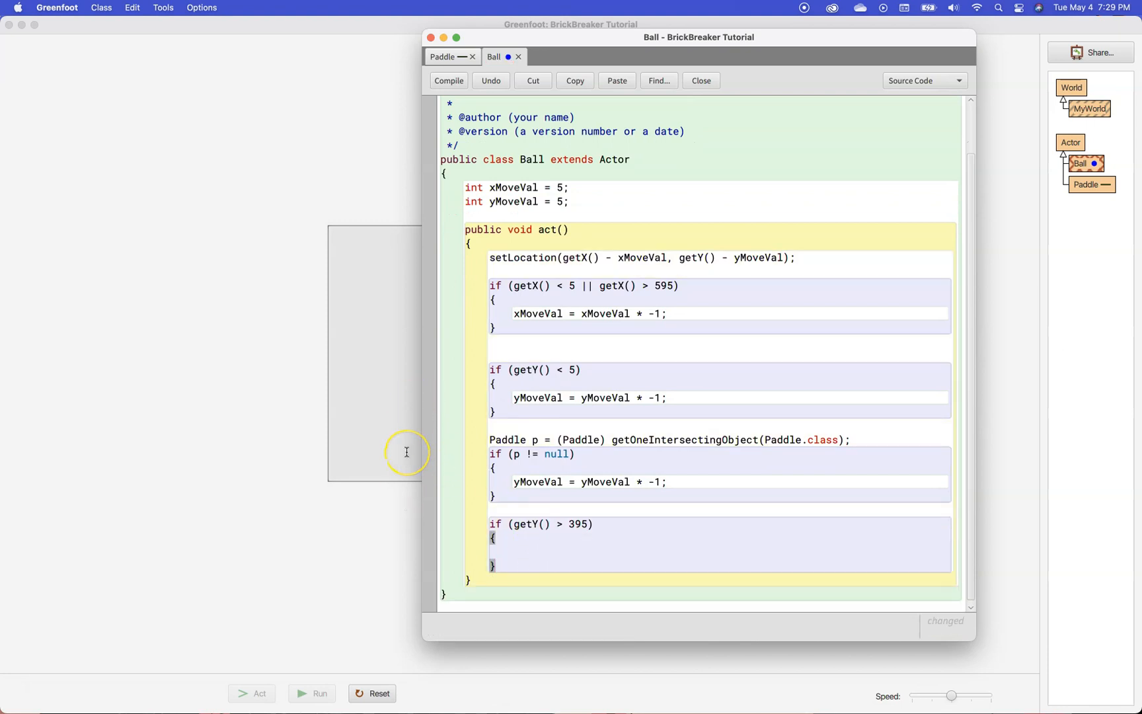
pyautogui.moveTo(406, 452)
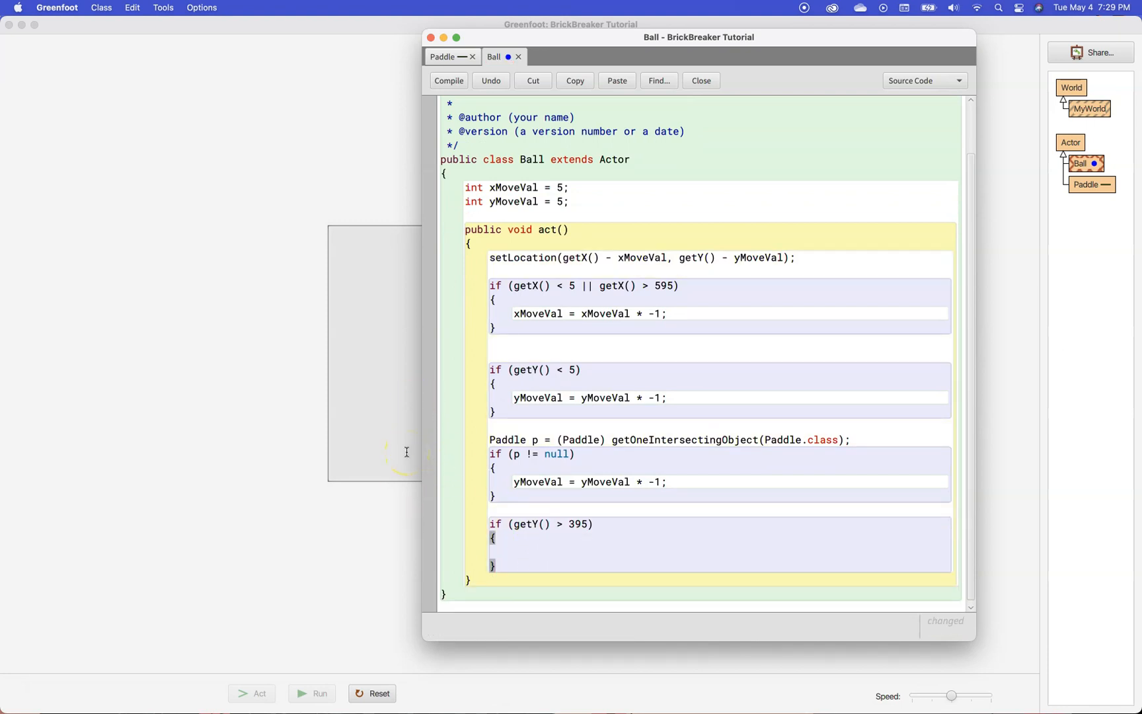
pyautogui.click(448, 80)
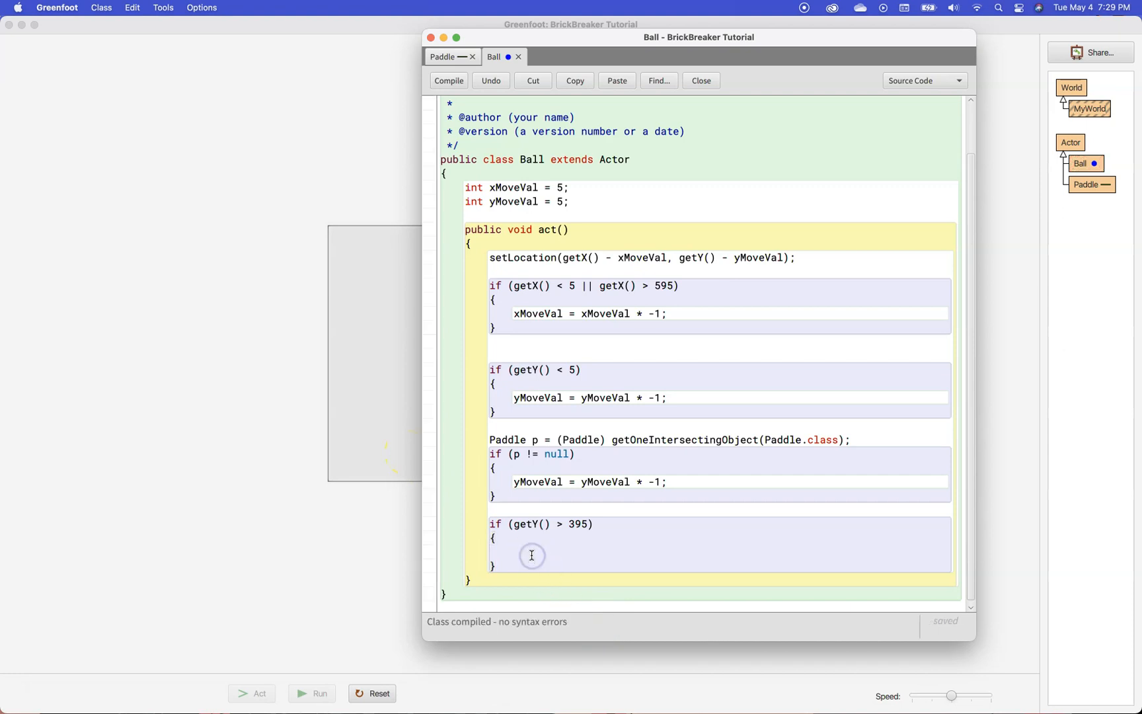
# Put 'getWorld().removeObject(this);' inside the getY() > 395 block.
pyautogui.click(531, 555)
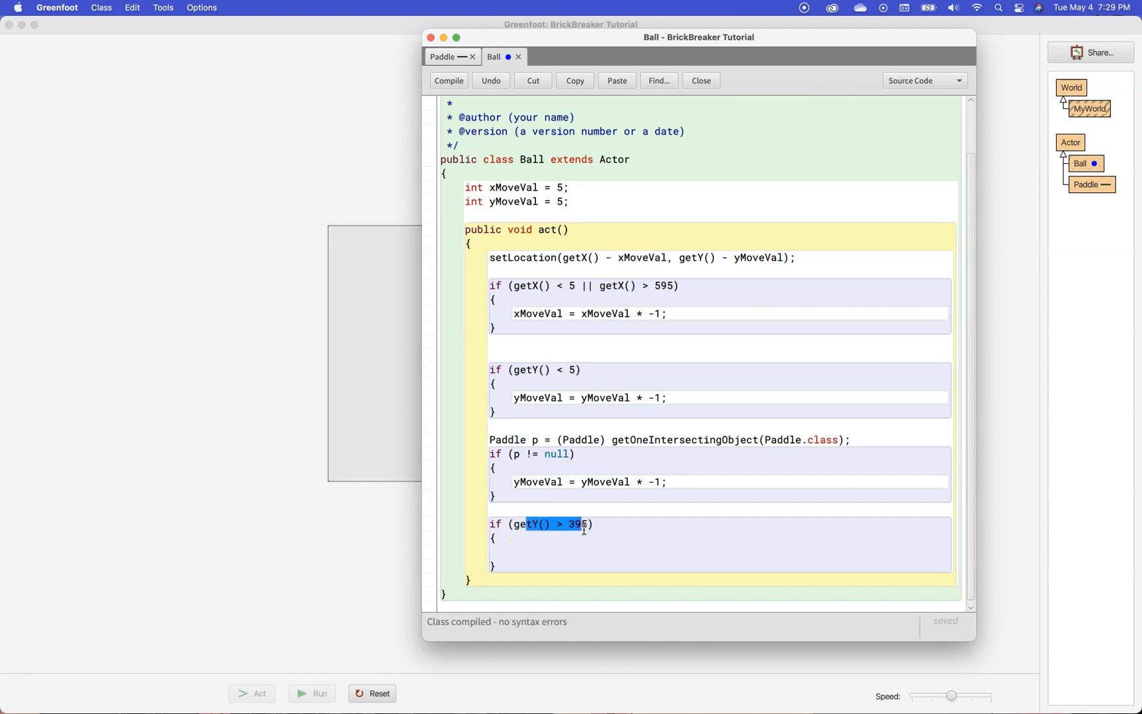
pyautogui.click(505, 552)
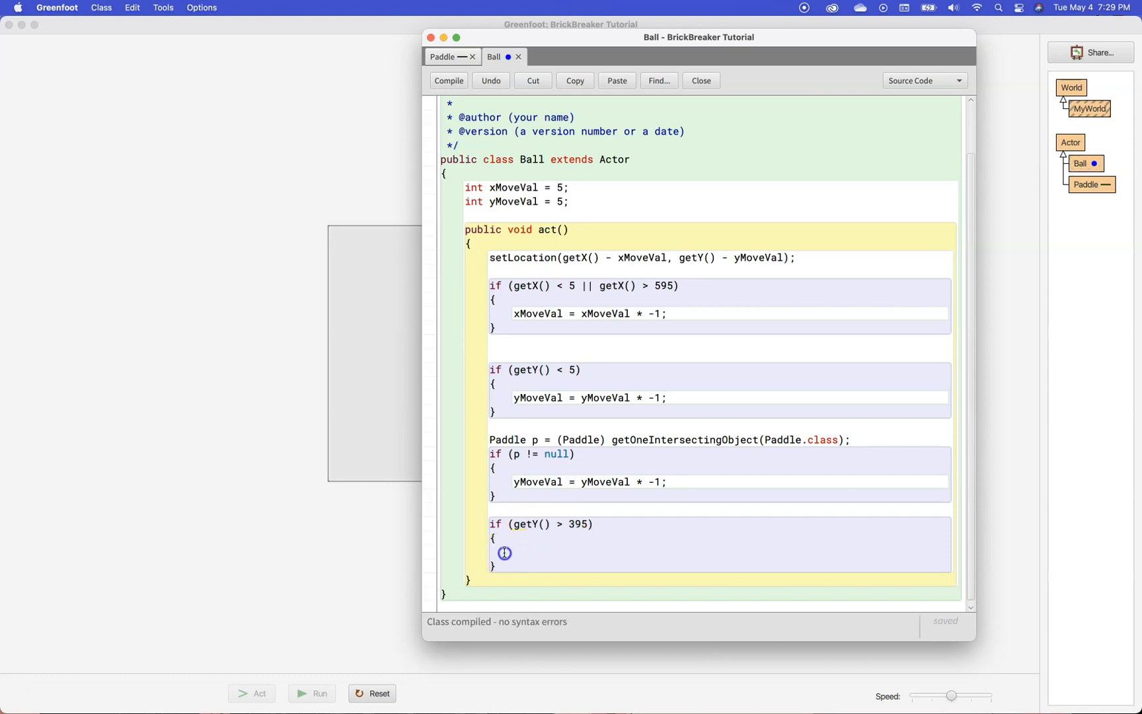
pyautogui.click(520, 552)
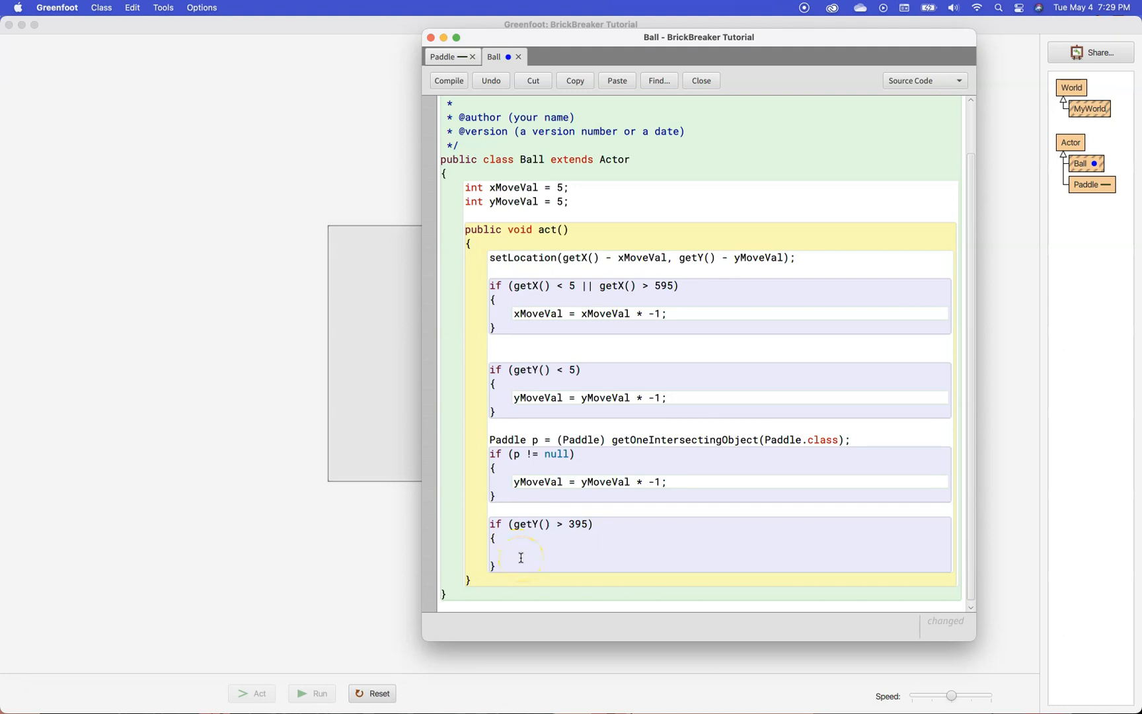
pyautogui.write('getWorld()')
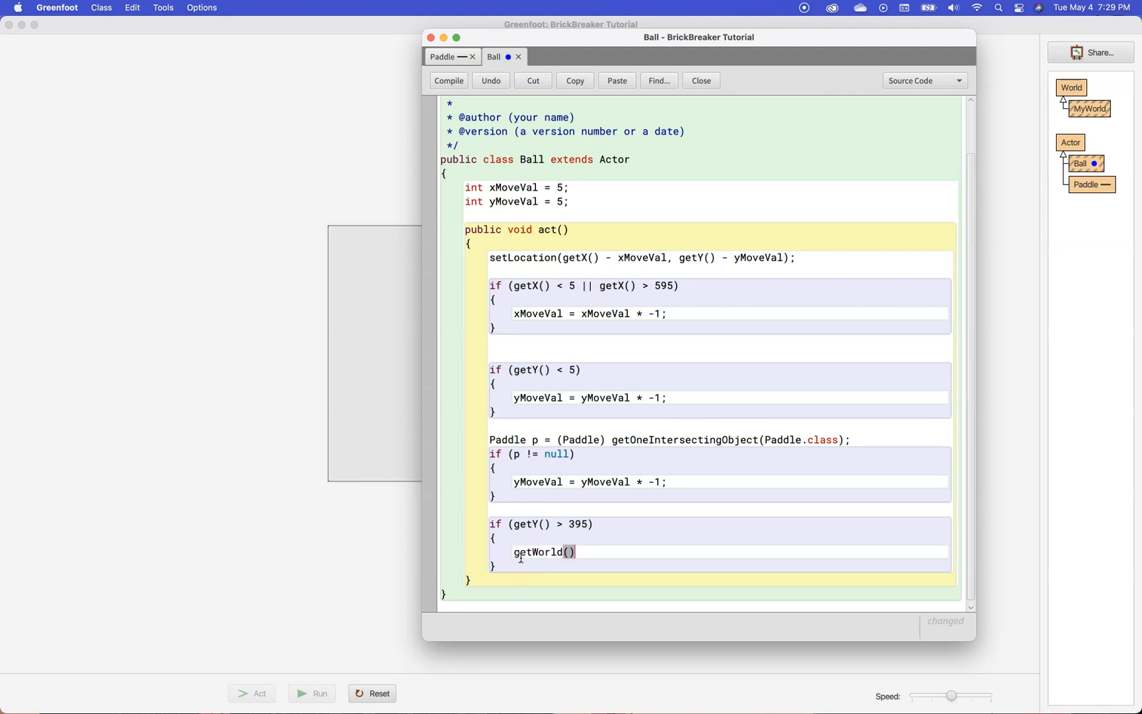
pyautogui.write('.re')
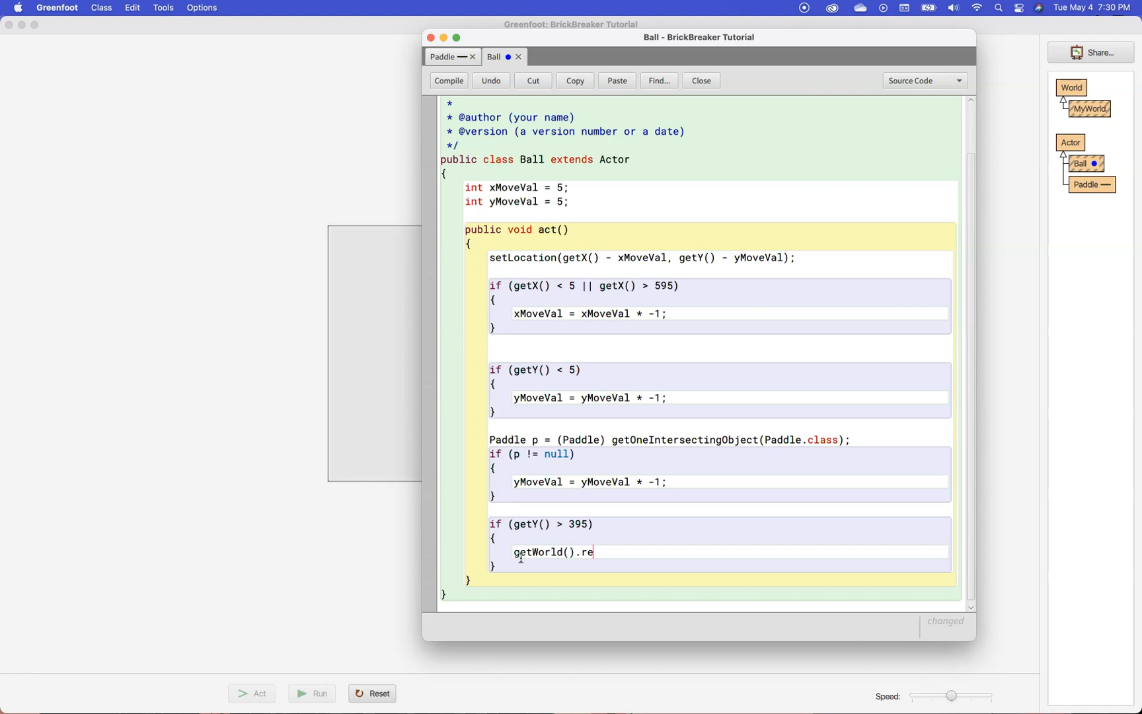
pyautogui.write('moveObj')
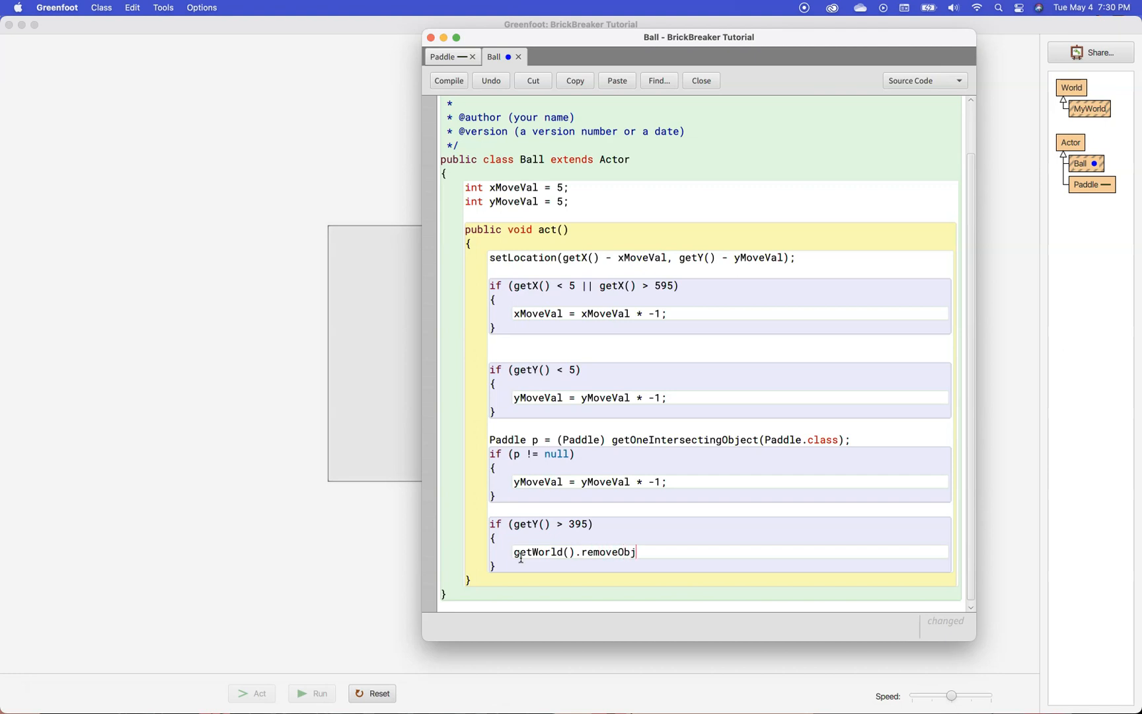
pyautogui.write('ect')
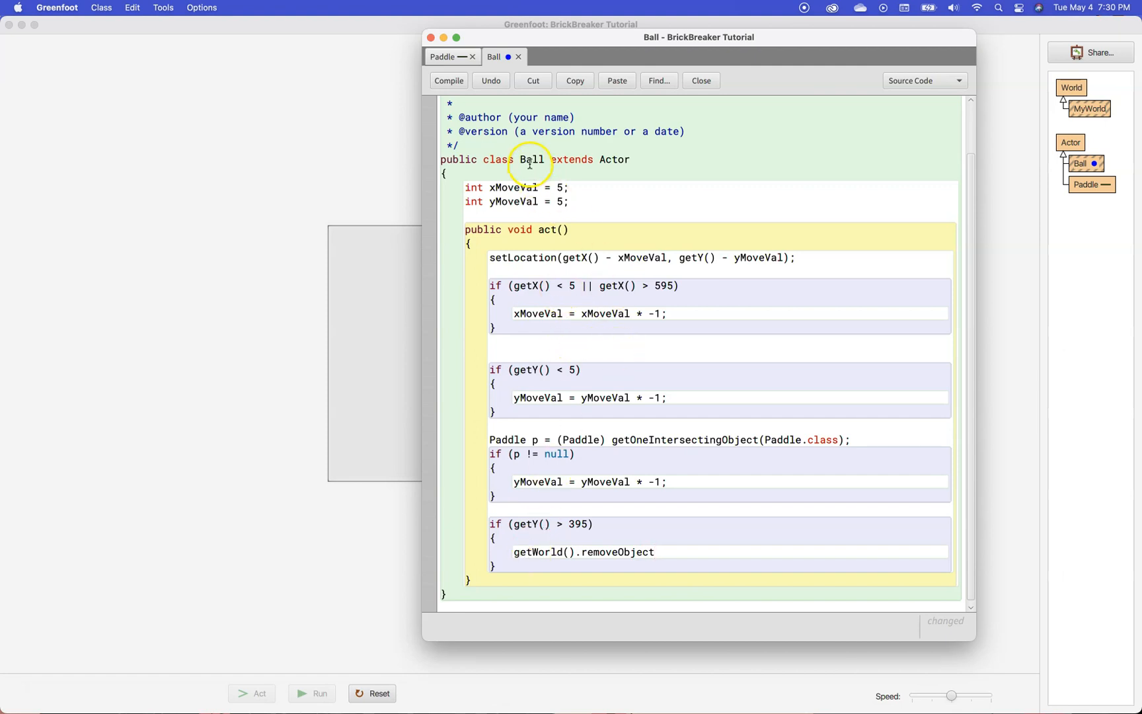
pyautogui.moveTo(692, 585)
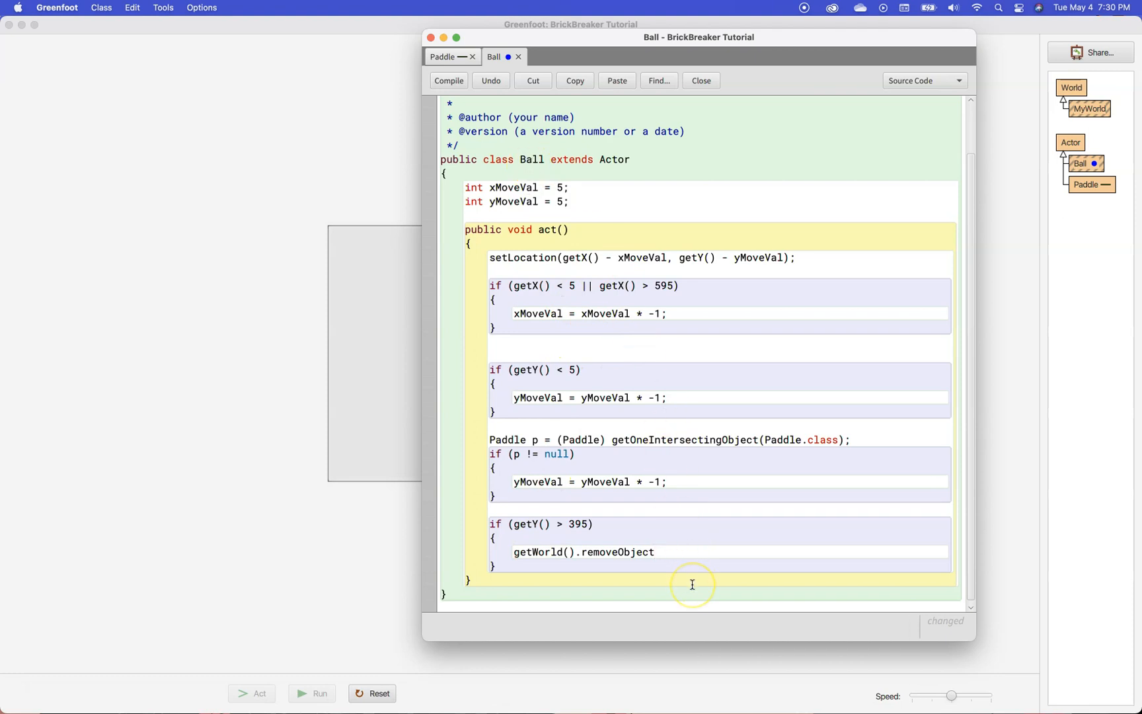
pyautogui.write('(this')
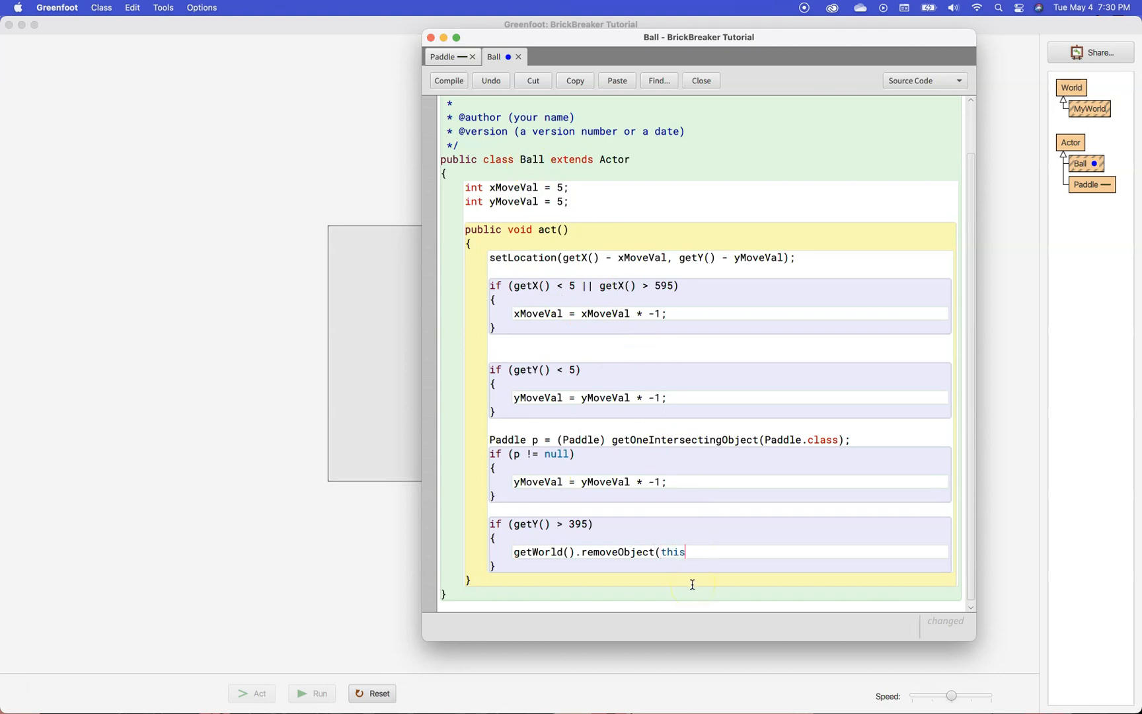
pyautogui.write(');')
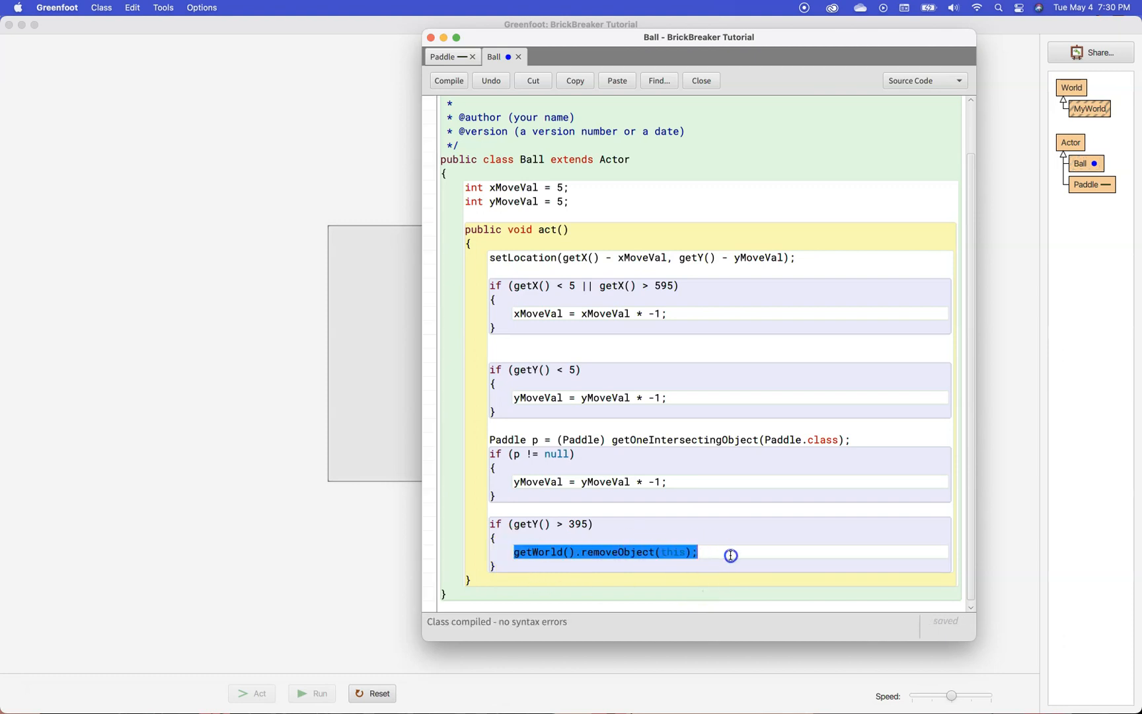
pyautogui.moveTo(485, 177)
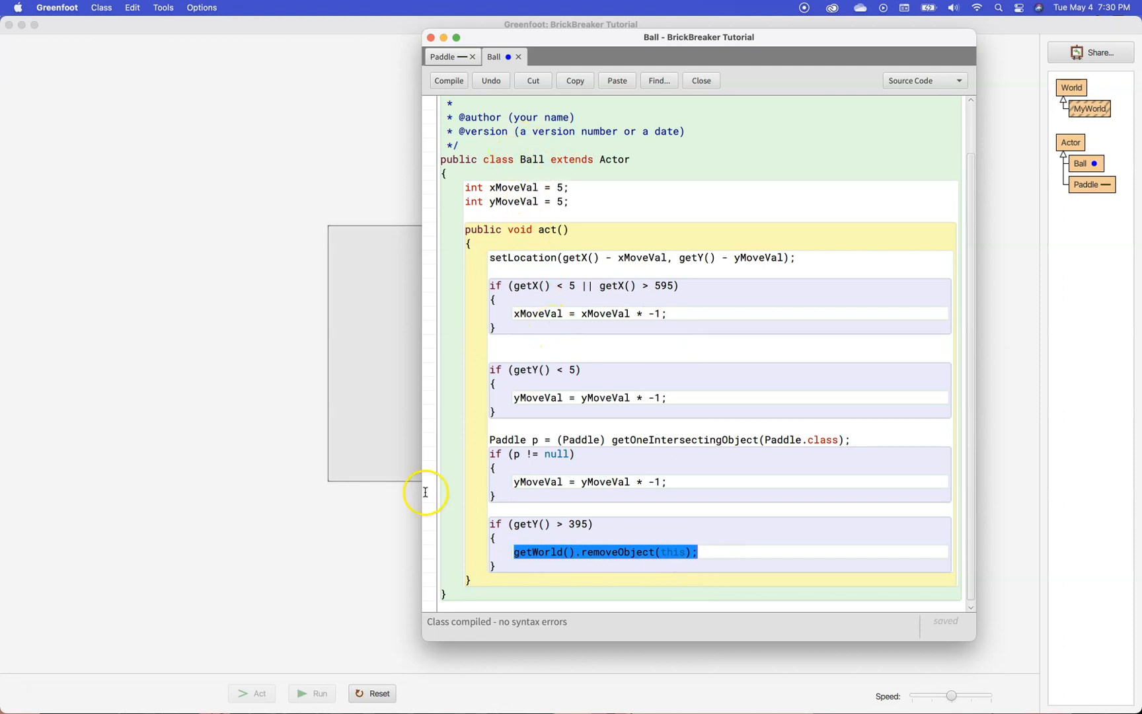
# Run the scenario and watch the ball fall past the paddle and disappear.
pyautogui.click(312, 692)
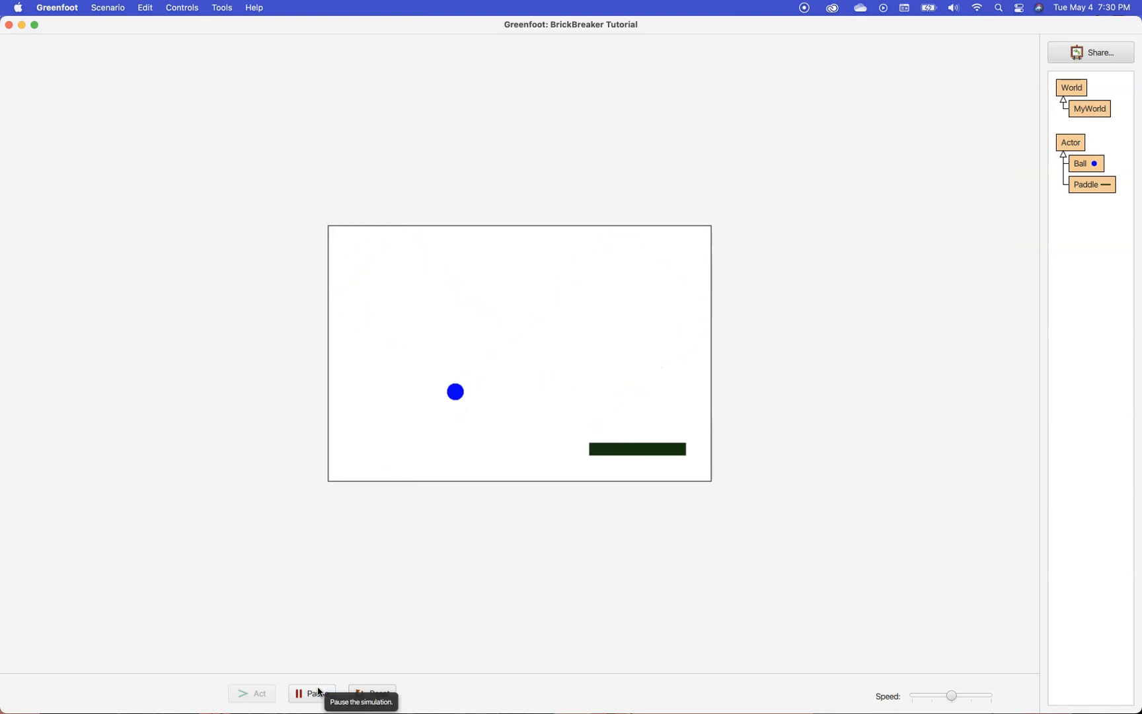
pyautogui.click(317, 693)
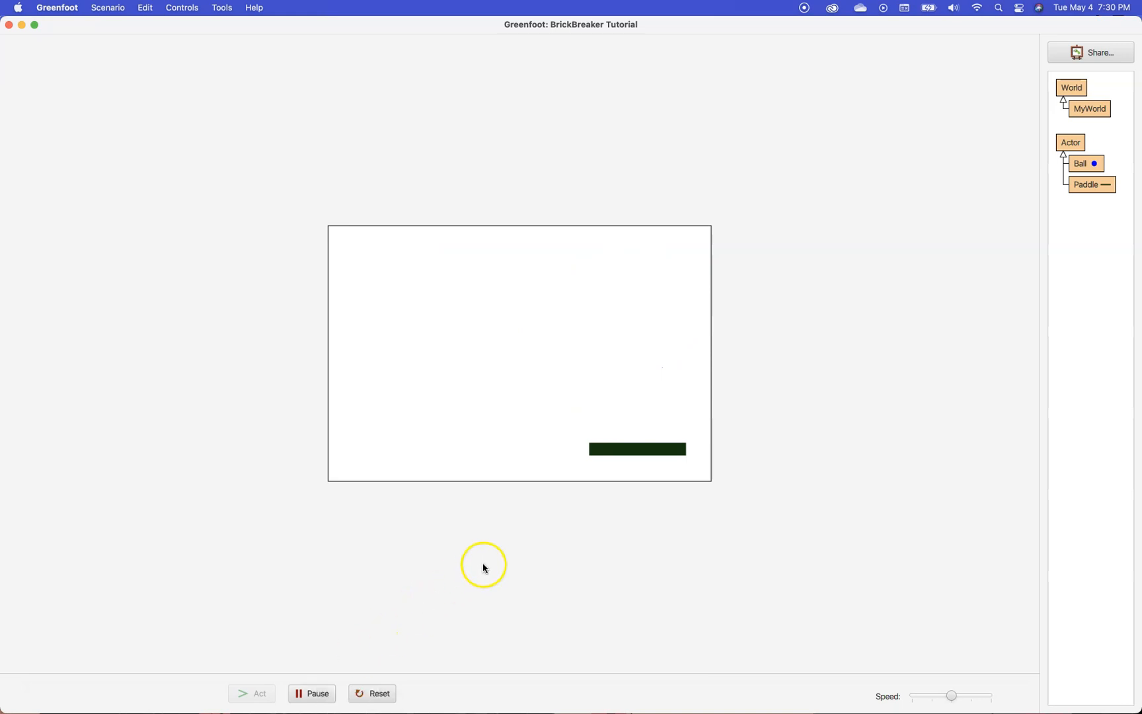
pyautogui.moveTo(356, 507)
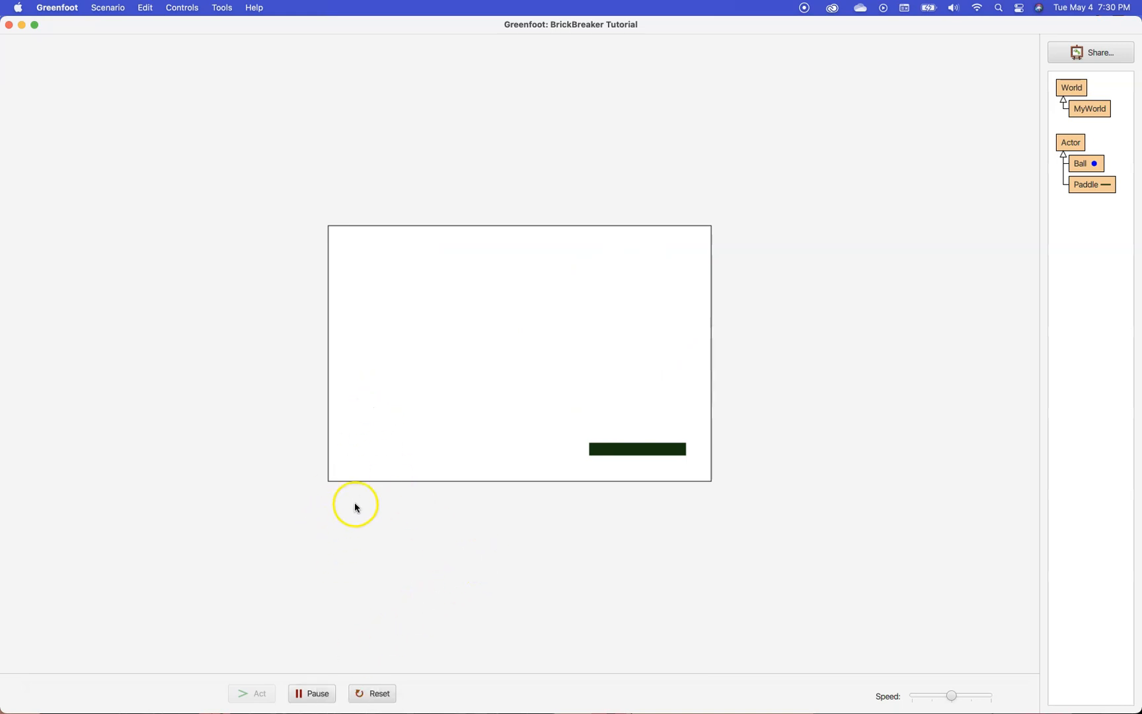
pyautogui.moveTo(345, 479)
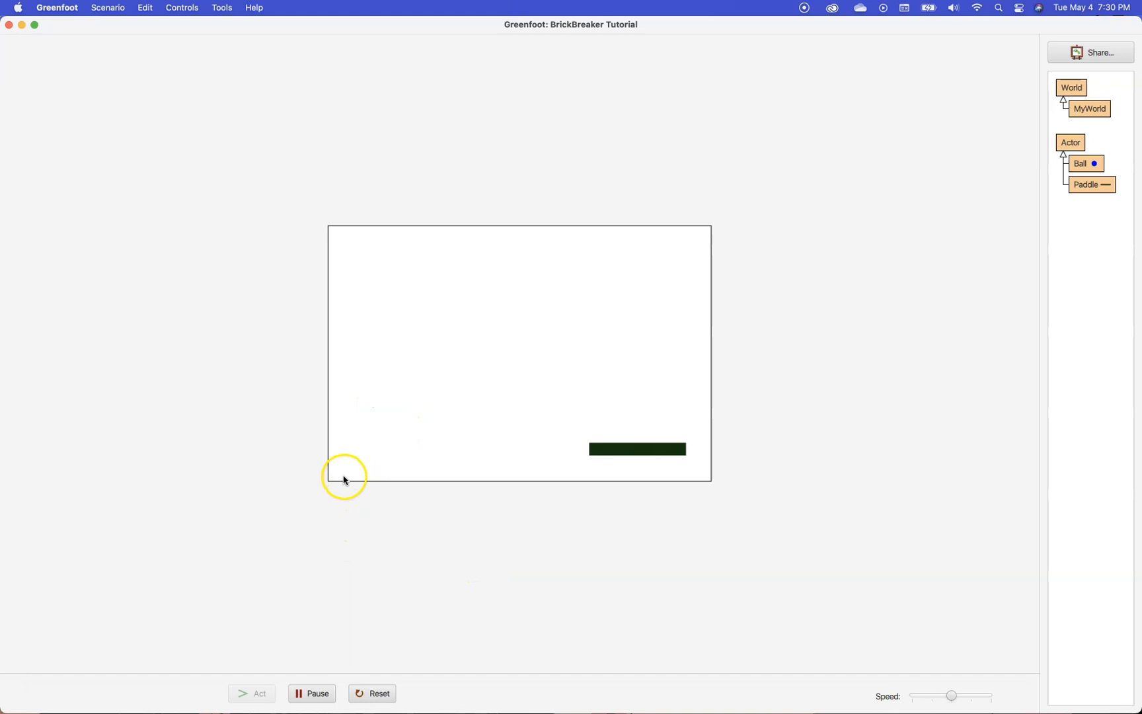
pyautogui.moveTo(704, 482)
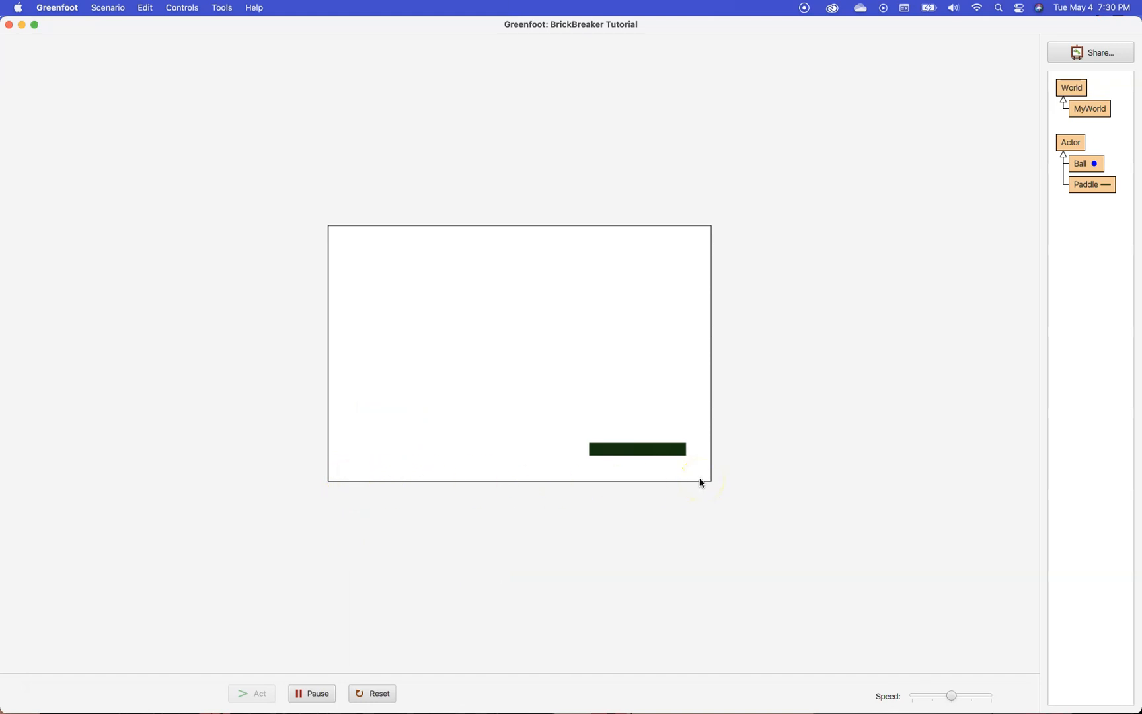
pyautogui.moveTo(1051, 183)
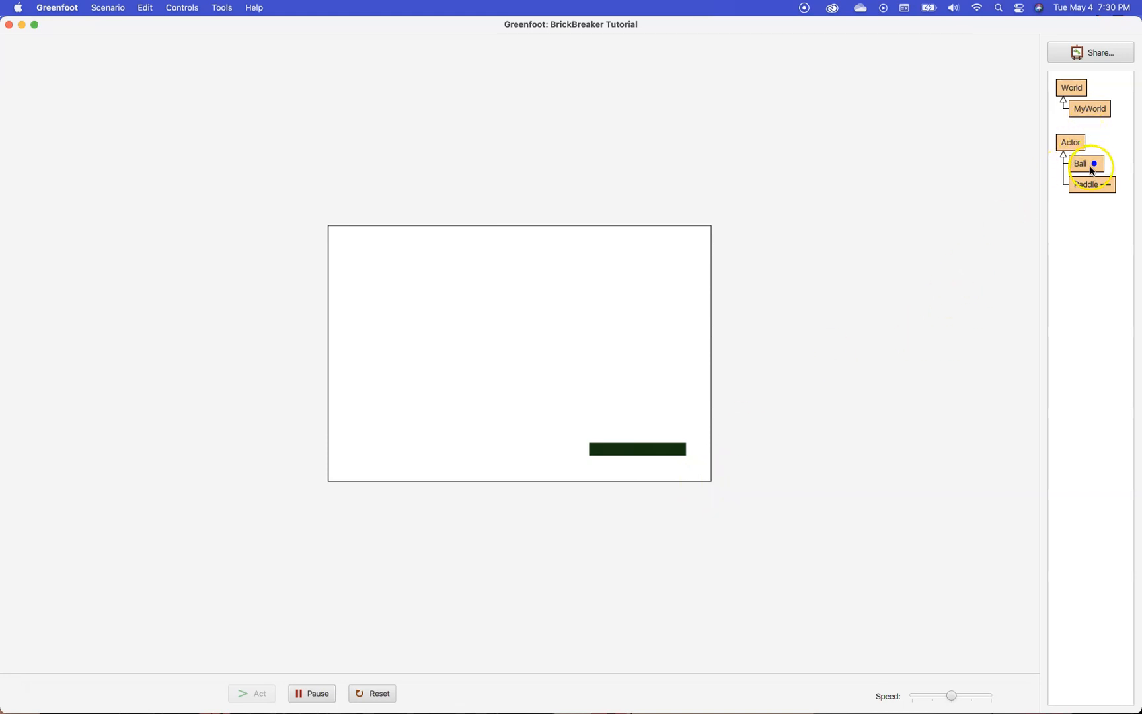
# Reopen the Ball class source editor from the class diagram and clear the code selection.
pyautogui.doubleClick(1080, 163)
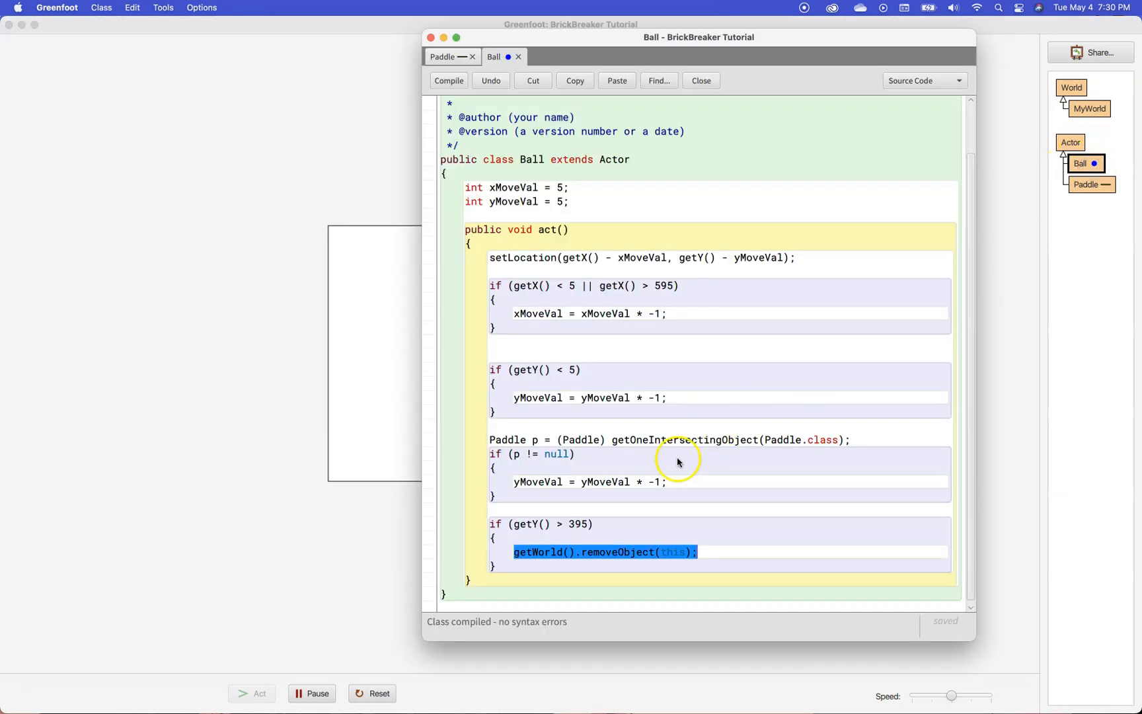
pyautogui.click(515, 552)
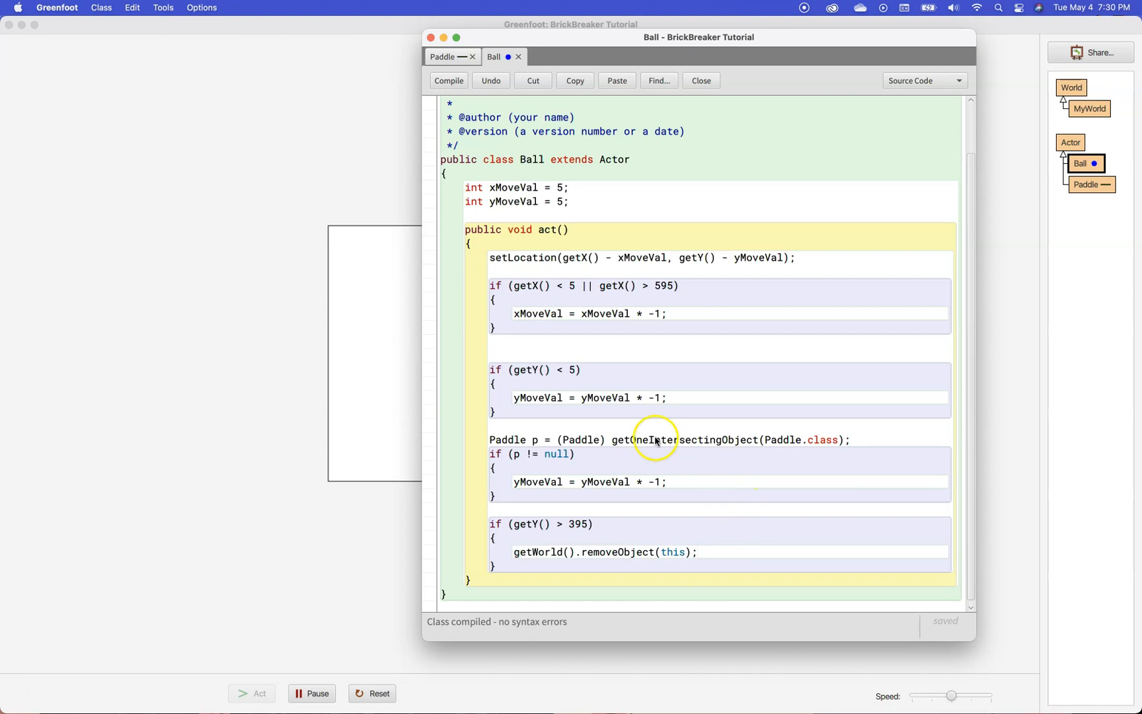
pyautogui.moveTo(636, 405)
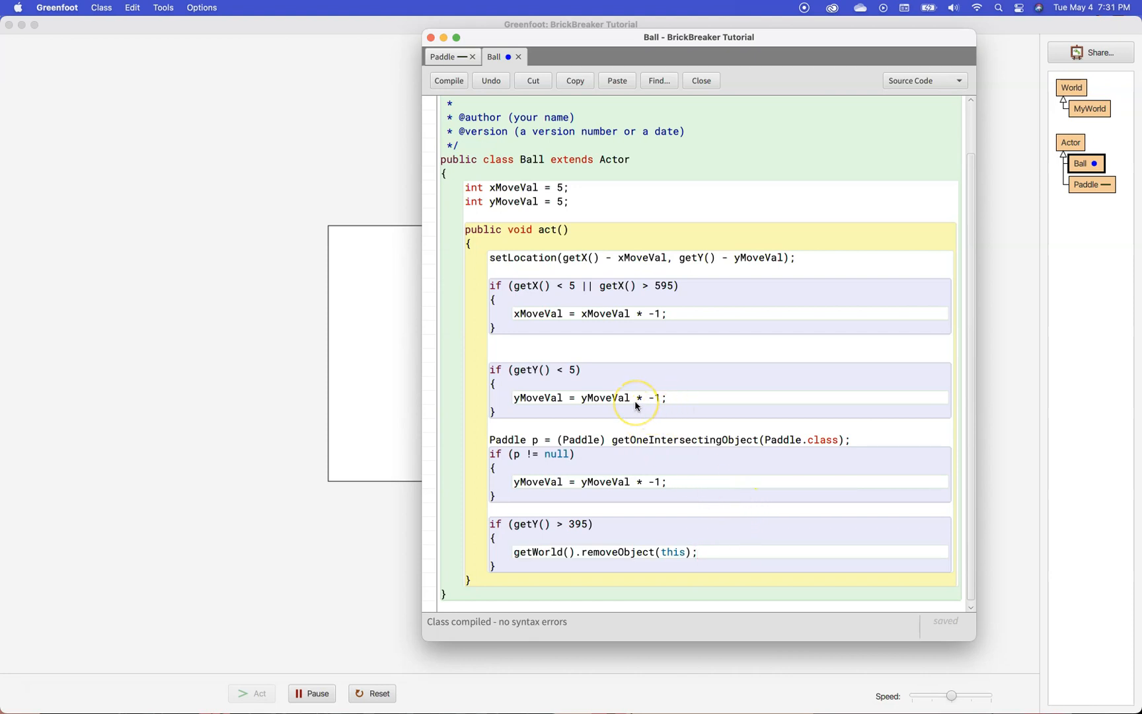
pyautogui.moveTo(534, 377)
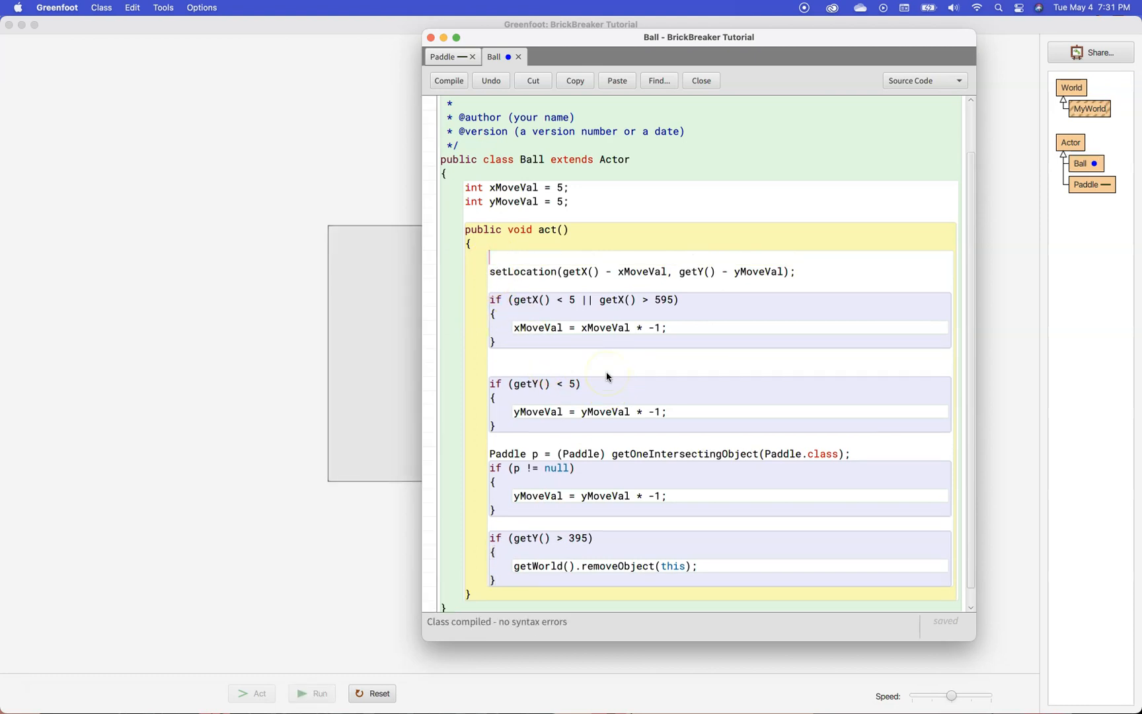
# Add the comment '// Moving the ball' above the setLocation call in act().
pyautogui.write('//')
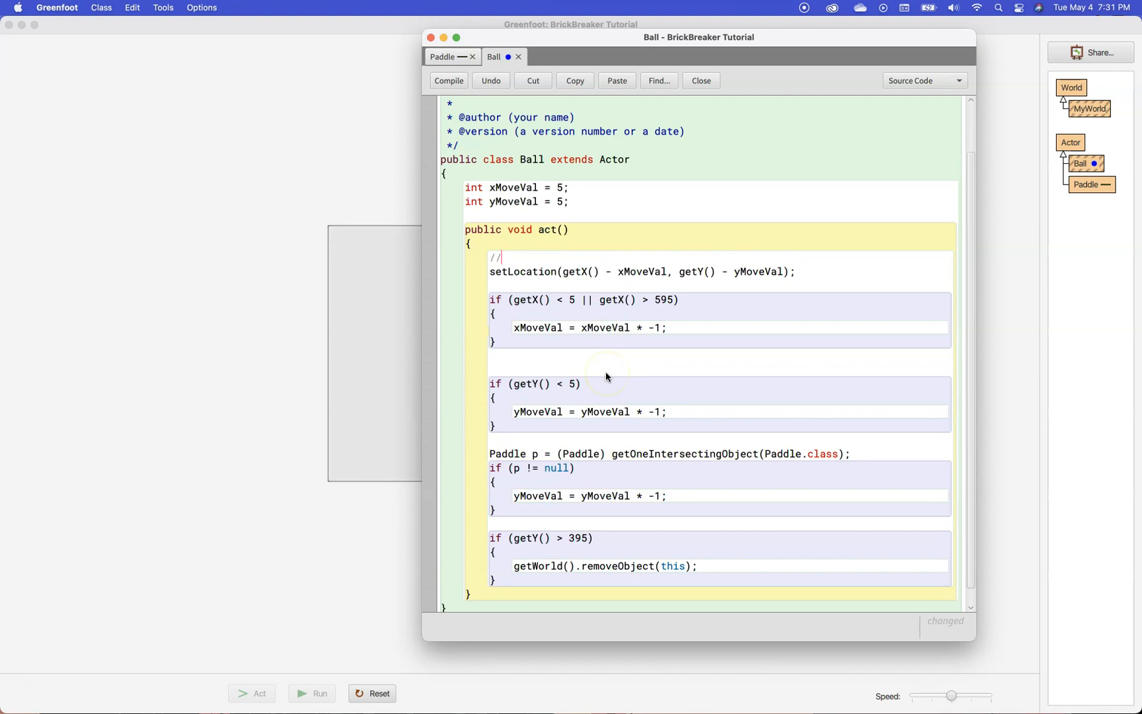
pyautogui.click(449, 80)
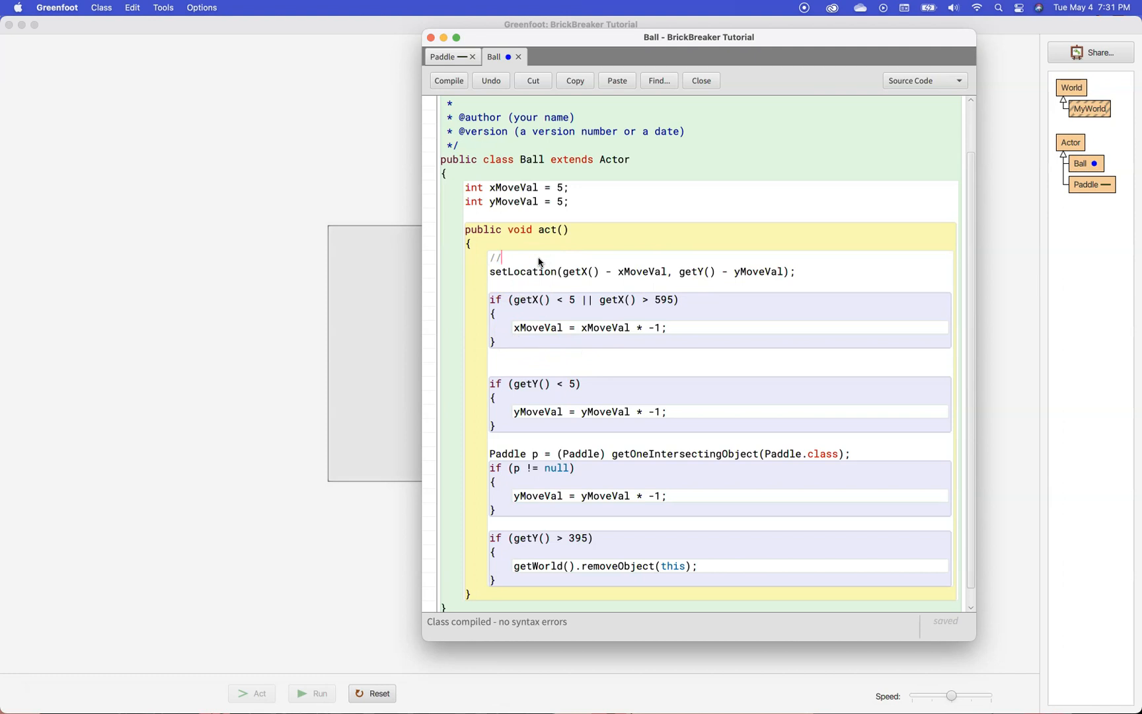
pyautogui.write('Moving the')
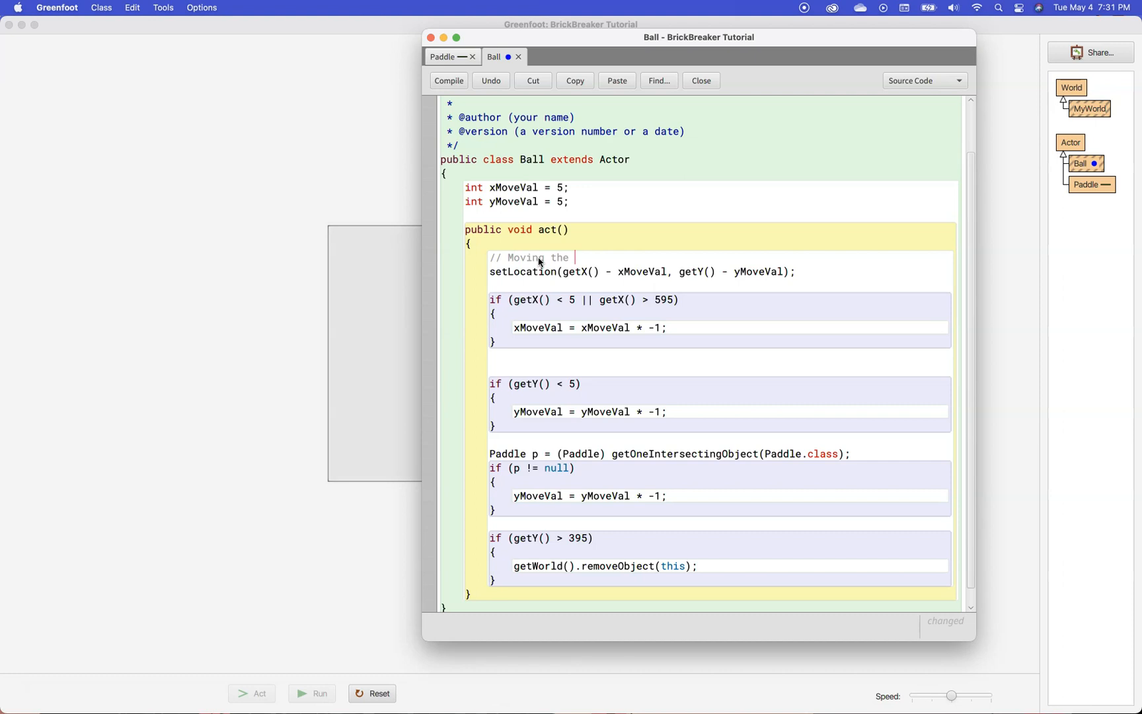
pyautogui.write('ball')
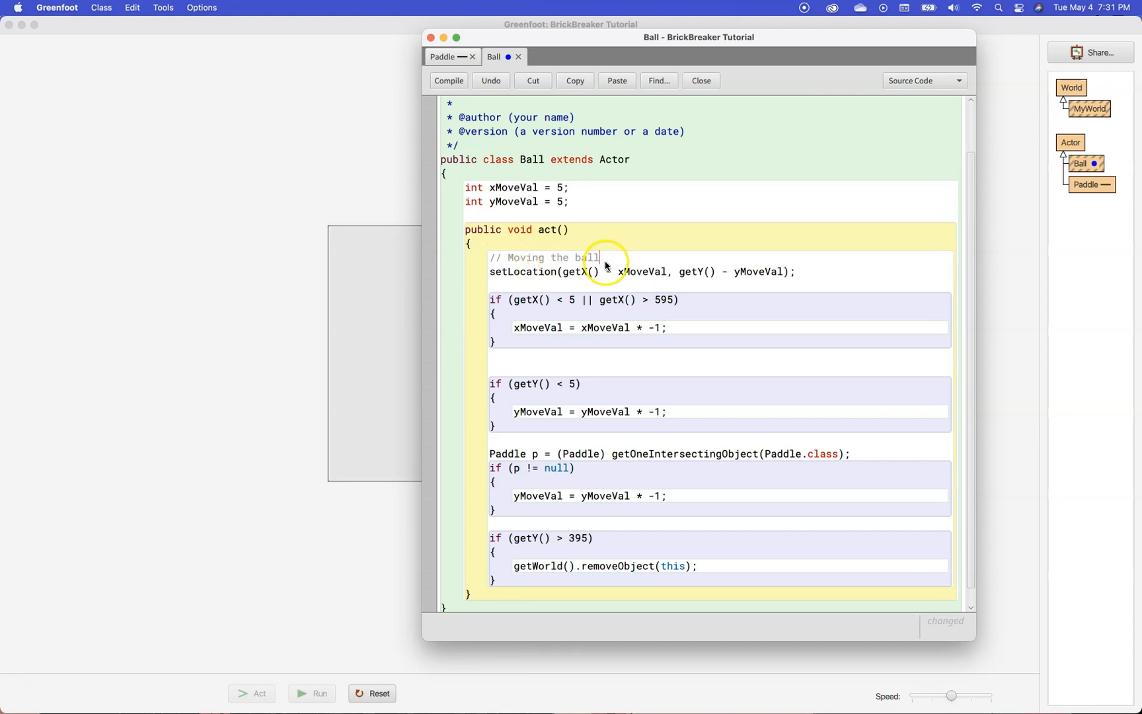
pyautogui.moveTo(539, 258)
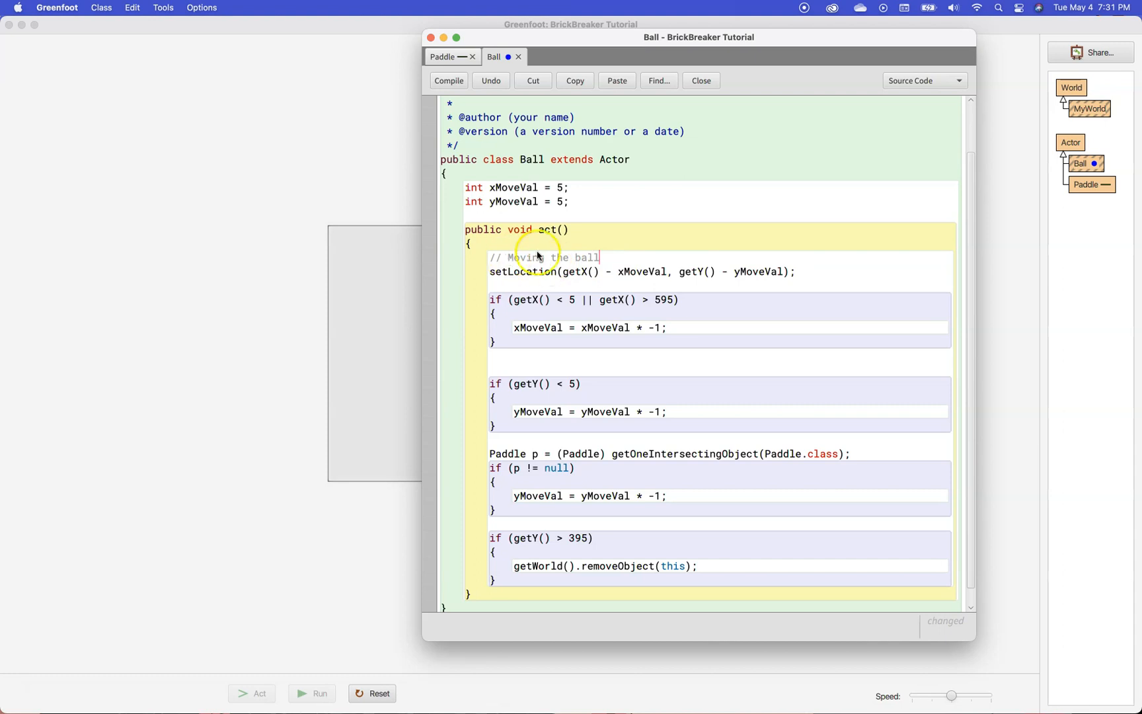
pyautogui.moveTo(502, 259)
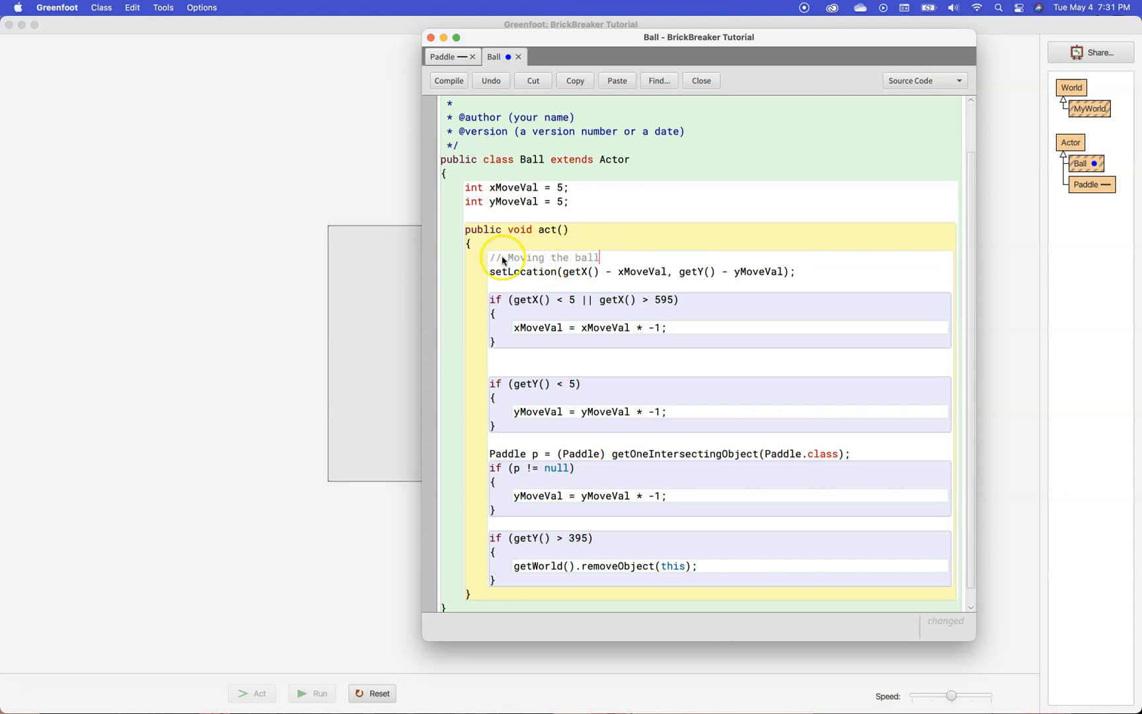
pyautogui.moveTo(586, 282)
pyautogui.write('//')
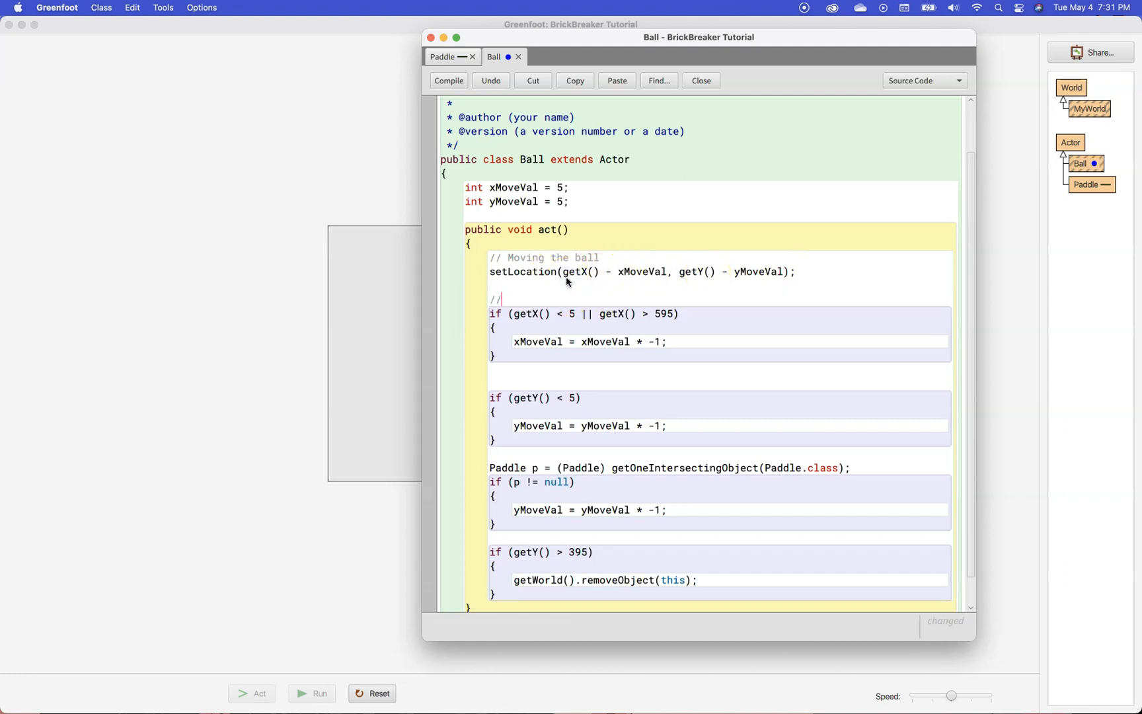
# Comment the getX side-wall check with '// Check the side walls and bounce'.
pyautogui.write('C')
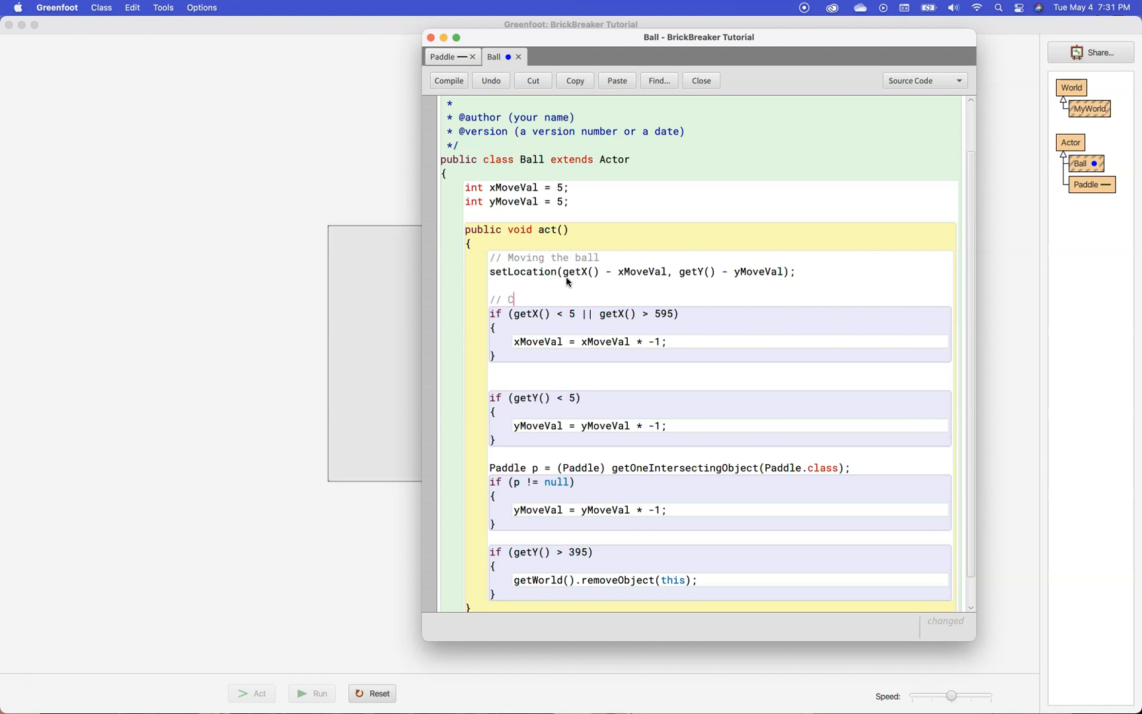
pyautogui.write('heck the')
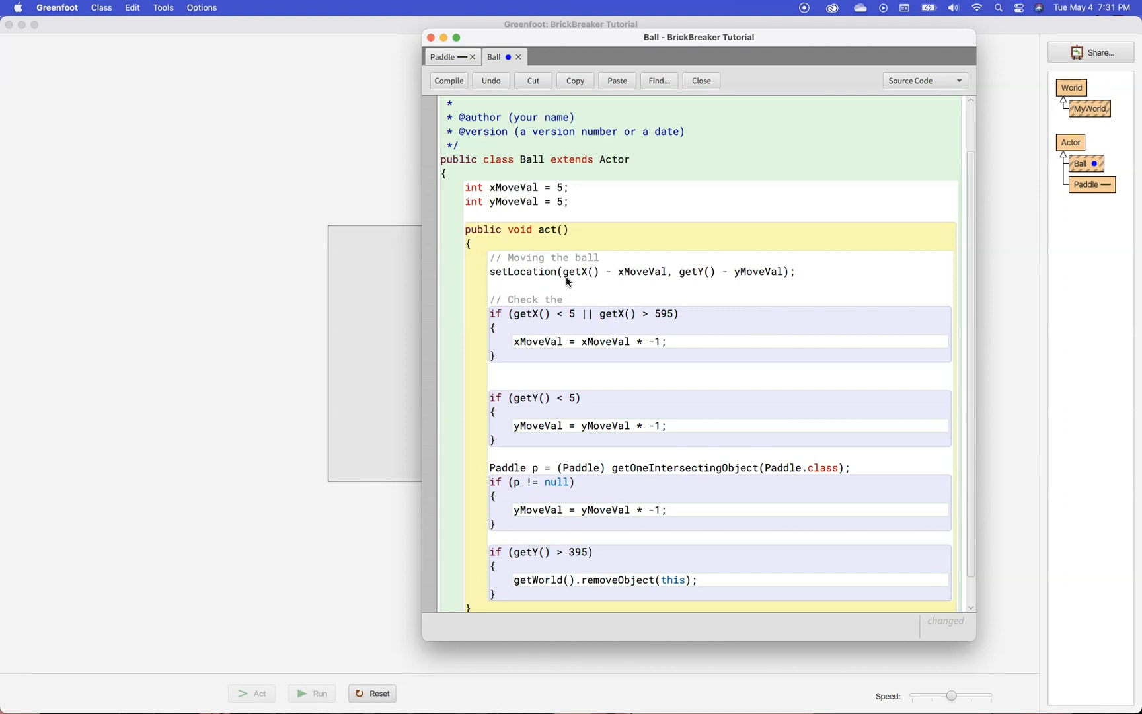
pyautogui.write('side walls')
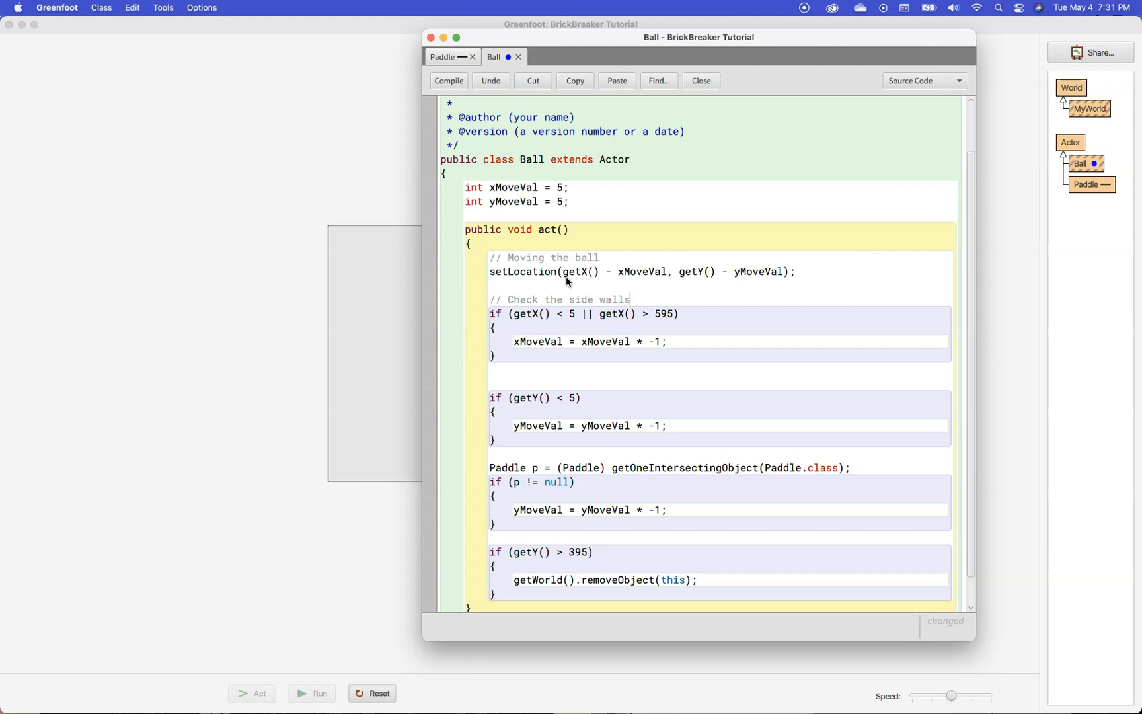
pyautogui.write('and bounce')
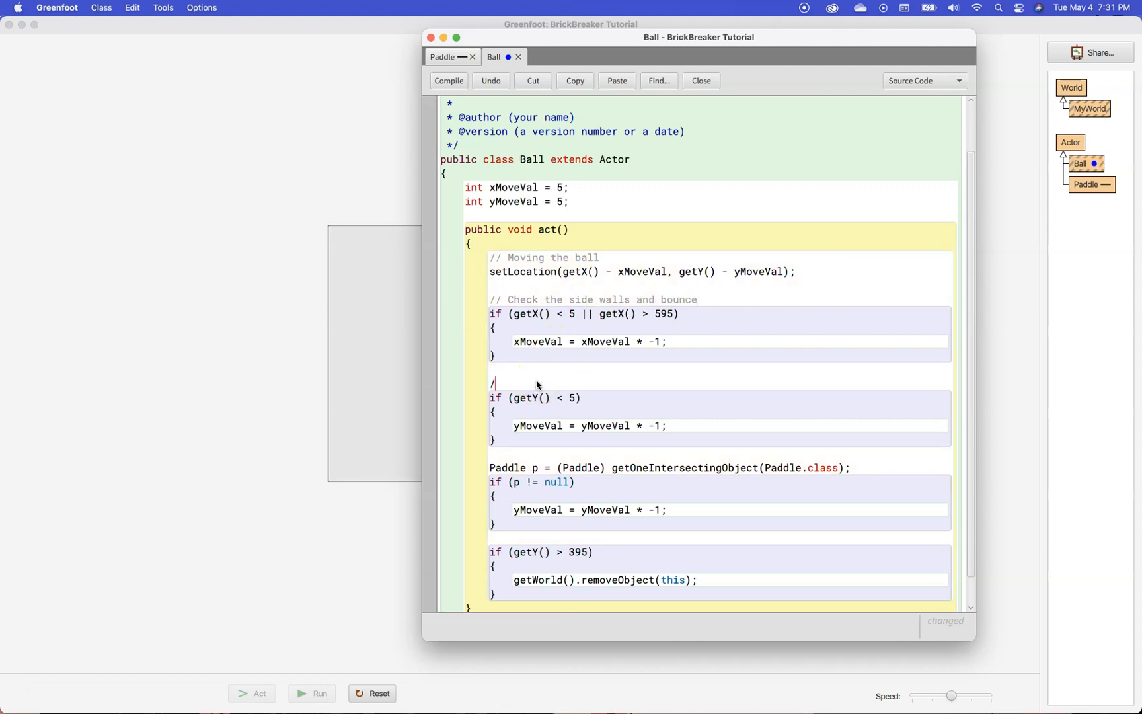
# Comment the getY top-wall check with '// Check the top wall and bounce'.
pyautogui.write('/ Che')
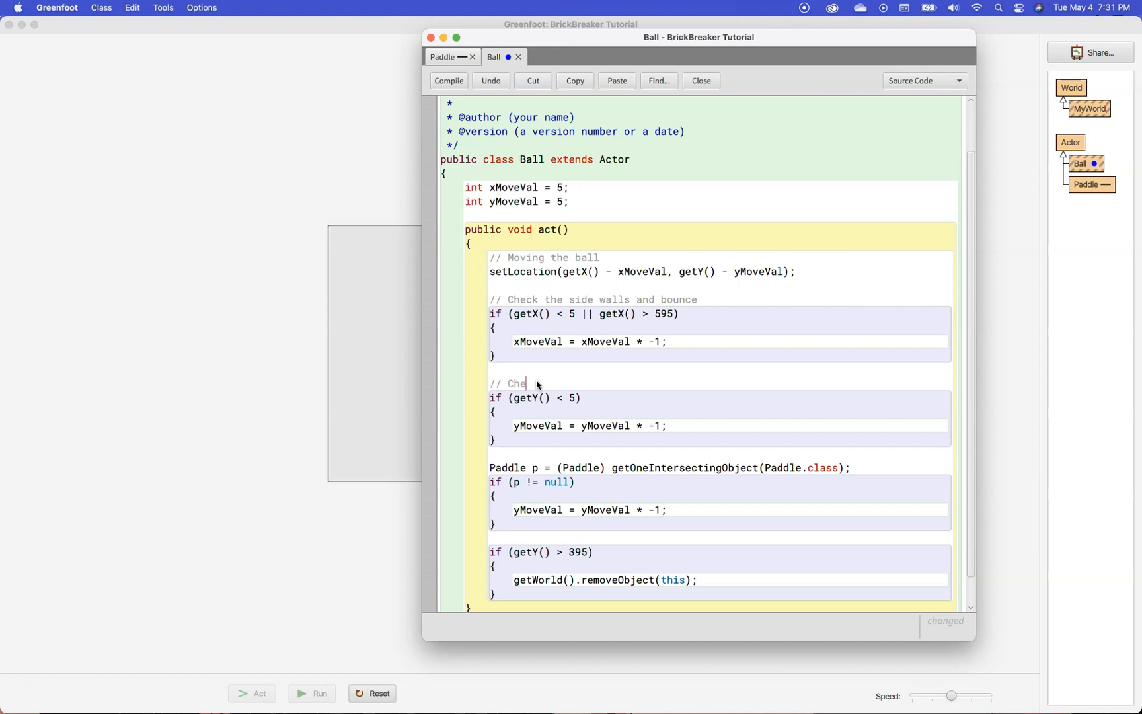
pyautogui.write('ck the top wall')
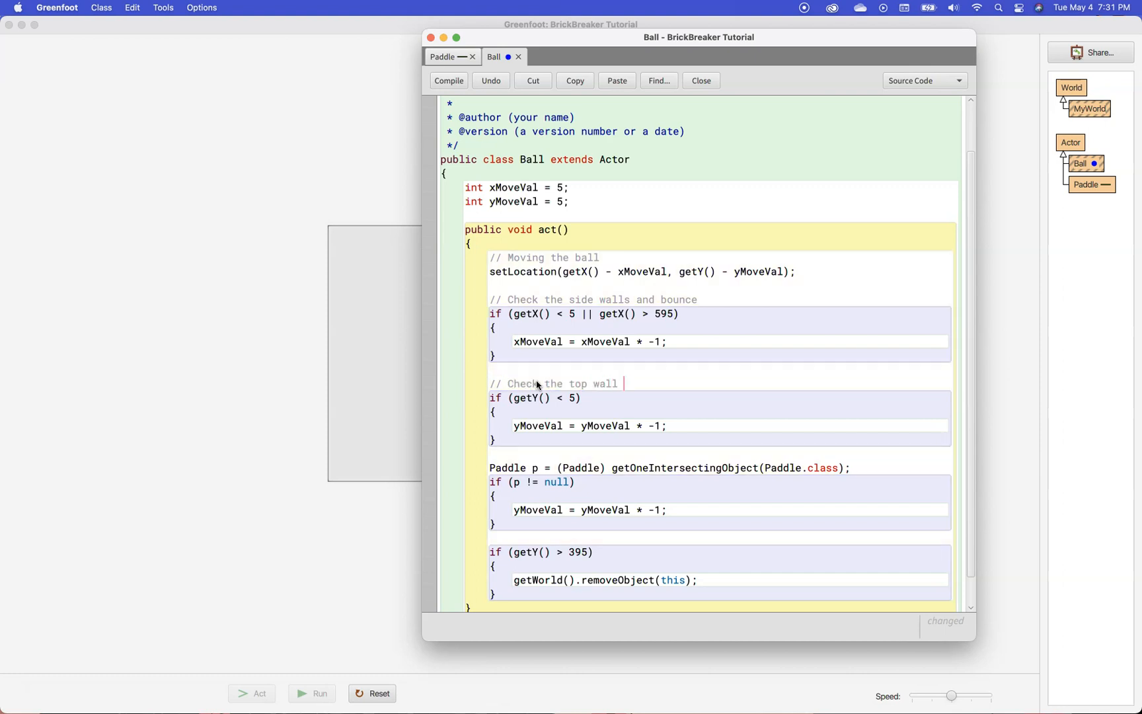
pyautogui.write('and bounce')
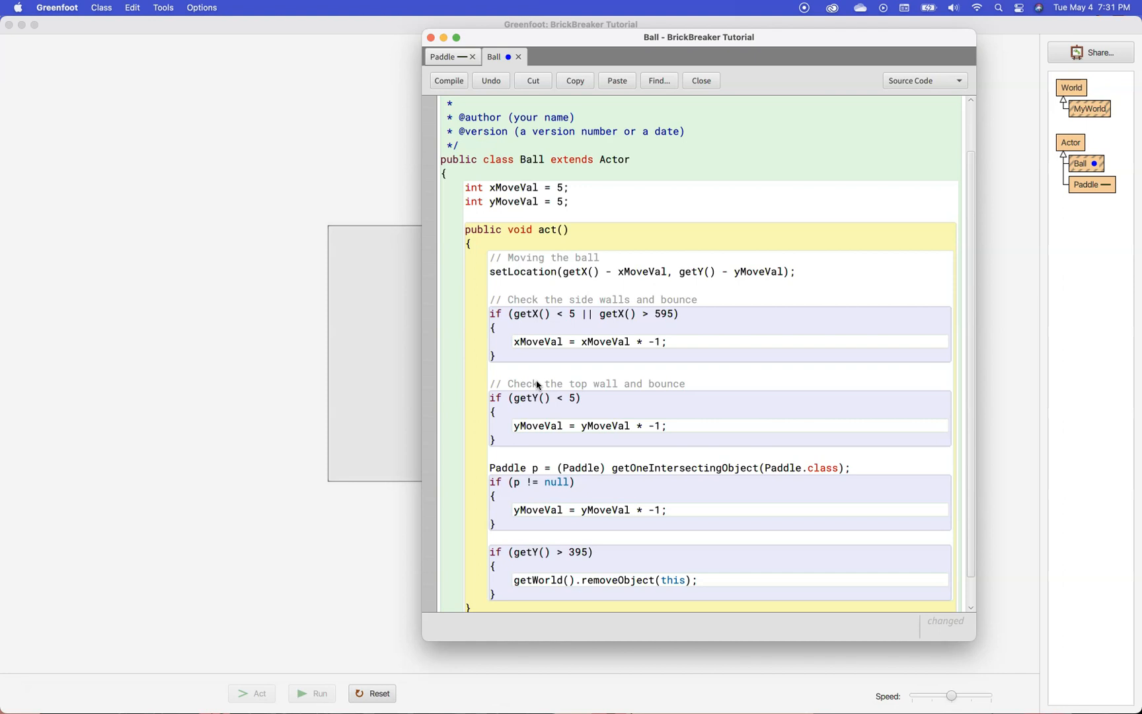
pyautogui.click(448, 80)
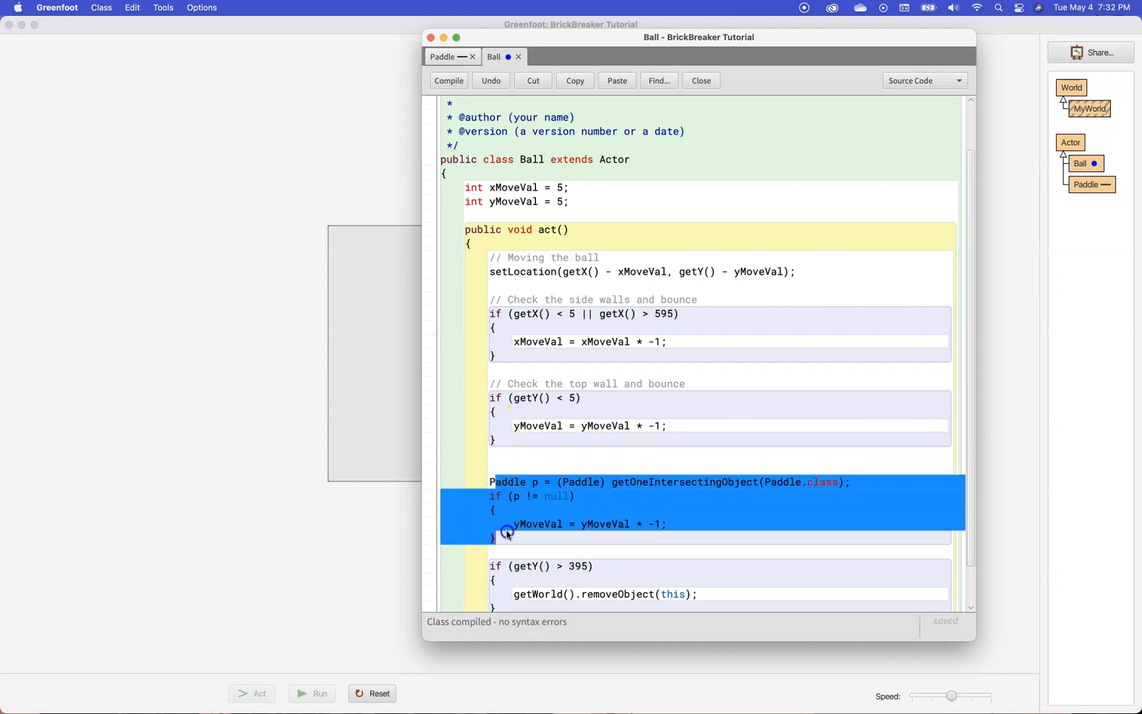
# Add '// Check to see if the ball hits the paddle' above the Paddle check.
pyautogui.click(499, 481)
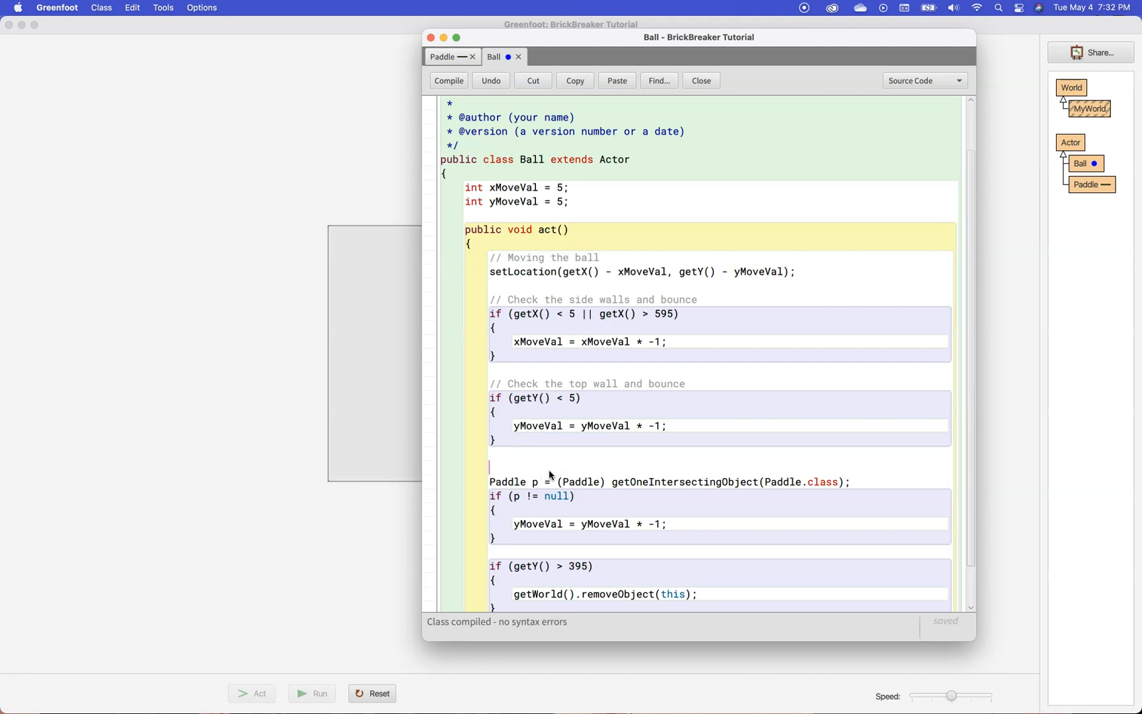
pyautogui.write('// Check')
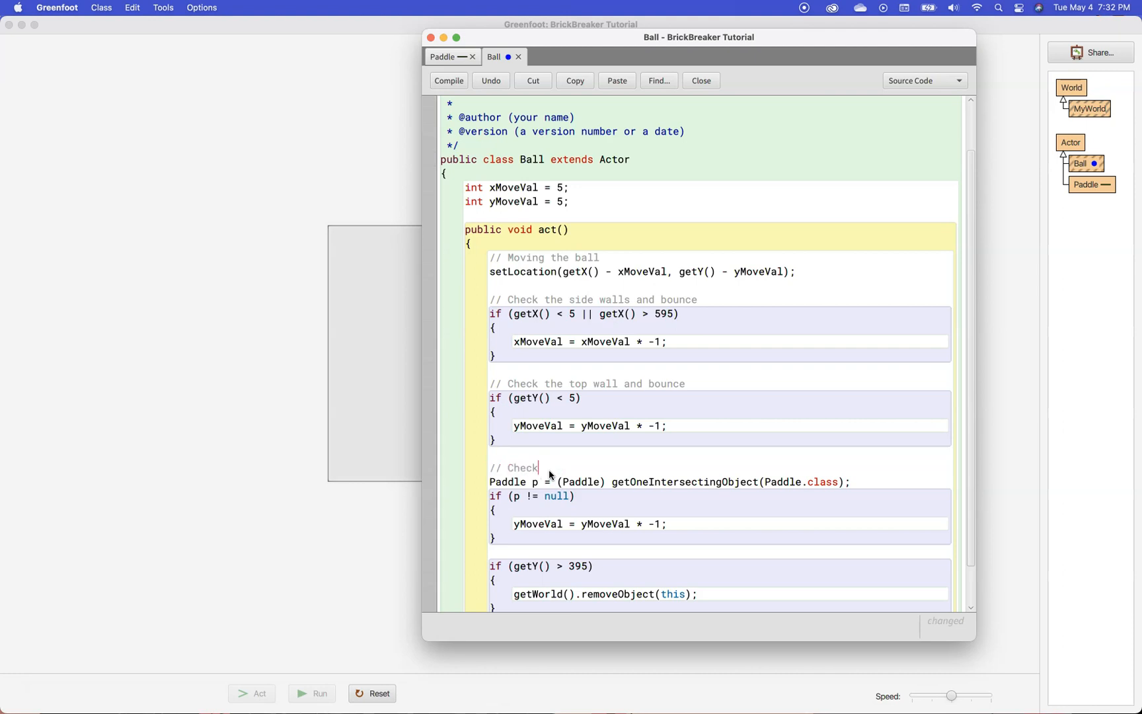
pyautogui.write('to see if the ball hits t')
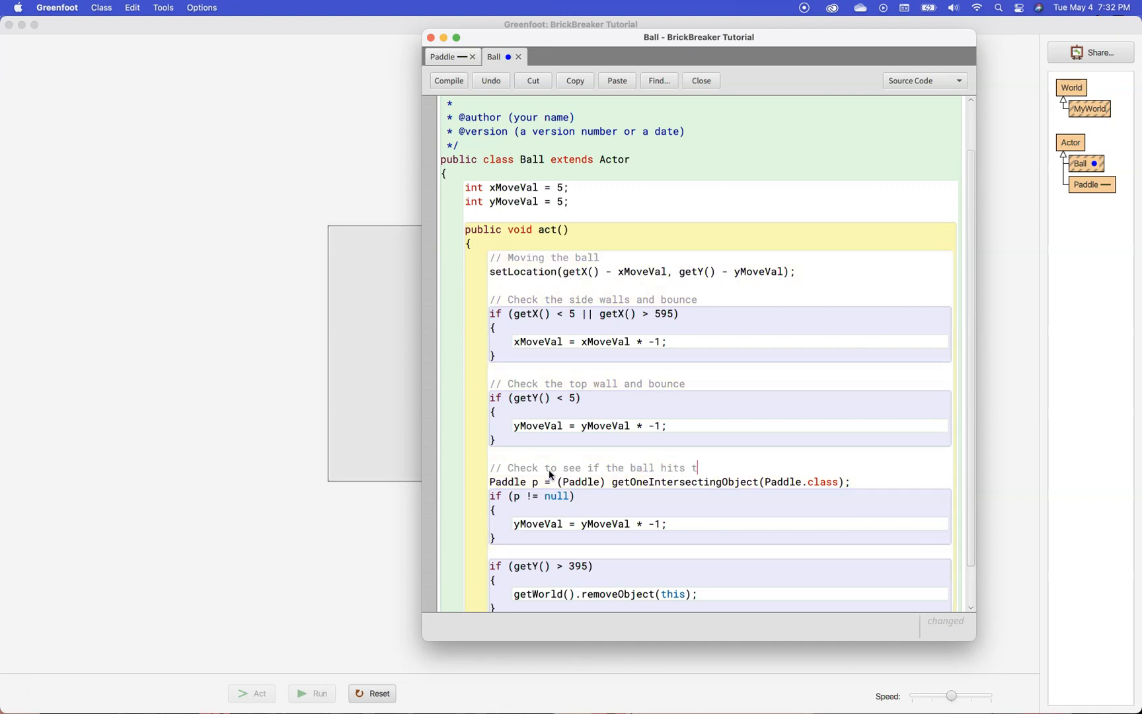
pyautogui.write('he paddle ...')
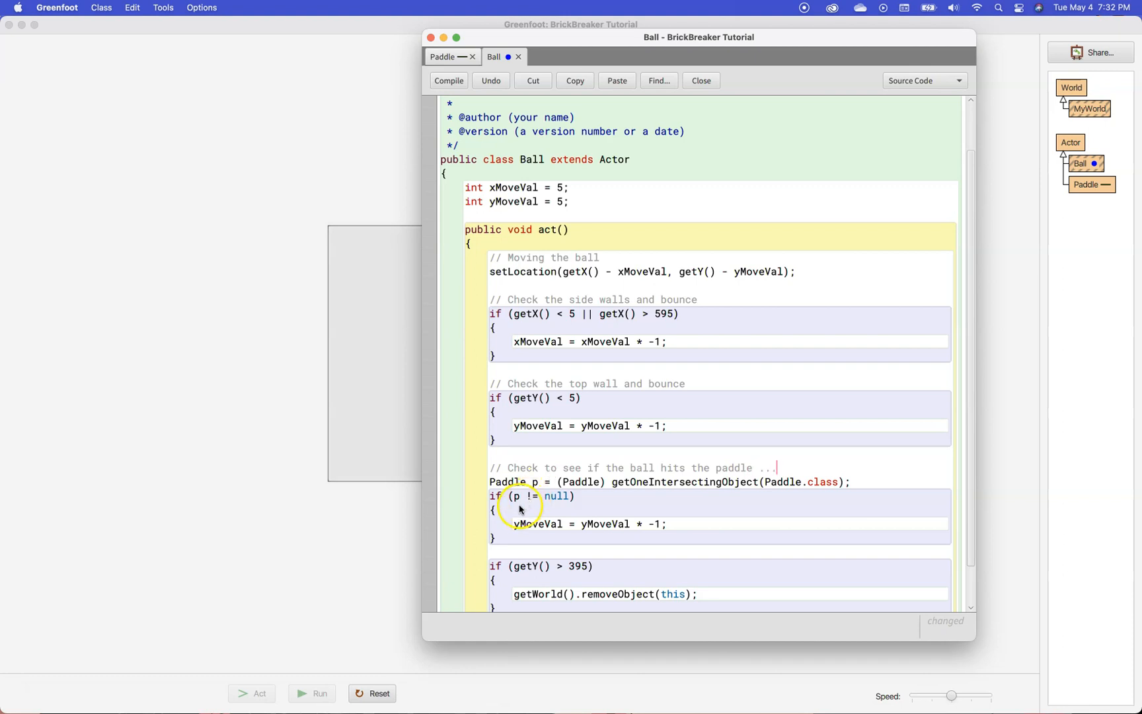
# Add '// if it does, change the y-direction of the ball' and compile.
pyautogui.click(449, 80)
pyautogui.write('// ... if it does, ch')
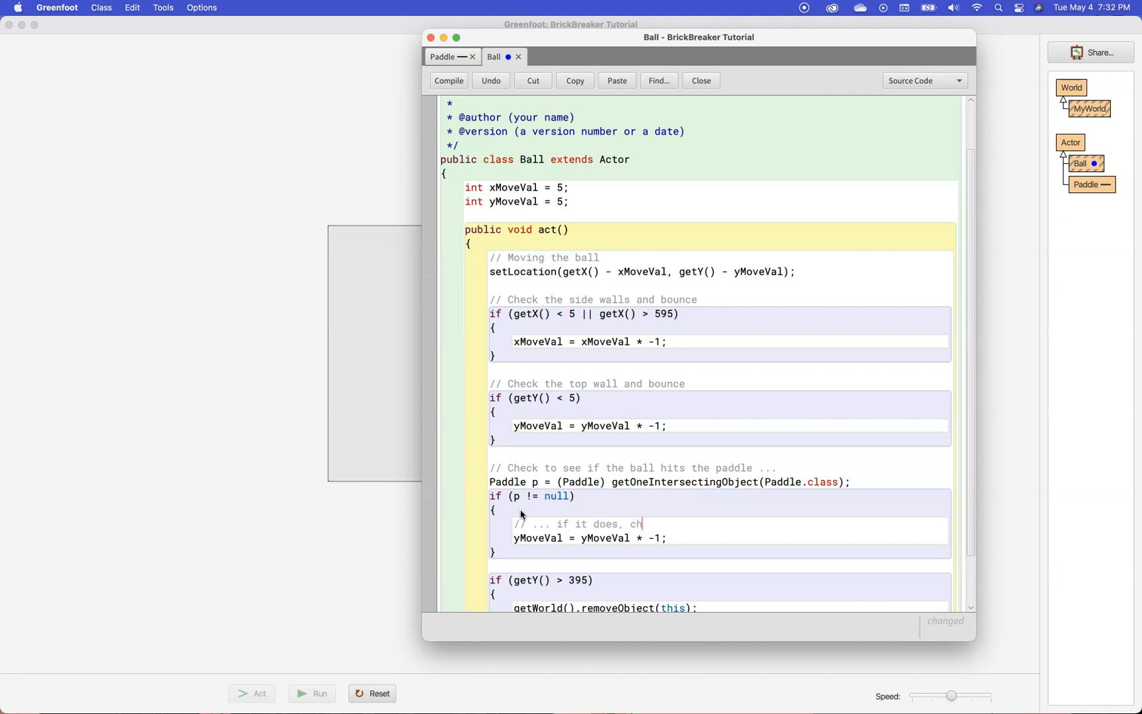
pyautogui.write('ange the y-d')
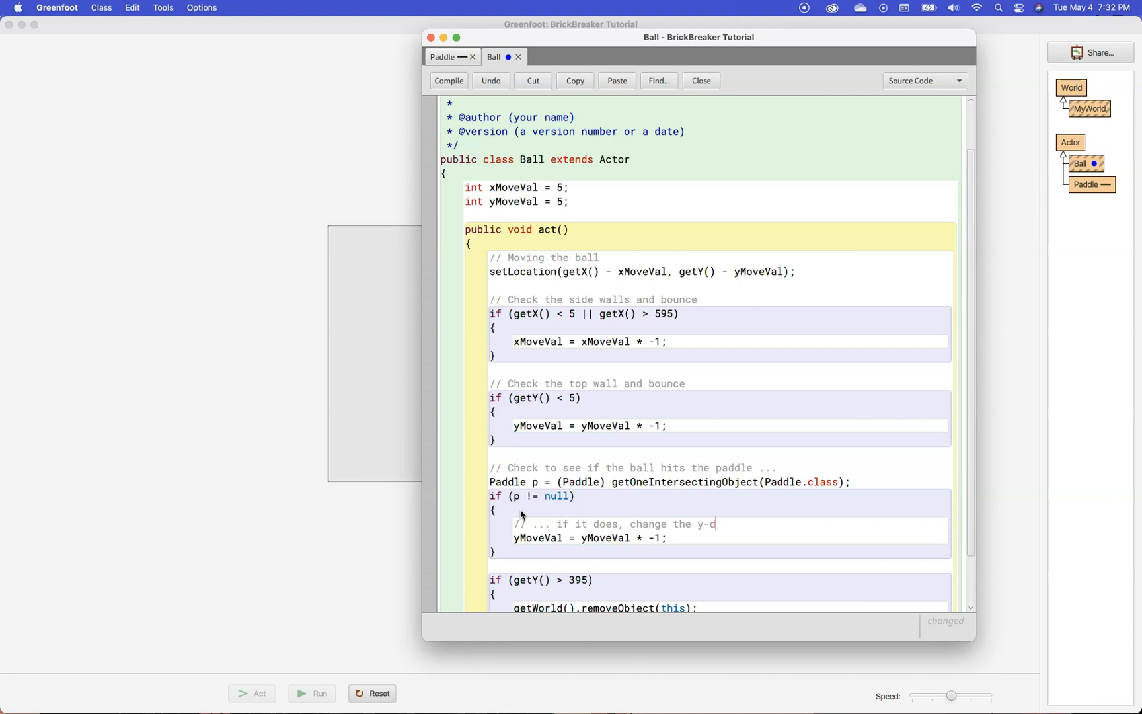
pyautogui.write('irection of t')
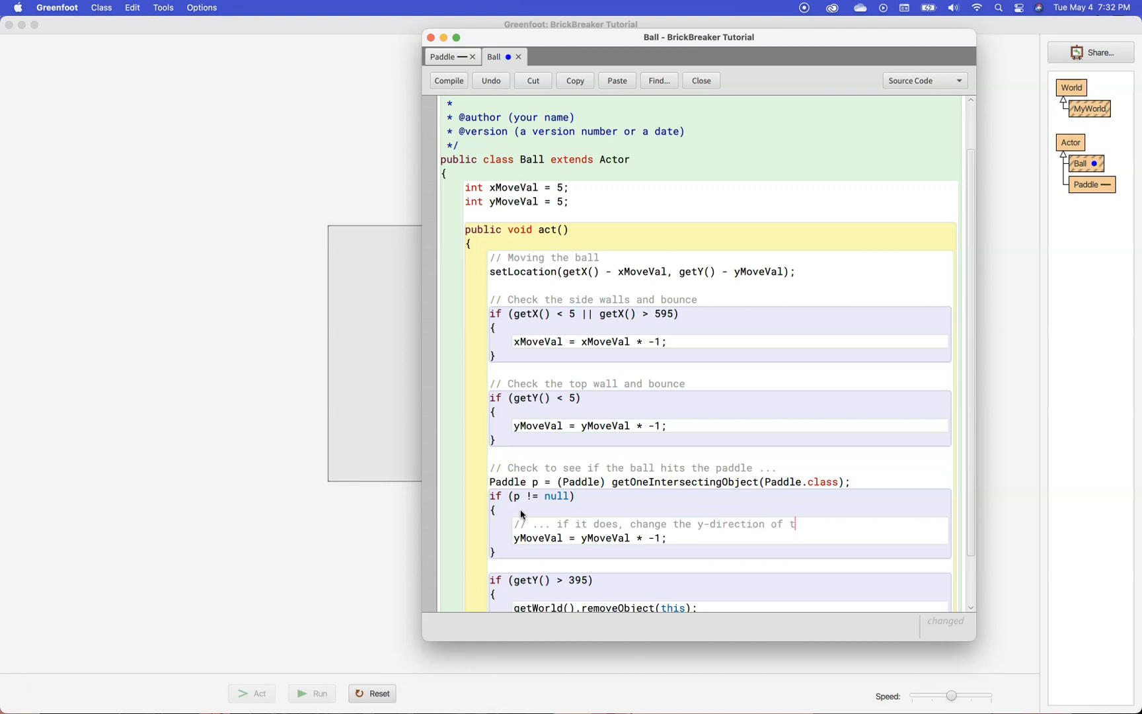
pyautogui.write('he ball')
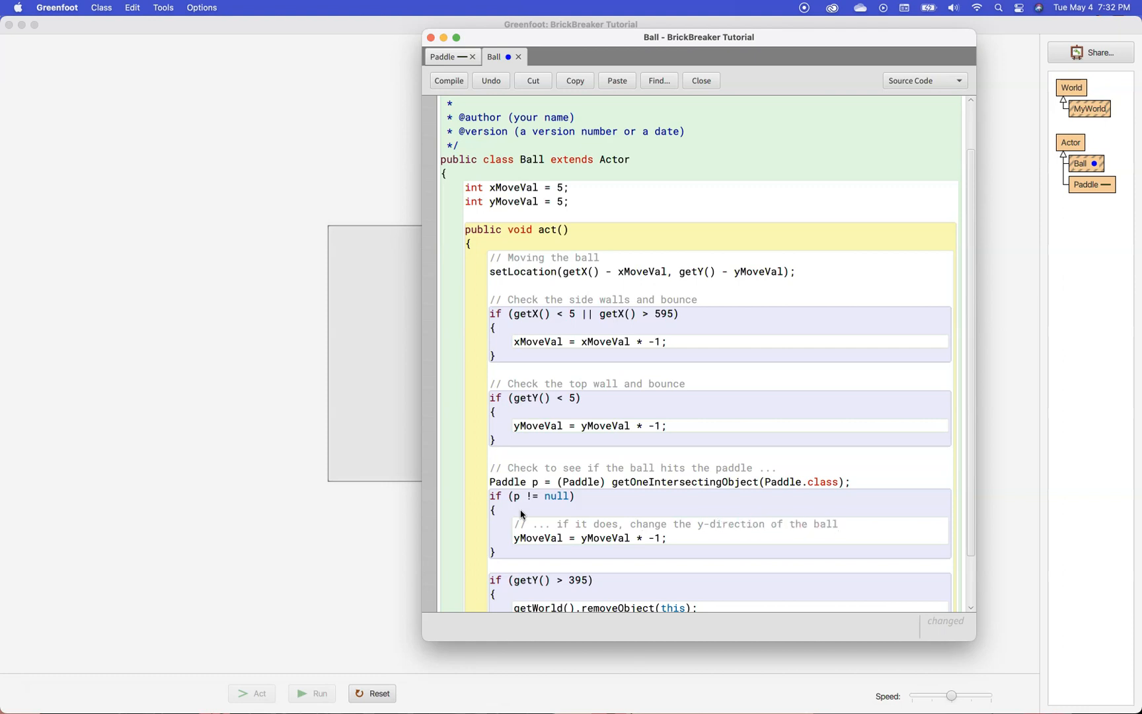
pyautogui.click(449, 81)
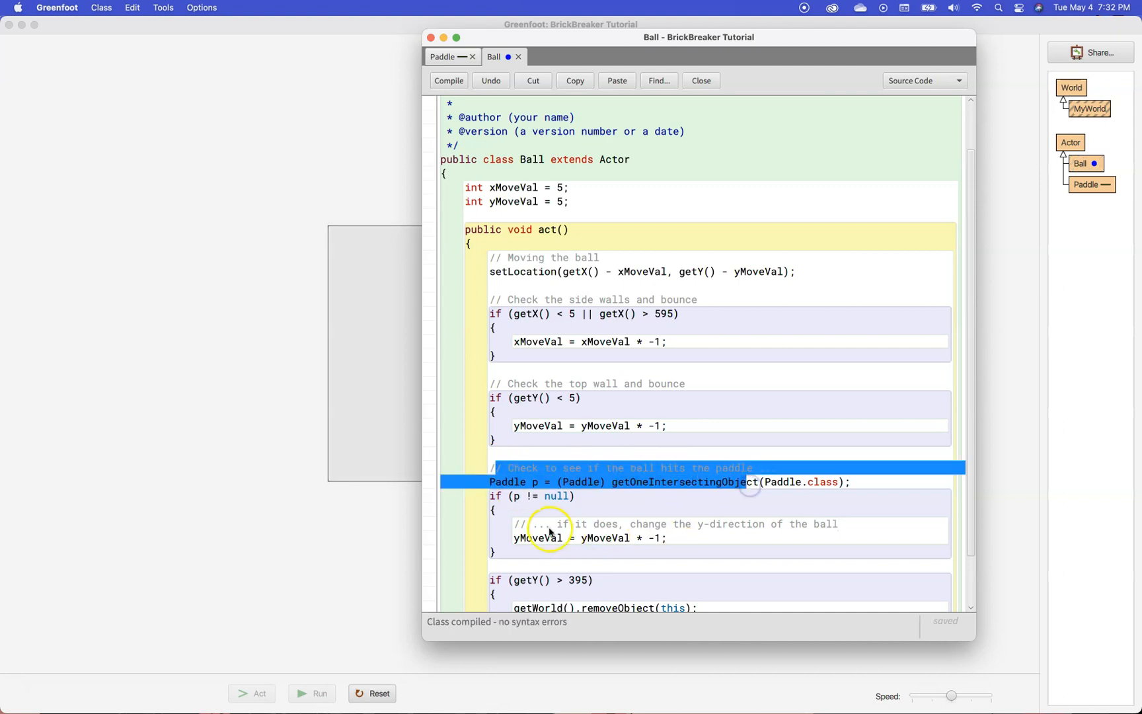
pyautogui.click(557, 510)
pyautogui.write('//')
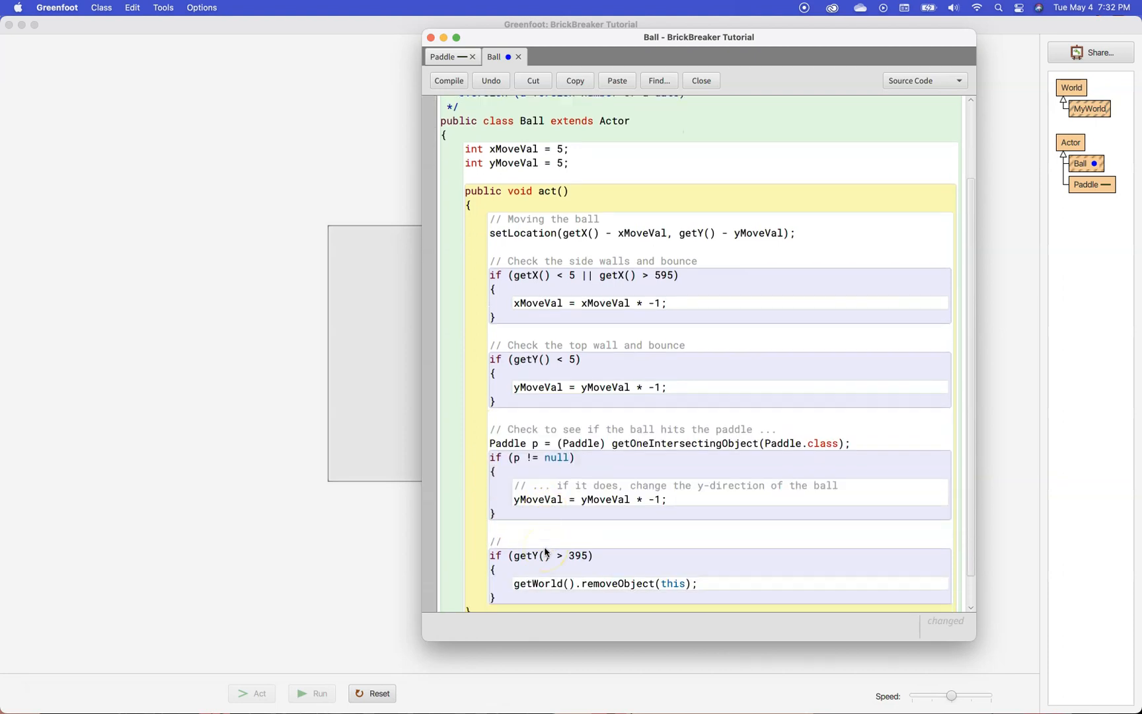
# Write the two-line comment above getY() > 395: ball reaching the bottom wall disappears.
pyautogui.write('Checks the bottom')
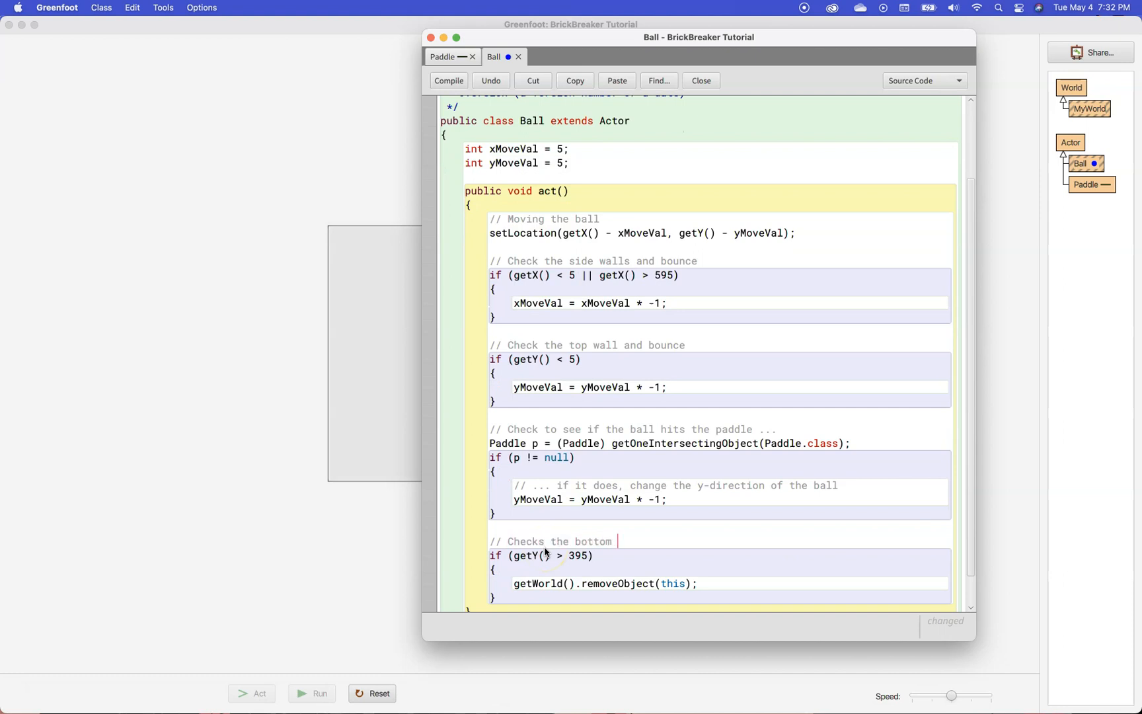
pyautogui.write('wall and if the')
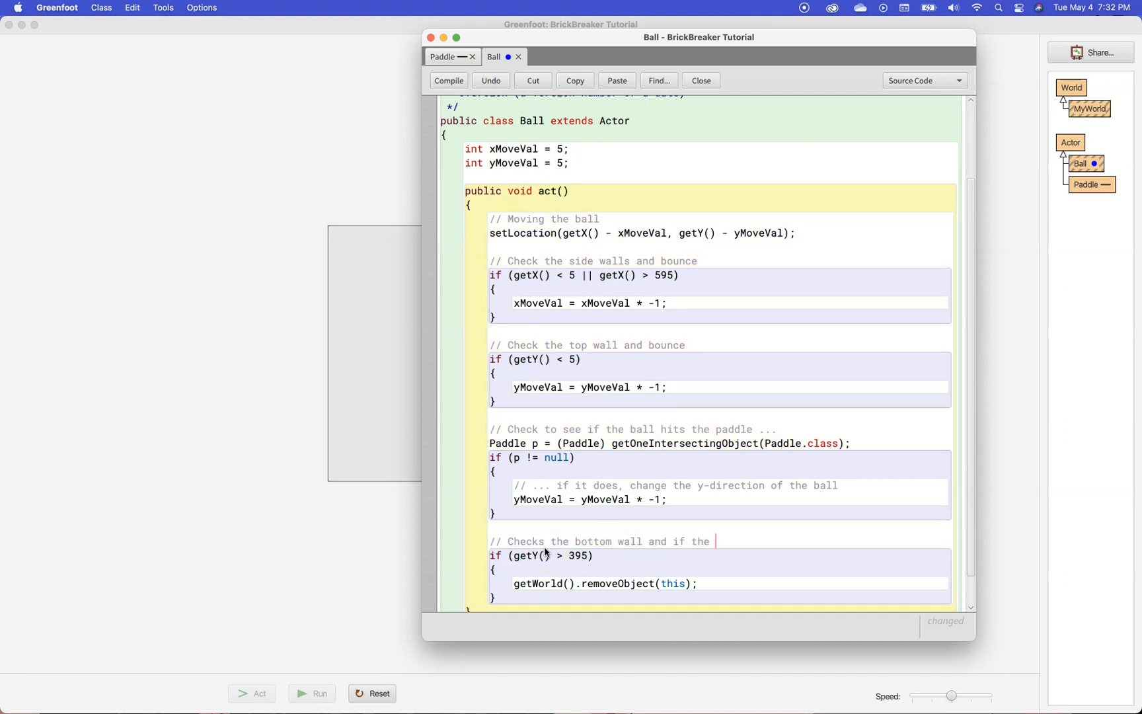
pyautogui.write('ball')
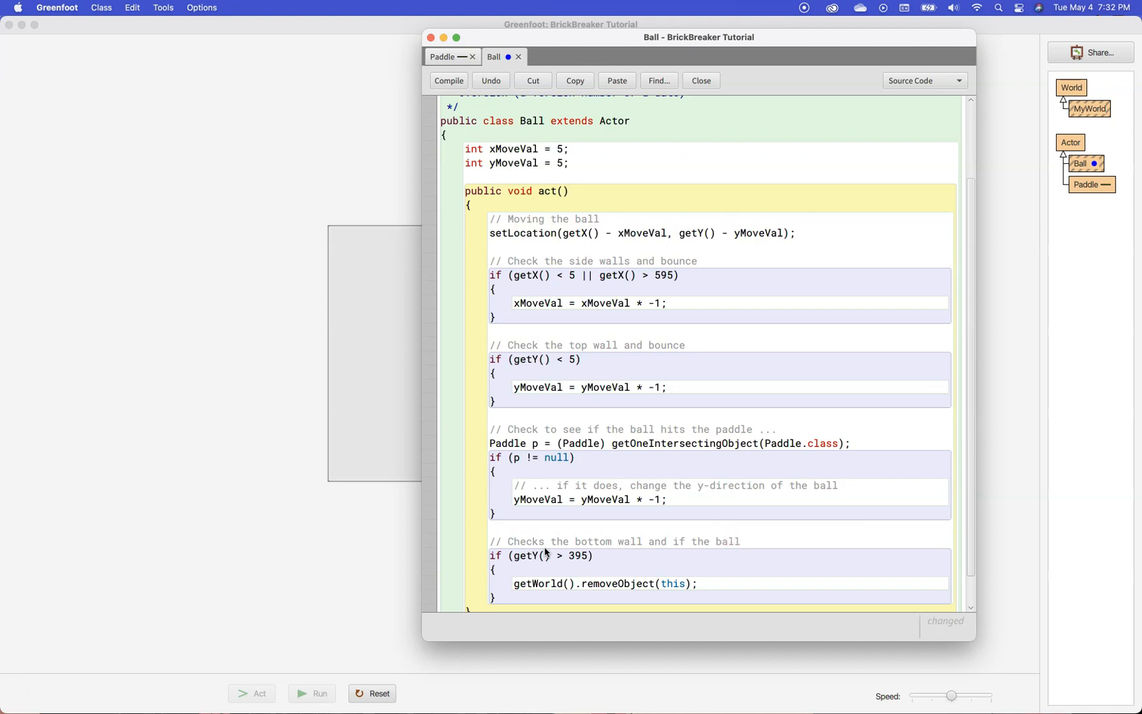
pyautogui.write('gets to that p')
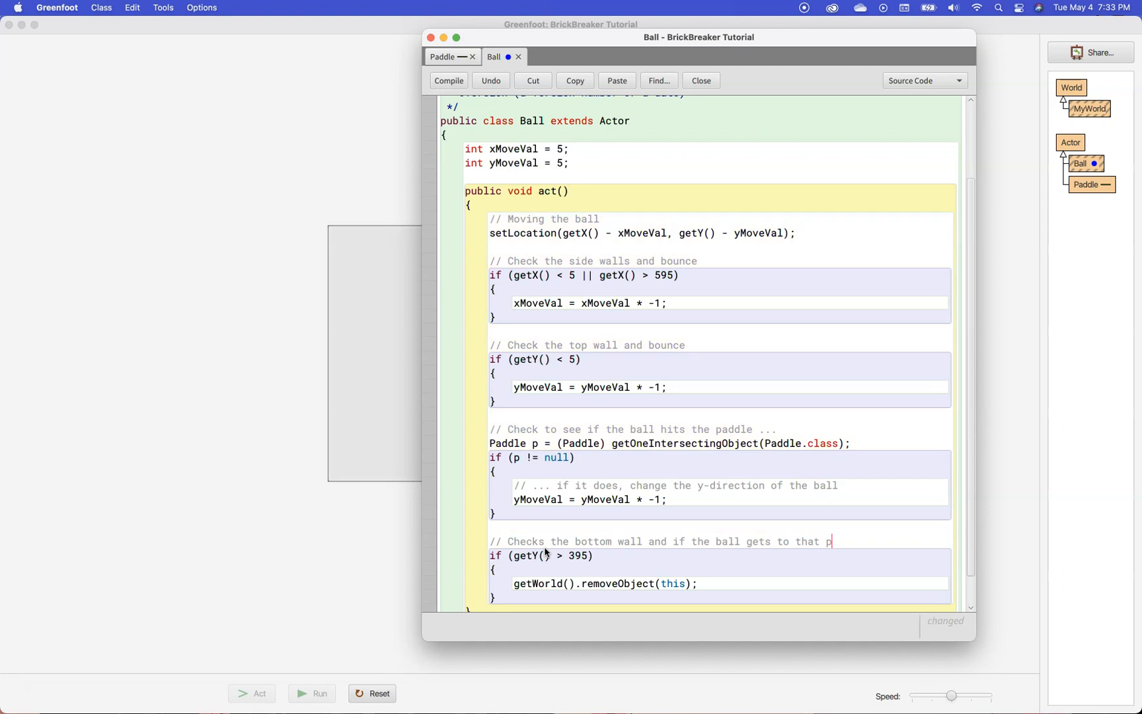
pyautogui.write('oint')
pyautogui.write('// (if it hits the bottom')
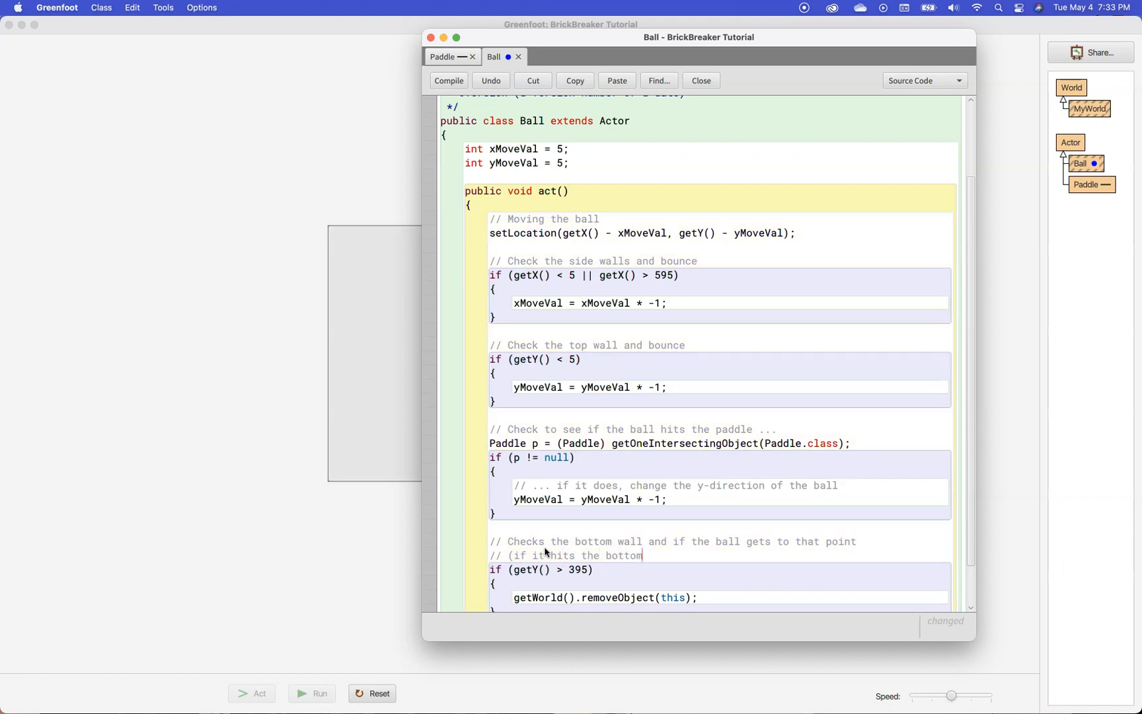
pyautogui.write('), it d')
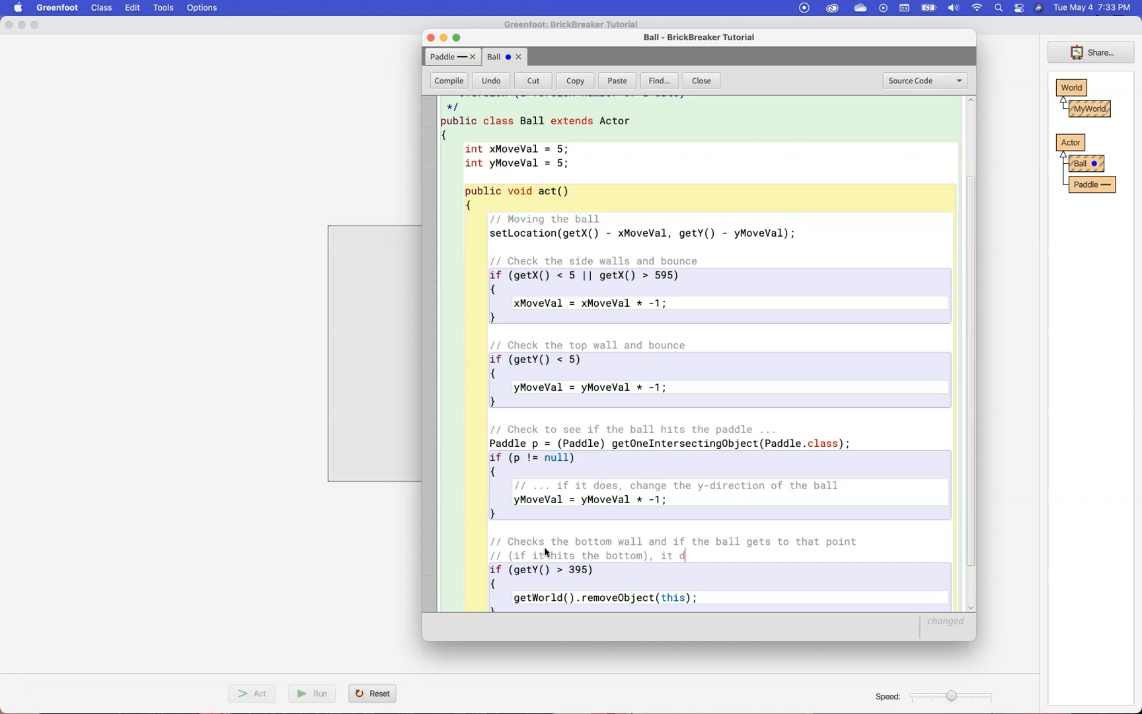
pyautogui.write('isappears.')
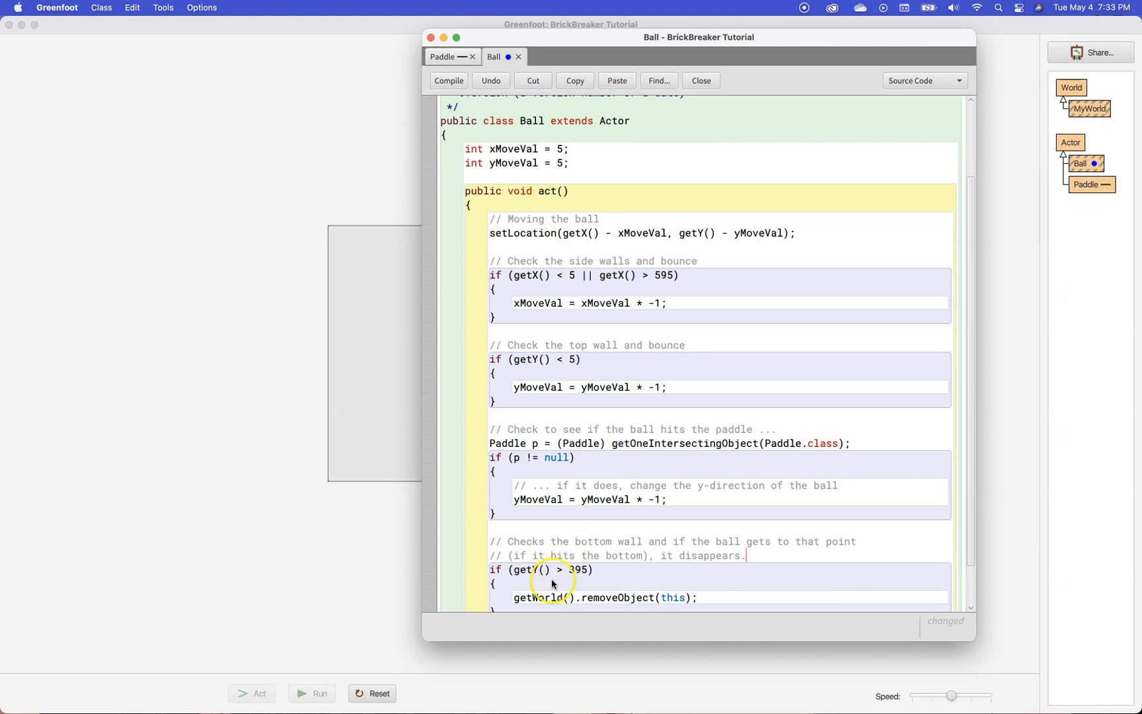
pyautogui.click(448, 80)
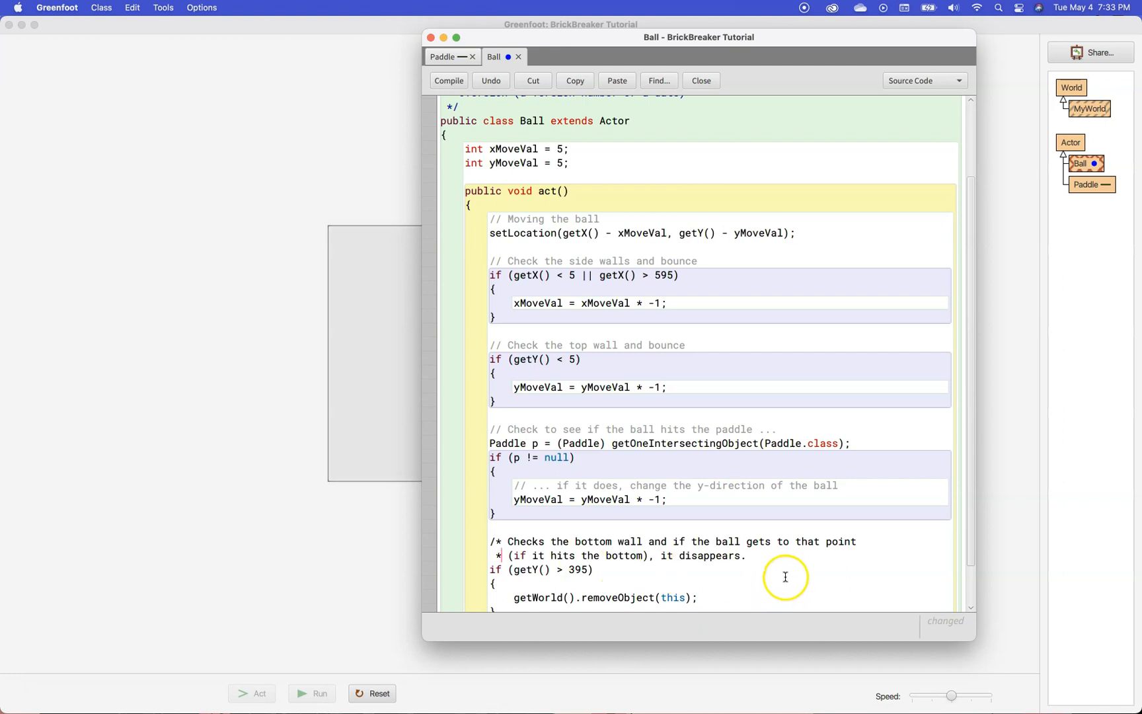
# Compile the /* ... */ bottom-wall block comment until no syntax errors, scrolling to check.
pyautogui.click(448, 80)
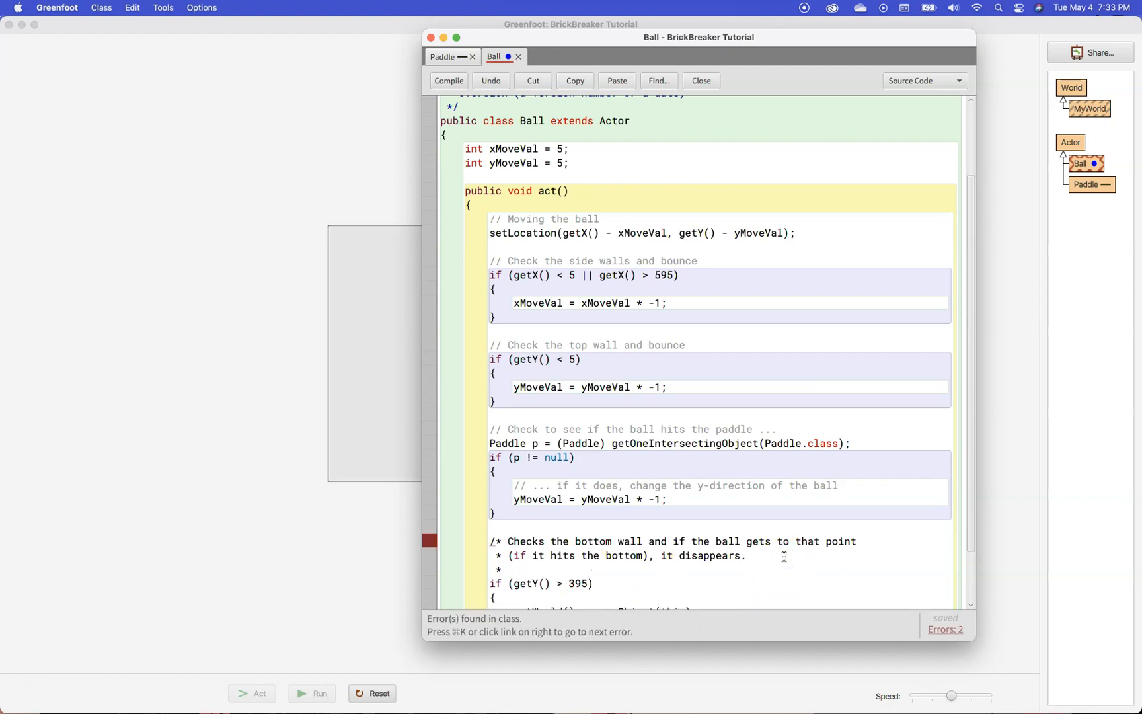
pyautogui.click(448, 80)
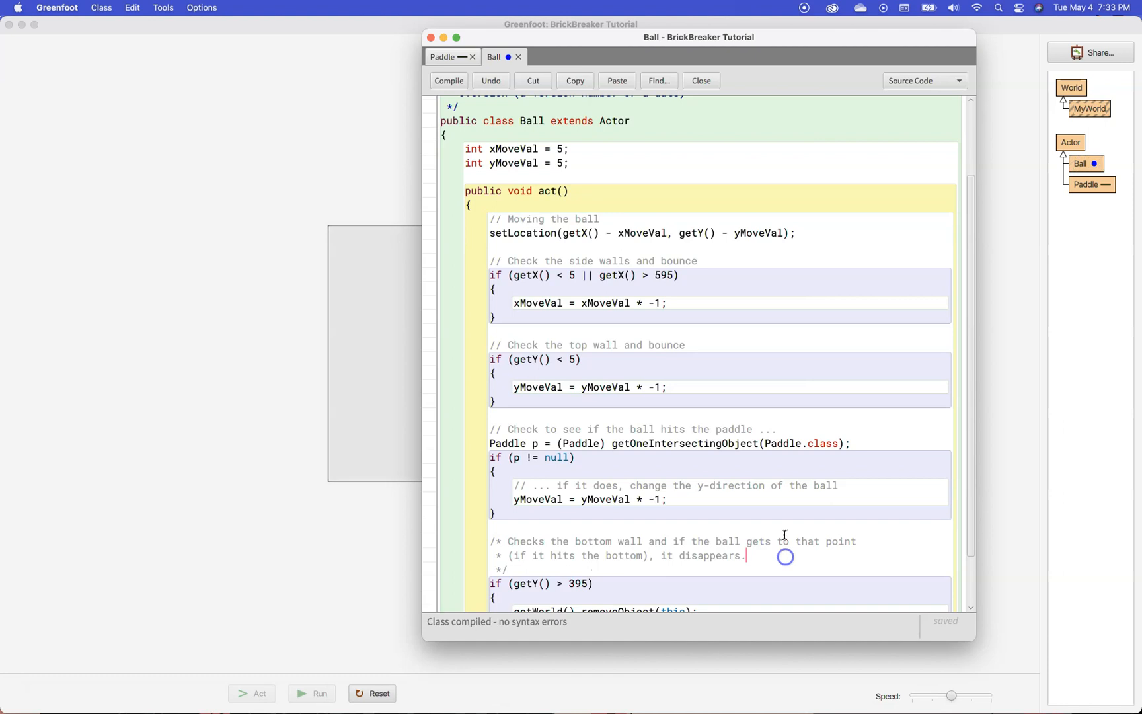
pyautogui.scroll(-3)
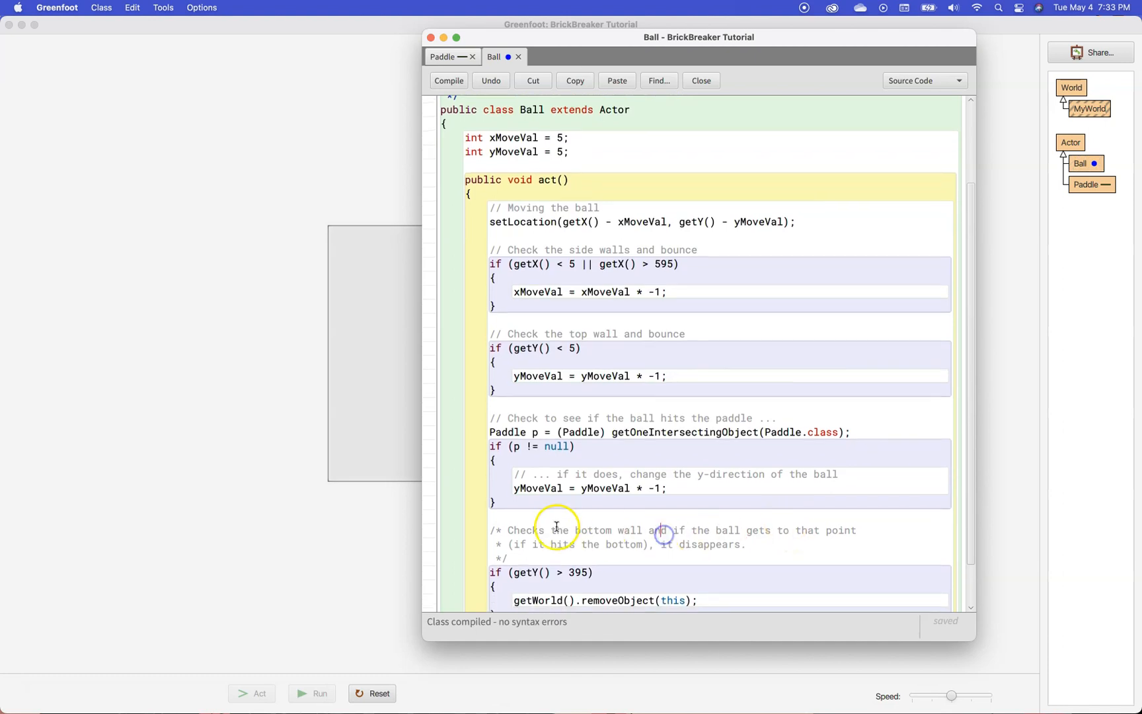
pyautogui.scroll(-3)
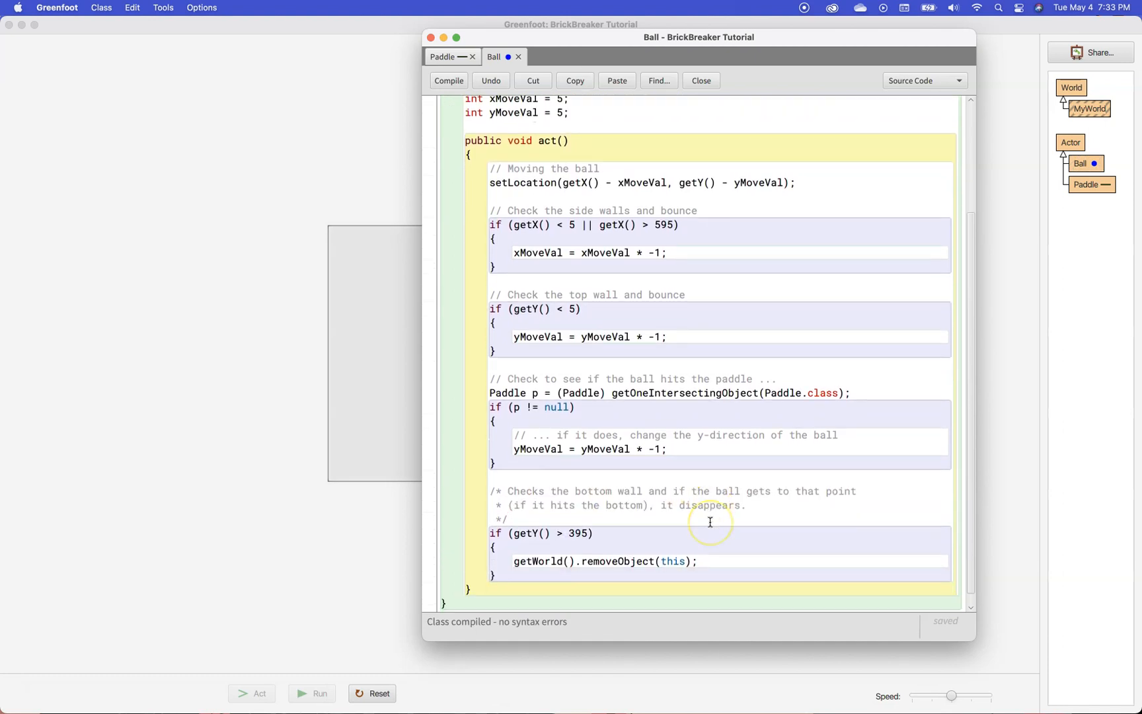
pyautogui.moveTo(730, 521)
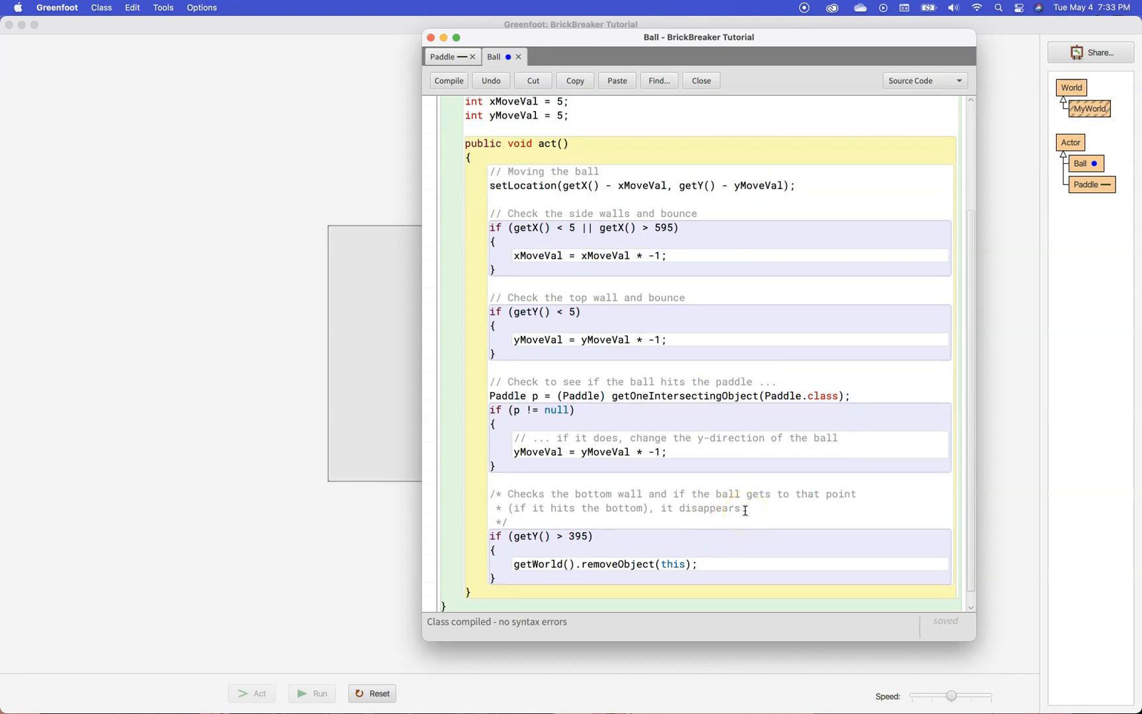
pyautogui.scroll(3)
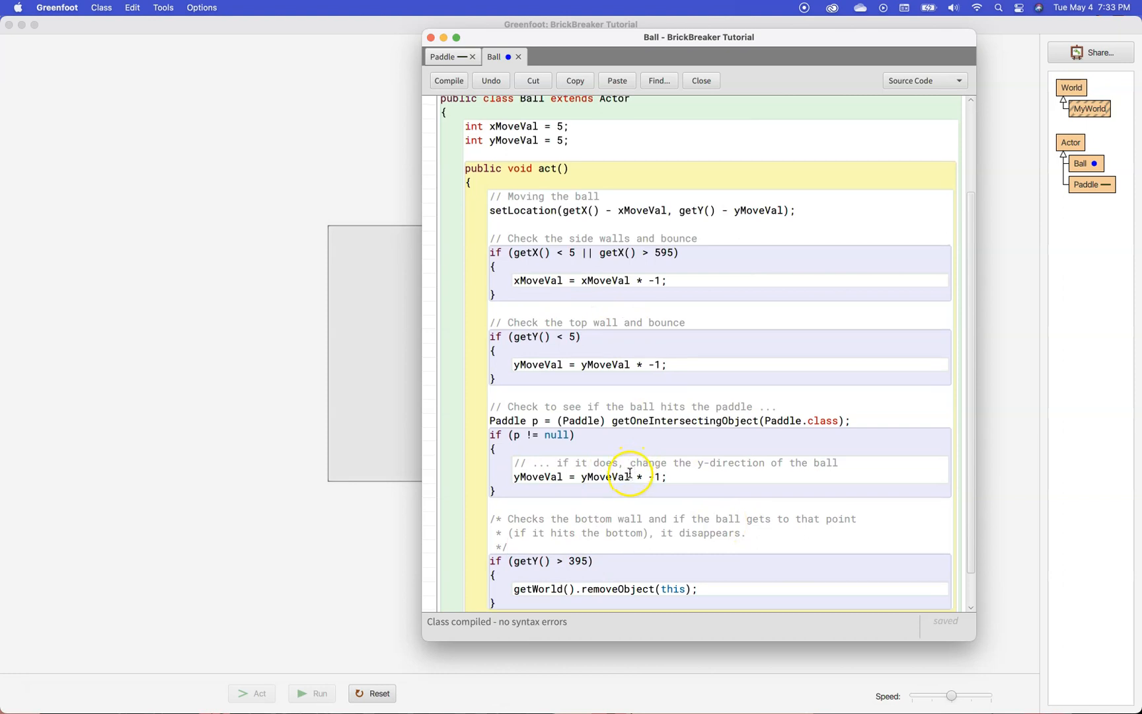
pyautogui.moveTo(779, 305)
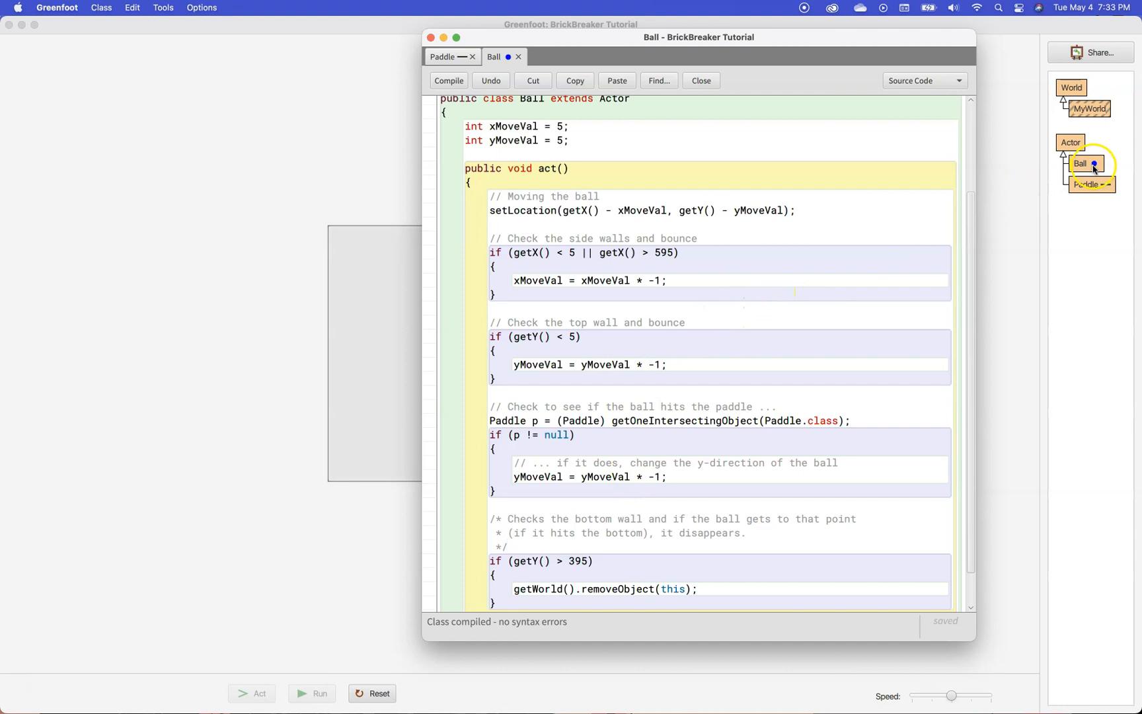
pyautogui.moveTo(1091, 184)
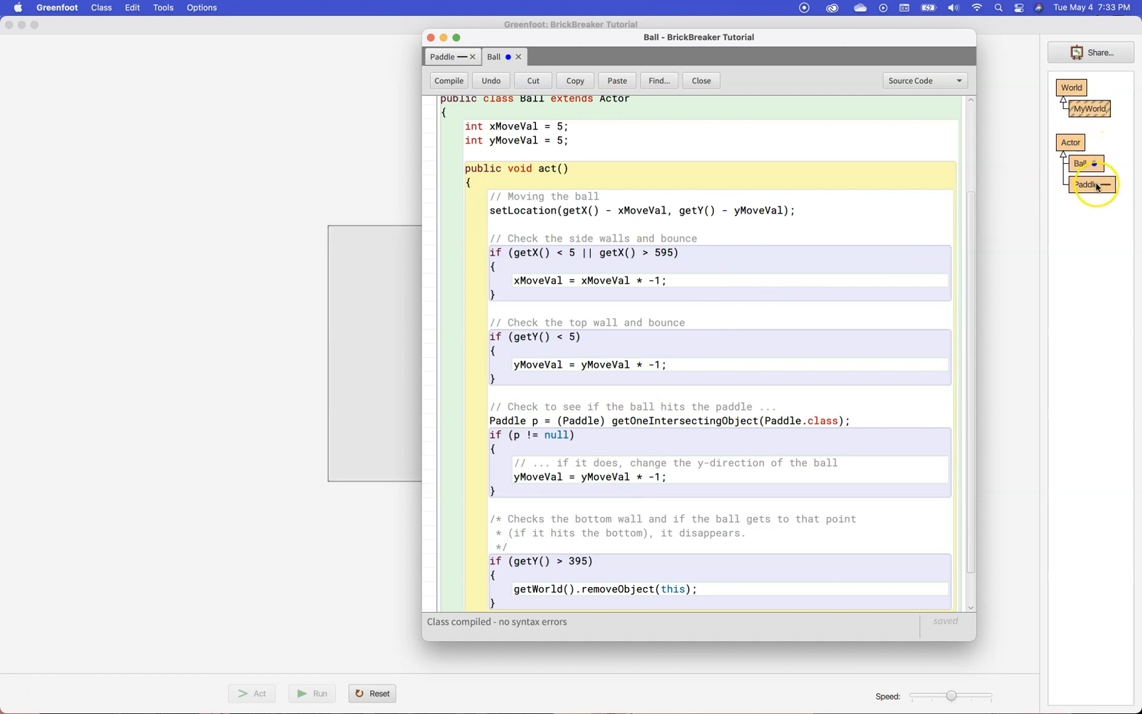
pyautogui.moveTo(800, 350)
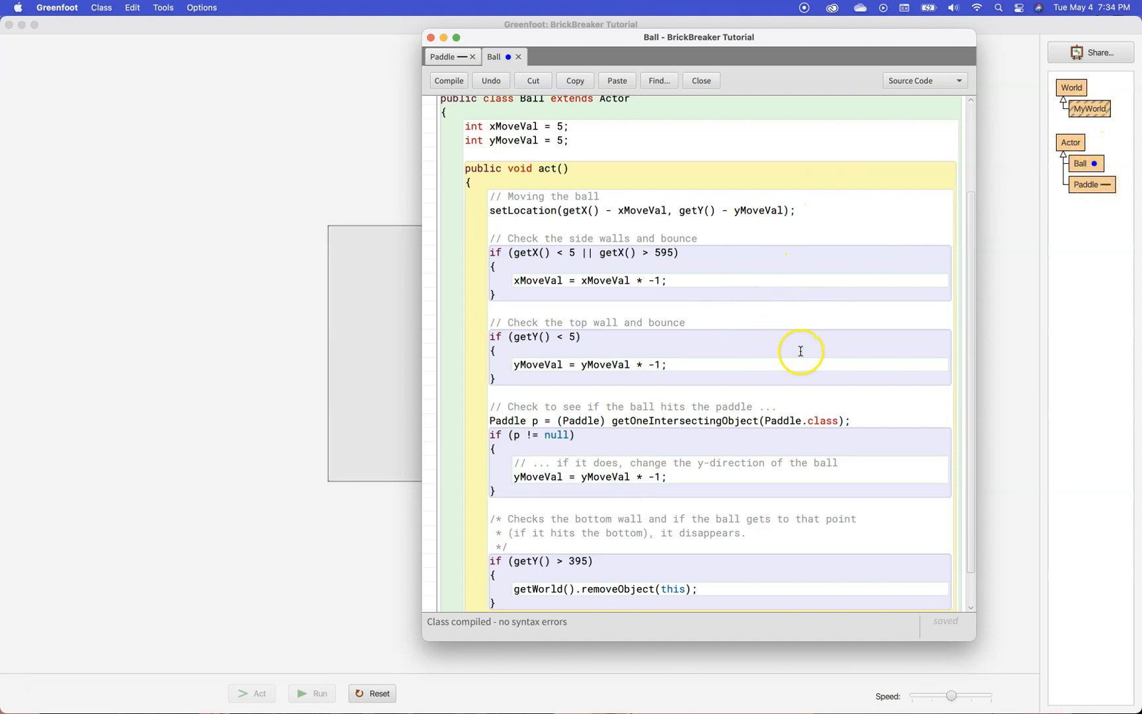
pyautogui.moveTo(386, 493)
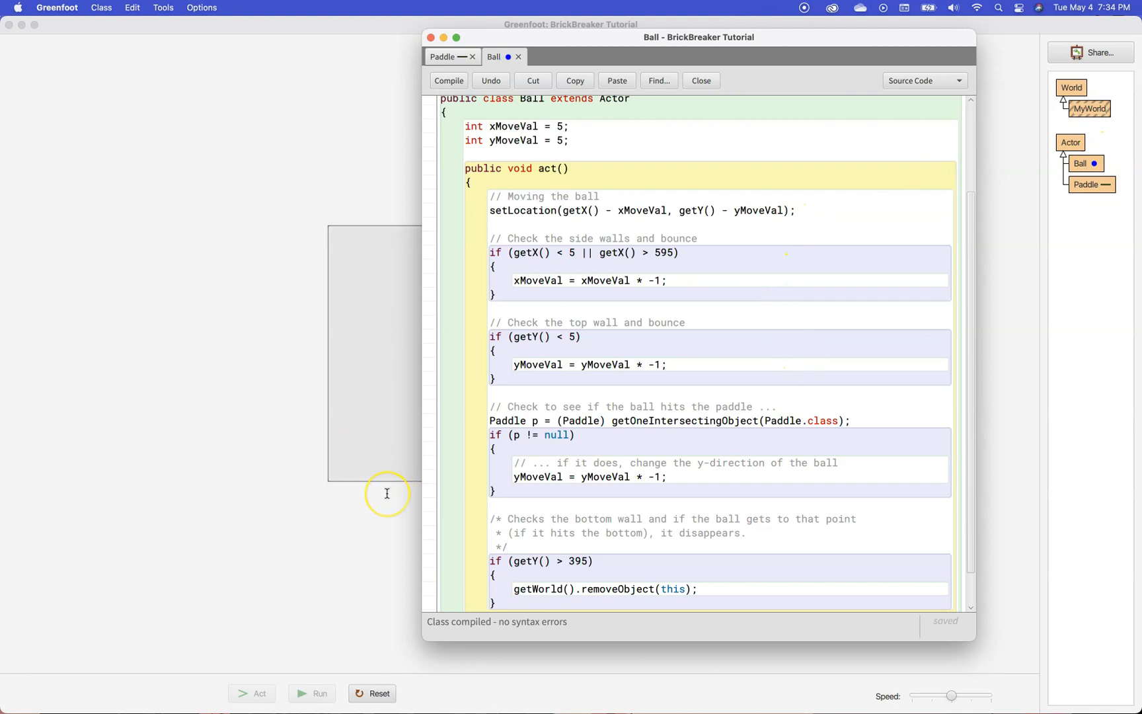
# Close the Ball editor to return to the BrickBreaker world view.
pyautogui.click(700, 80)
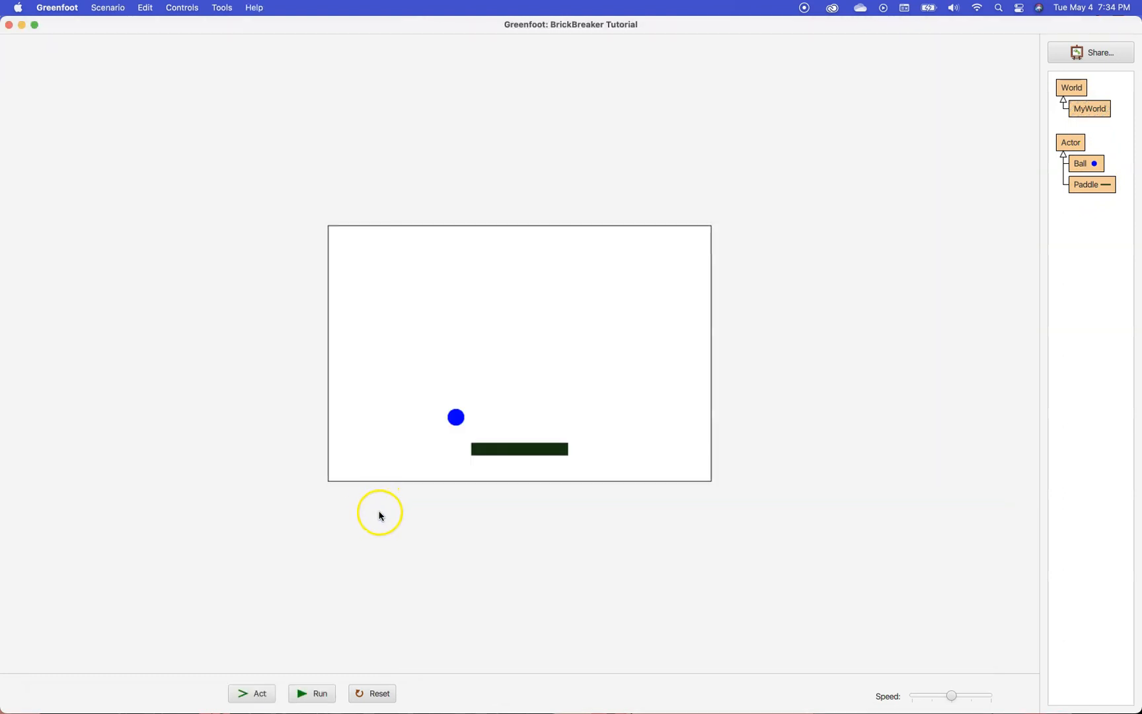